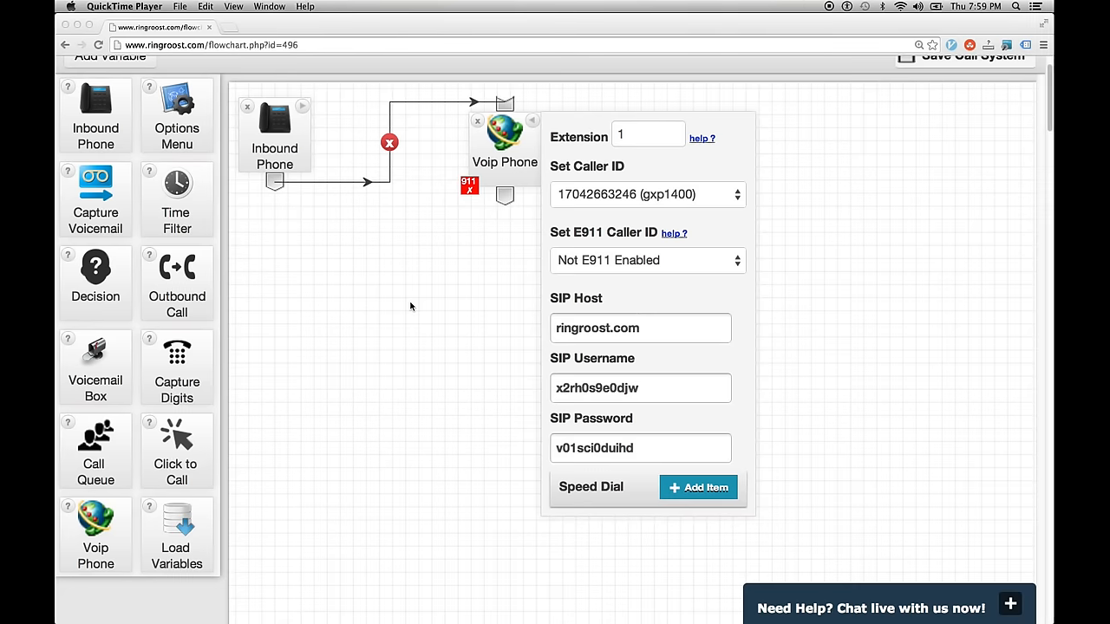
pyautogui.moveTo(446, 181)
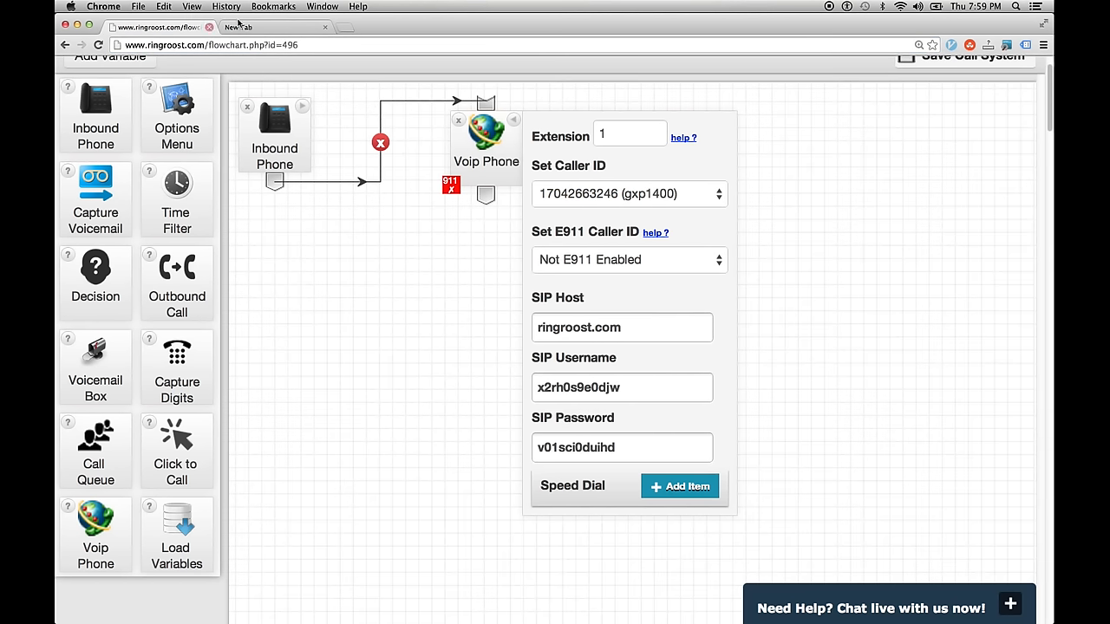
# Open a new Chrome tab beside the RingRoost call flowchart
pyautogui.click(269, 26)
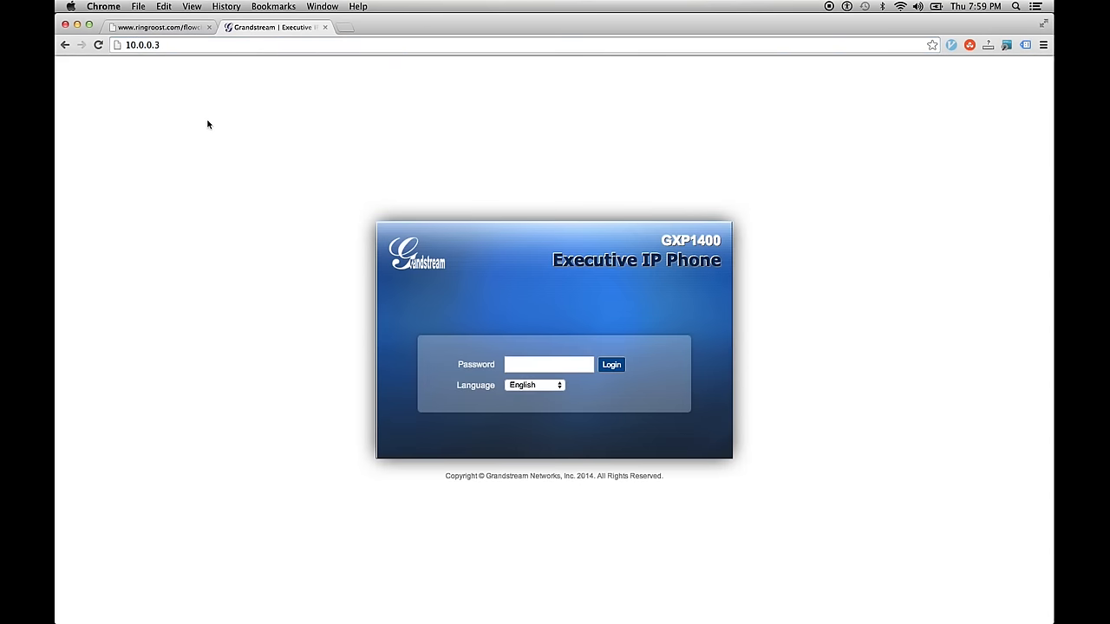
# Log in to the GXP1400 web interface at 10.0.0.3 with the admin password
pyautogui.click(549, 364)
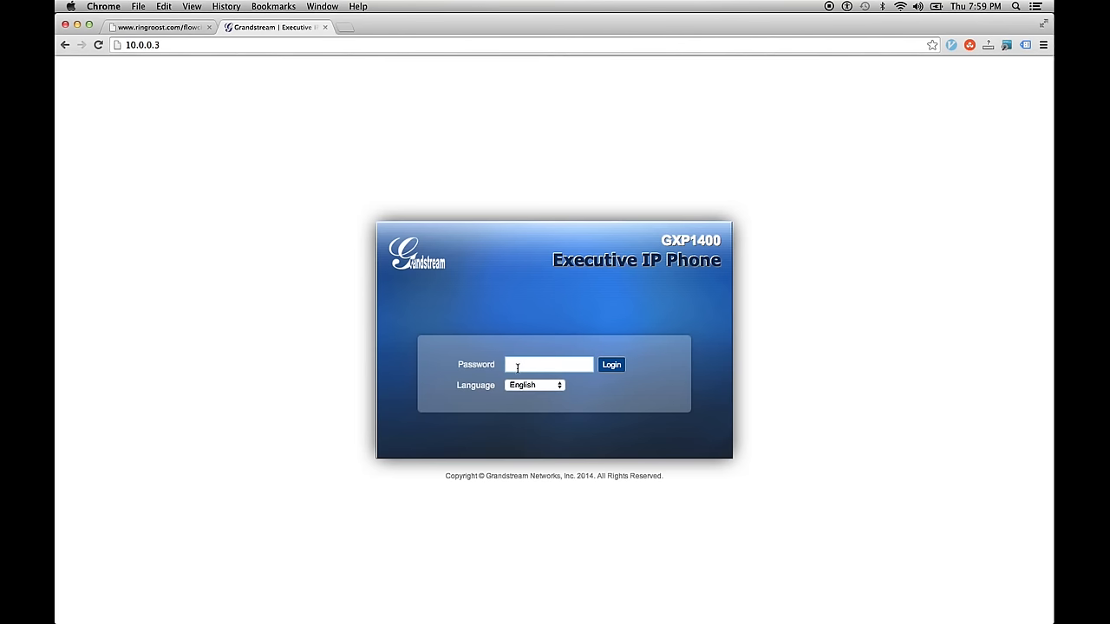
pyautogui.write('•')
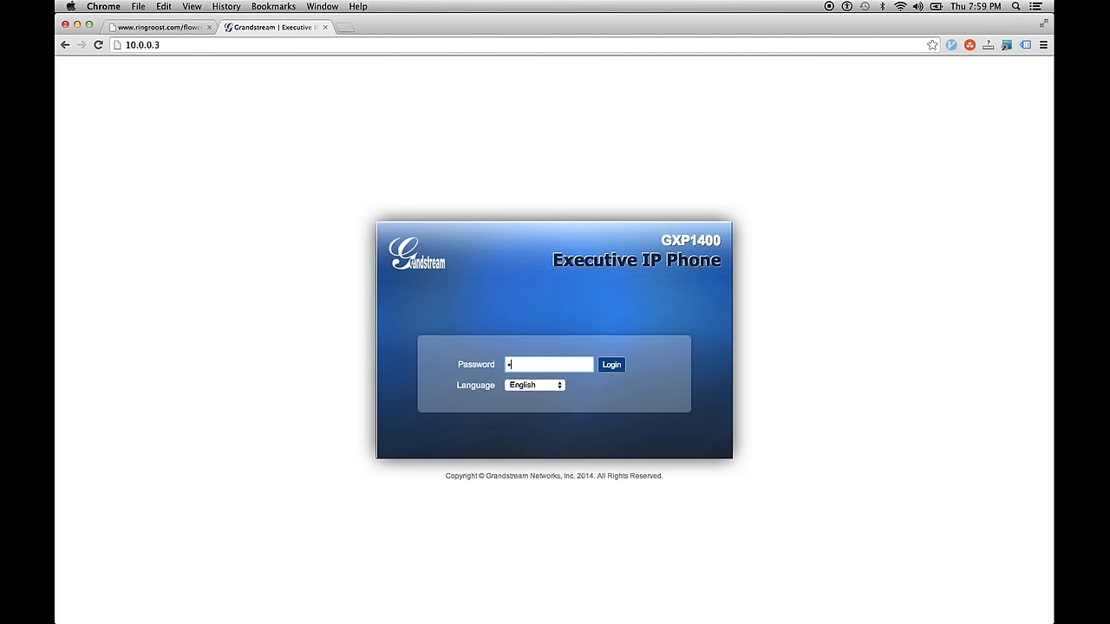
pyautogui.write('••••')
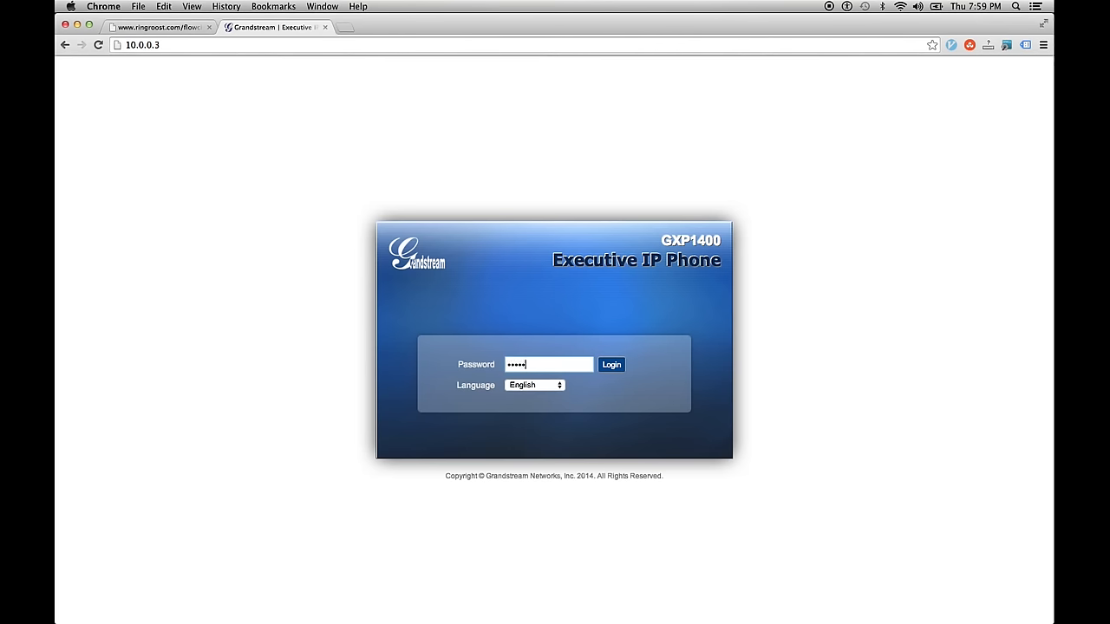
pyautogui.click(611, 364)
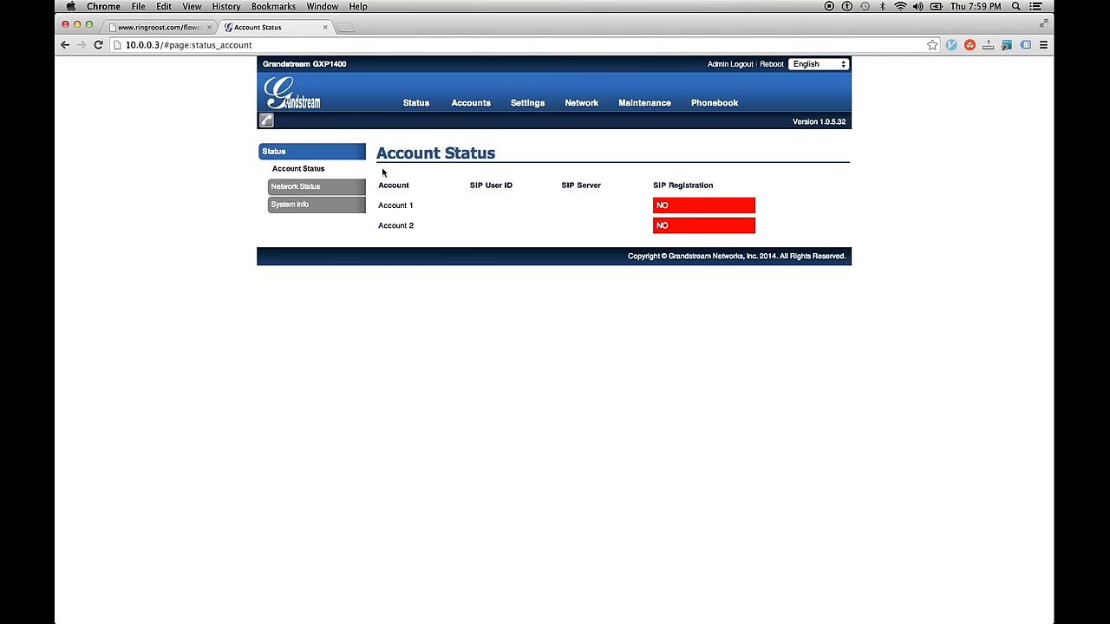
pyautogui.moveTo(362, 272)
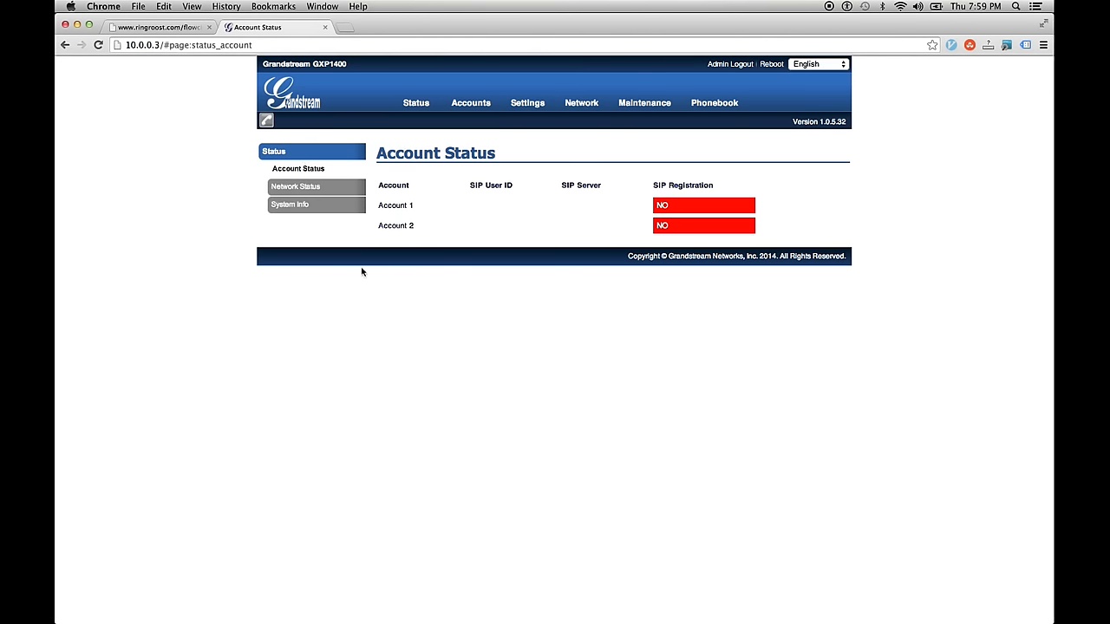
# Go to Accounts > Account 1 > General Settings on the phone
pyautogui.doubleClick(396, 205)
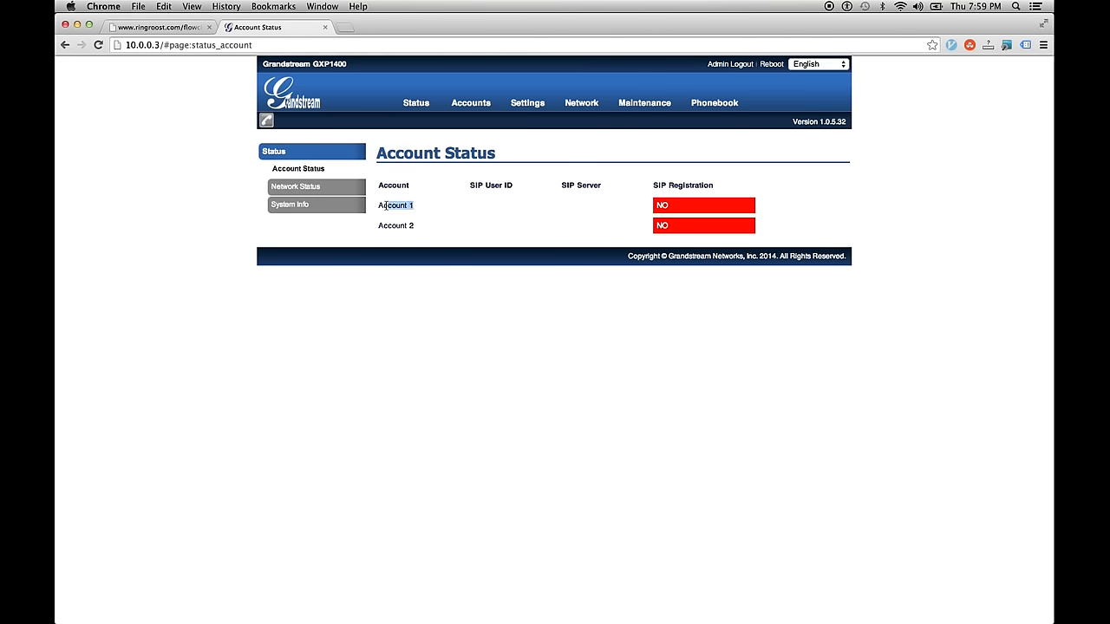
pyautogui.click(471, 102)
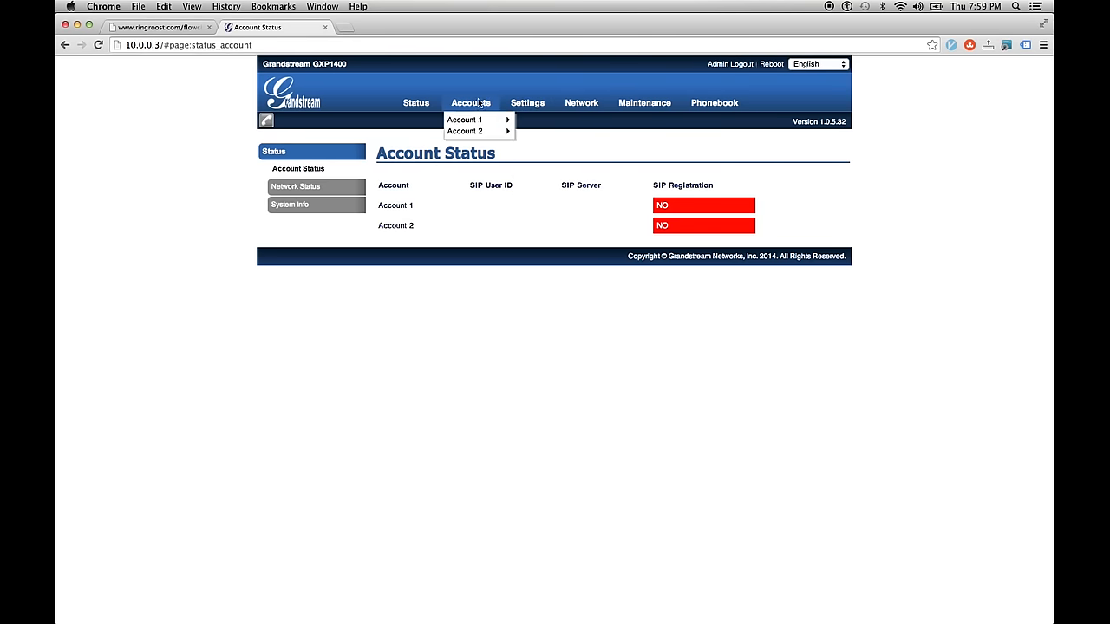
pyautogui.moveTo(465, 120)
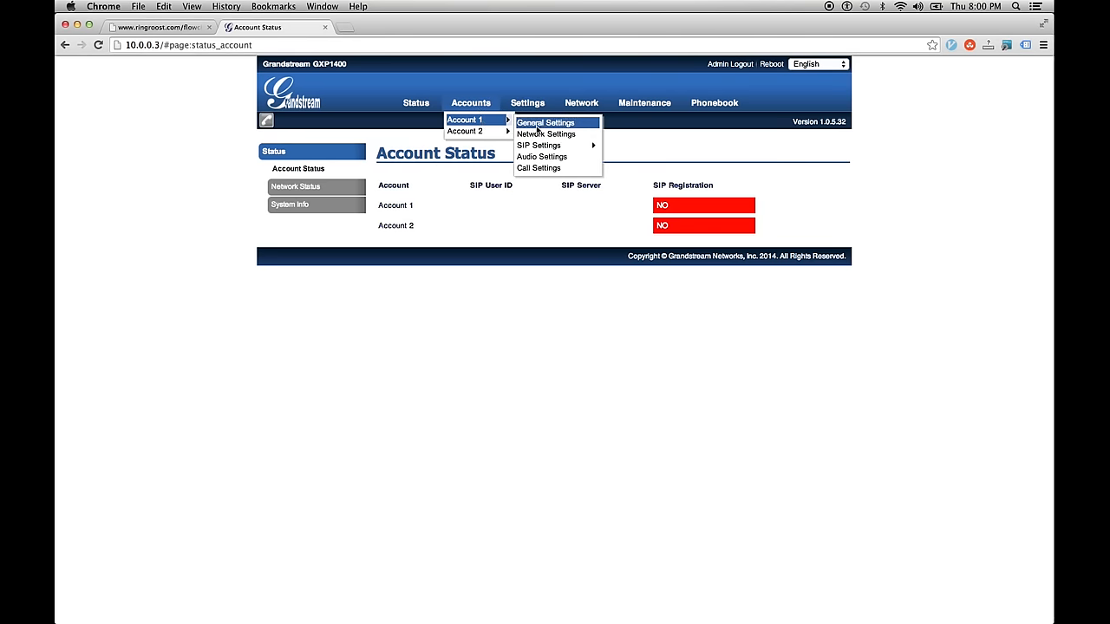
pyautogui.click(545, 123)
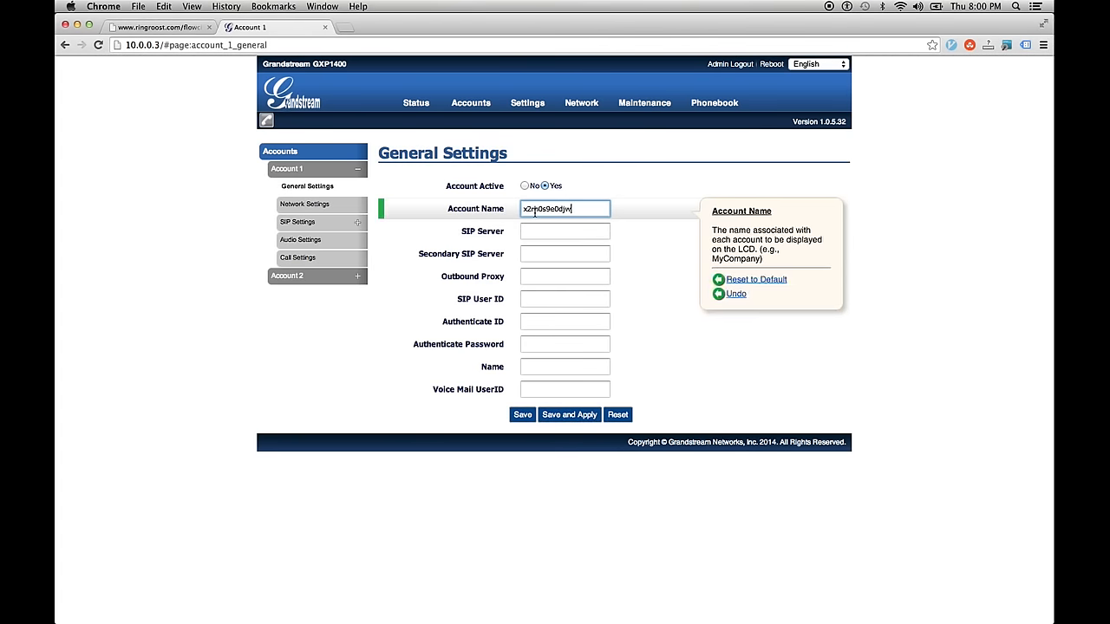
pyautogui.moveTo(564, 299)
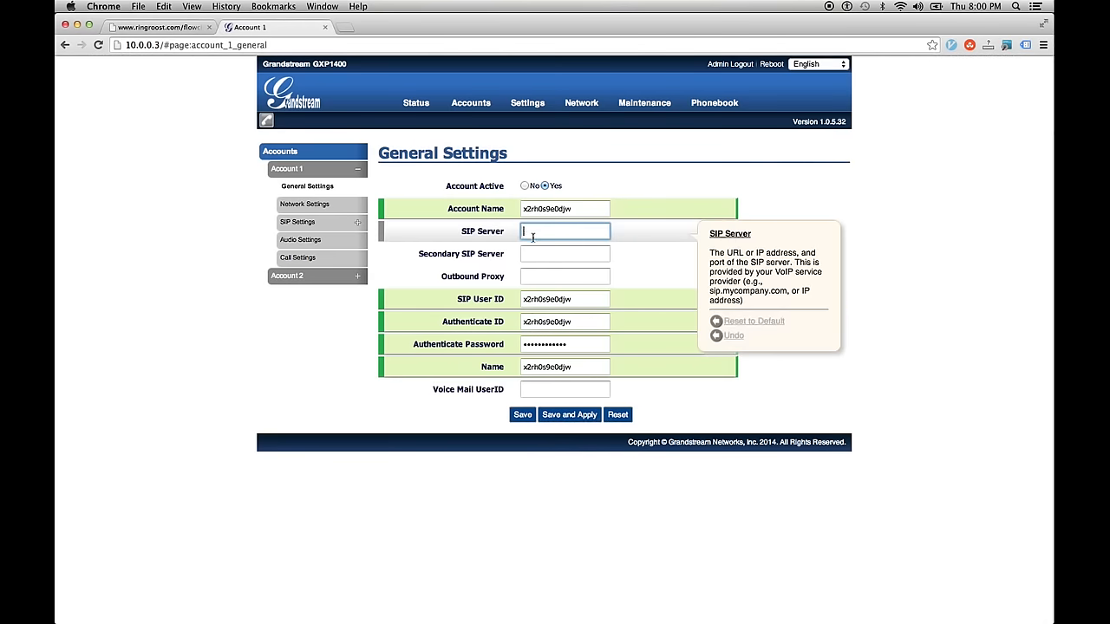
# Enter ringroost.com as Account 1's SIP server and Save and Apply
pyautogui.write('ringroost.com')
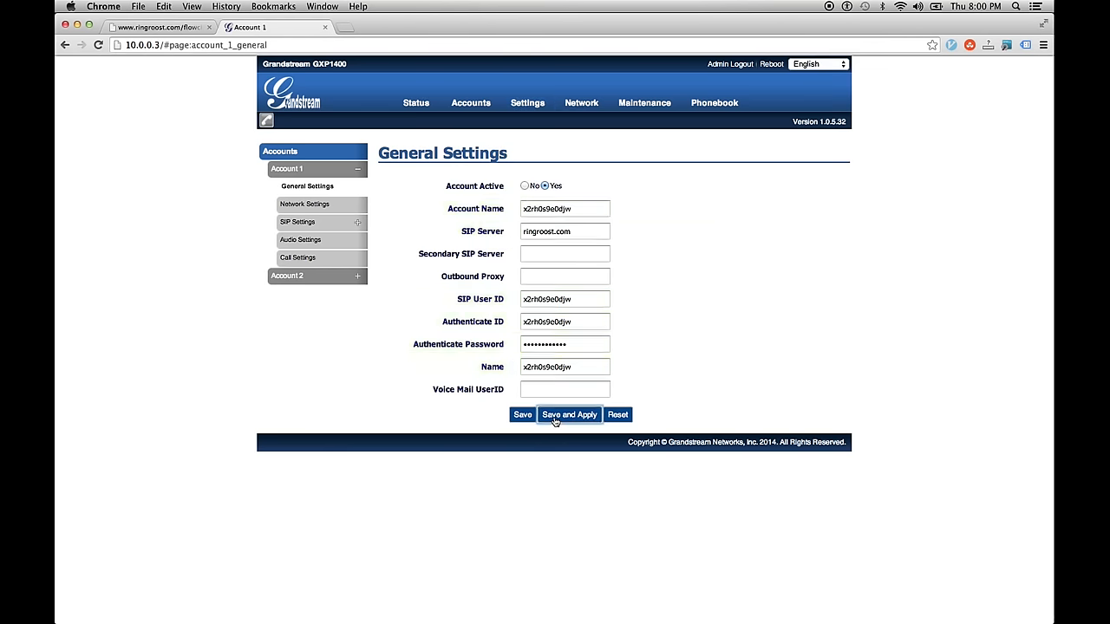
pyautogui.click(569, 414)
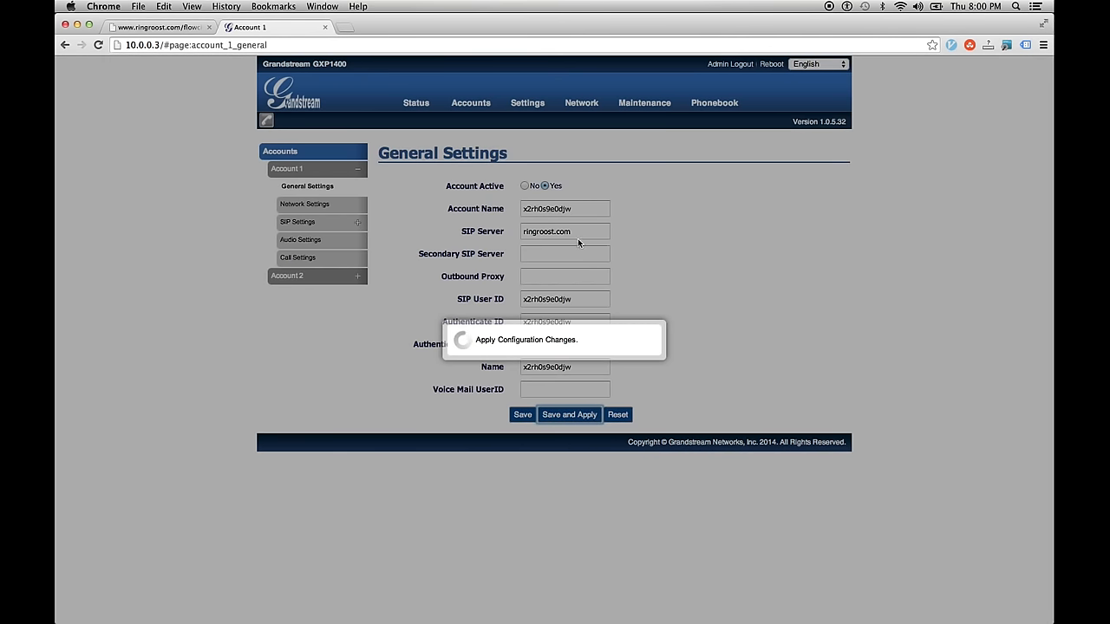
# Open Status > Account Status and log in again to check Account 1's registration
pyautogui.click(415, 102)
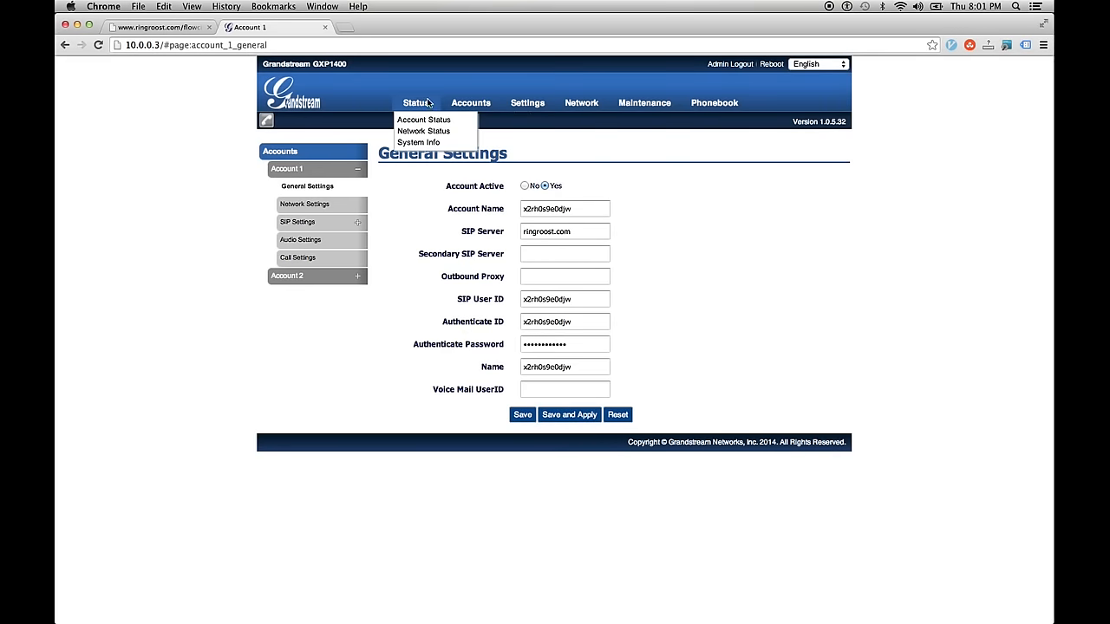
pyautogui.click(423, 119)
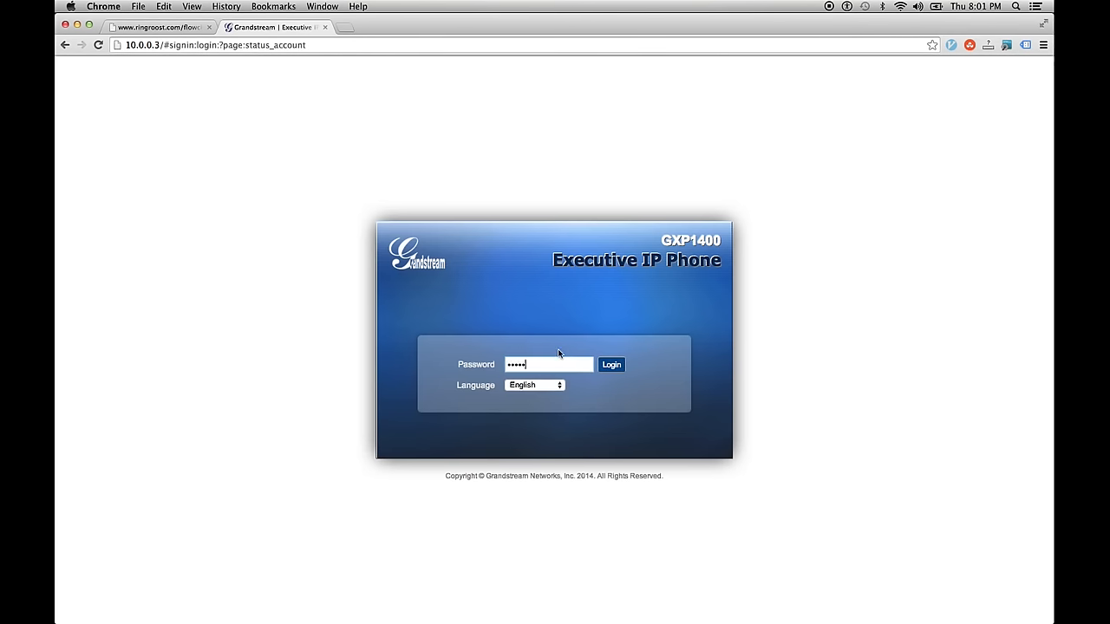
pyautogui.click(612, 364)
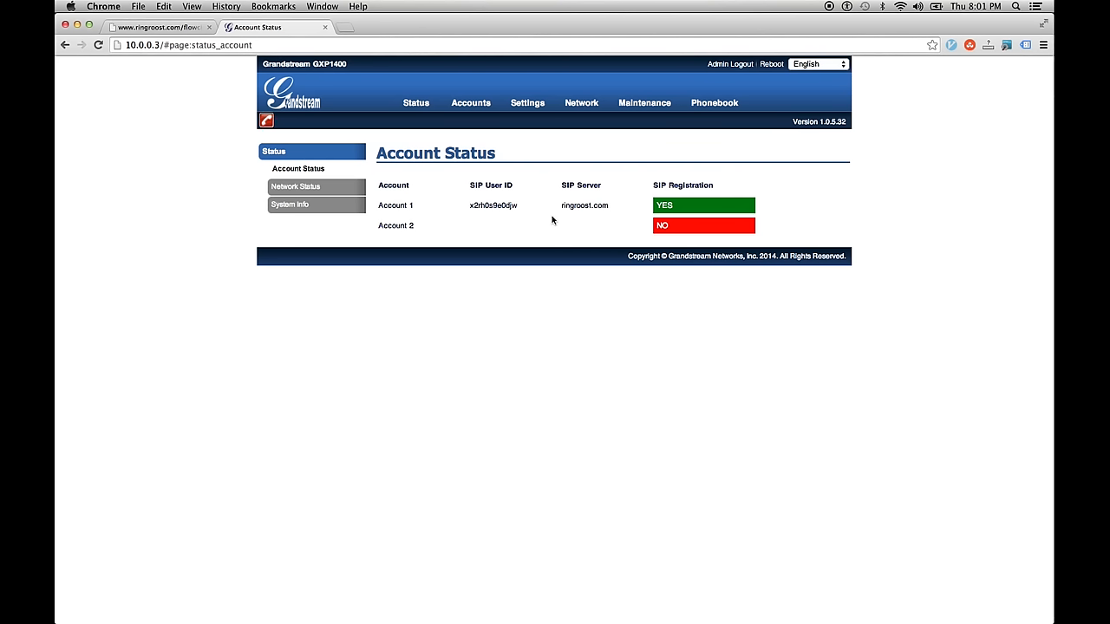
pyautogui.moveTo(604, 223)
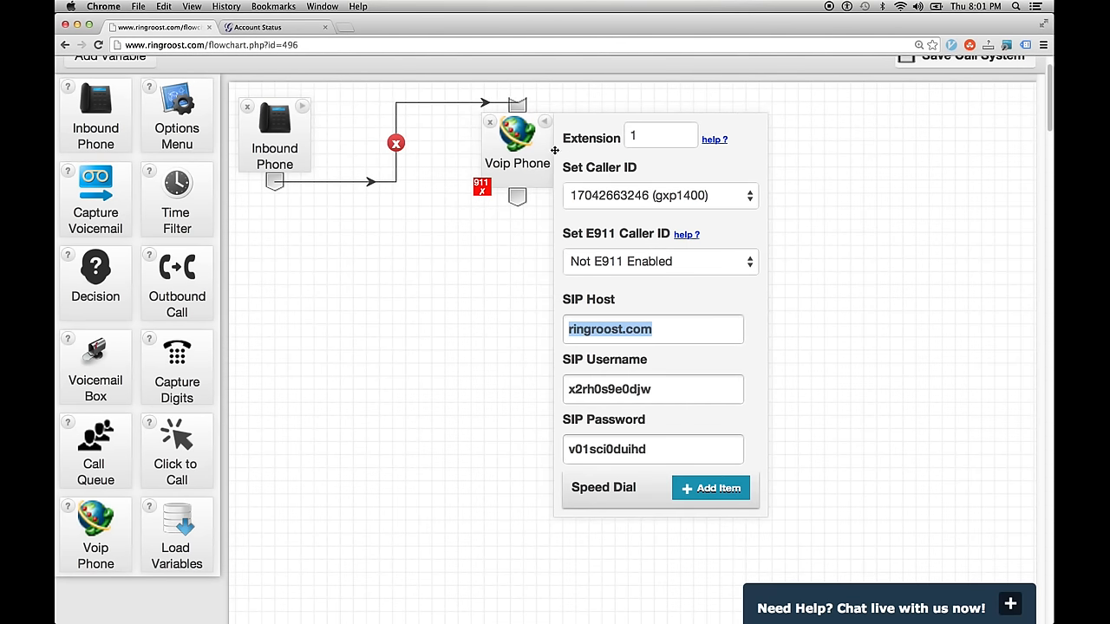
# View the Inbound Phone node's number, then return to the Account Status tab
pyautogui.click(274, 121)
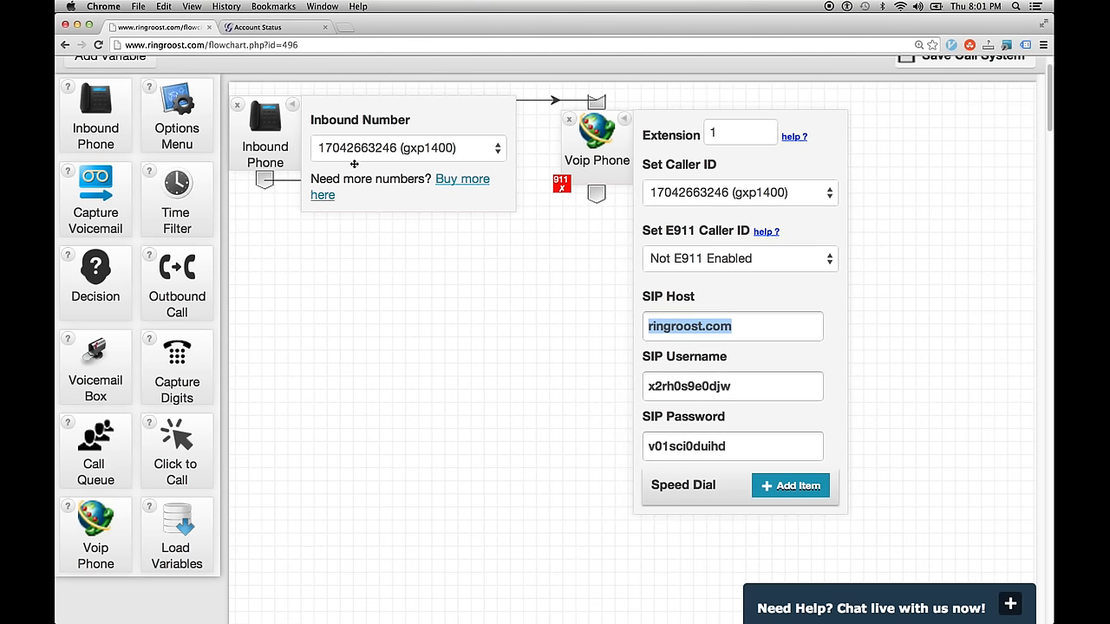
pyautogui.click(273, 27)
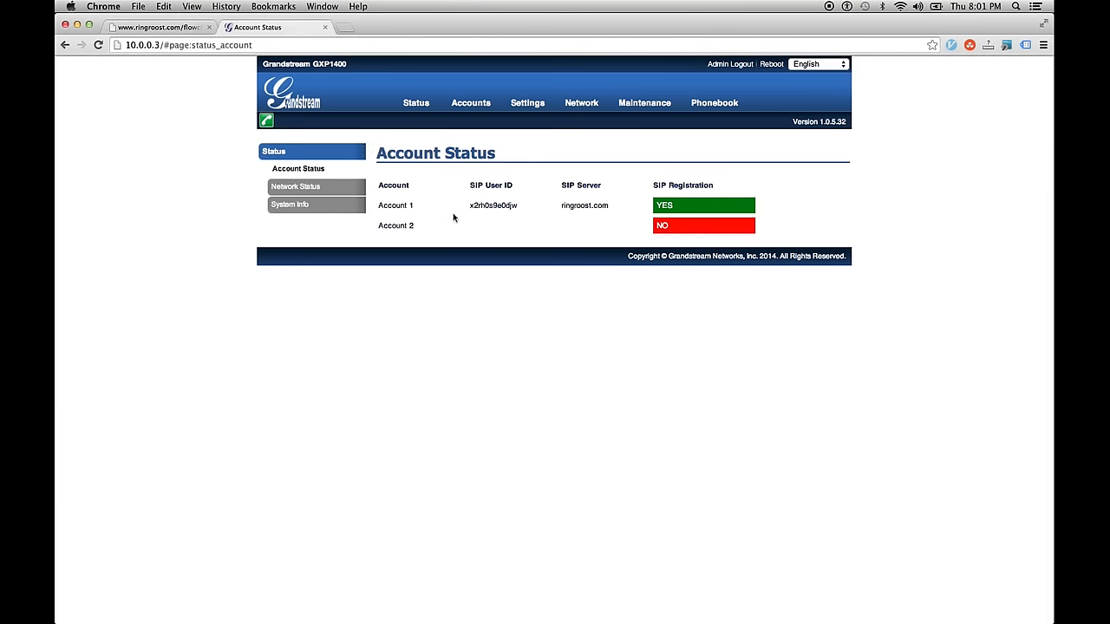
pyautogui.moveTo(466, 199)
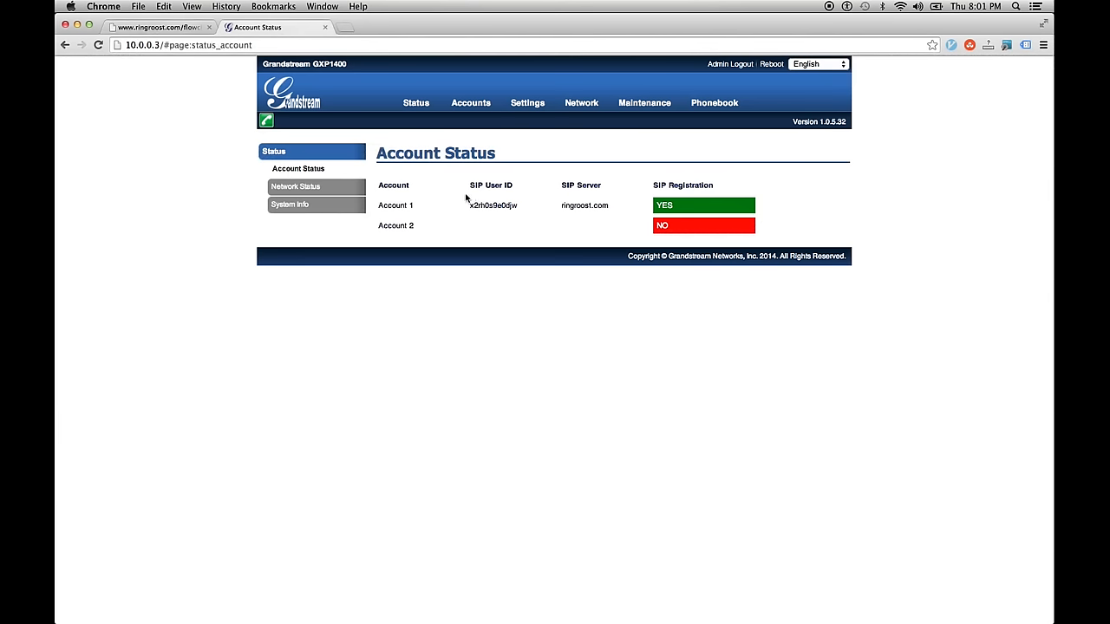
# Open Account 1's General Settings and review the SIP server and ID fields
pyautogui.click(471, 102)
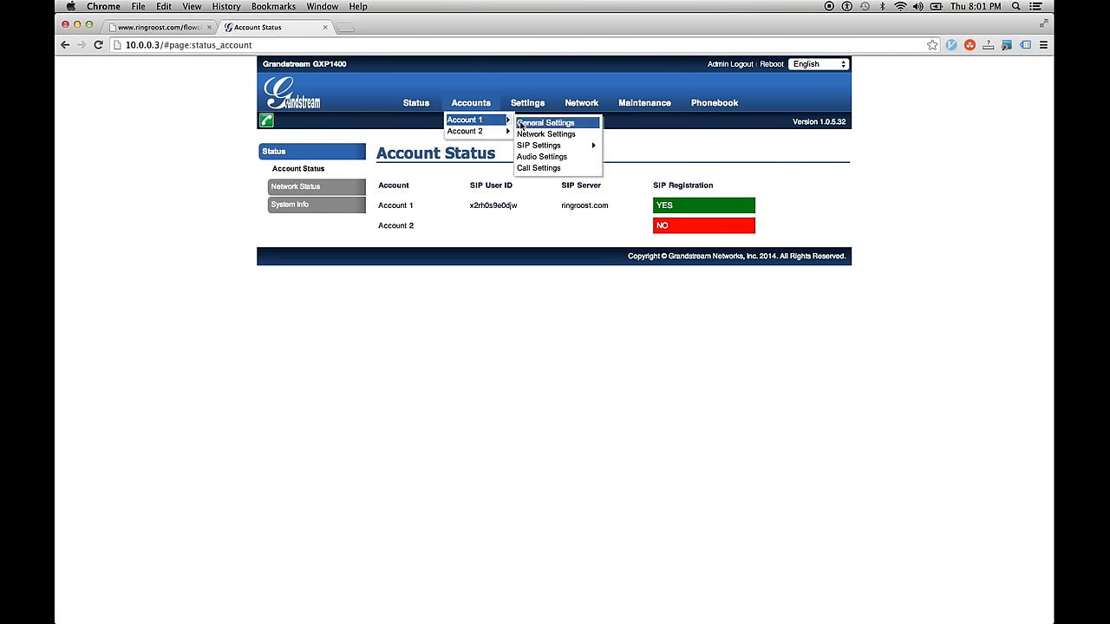
pyautogui.click(544, 122)
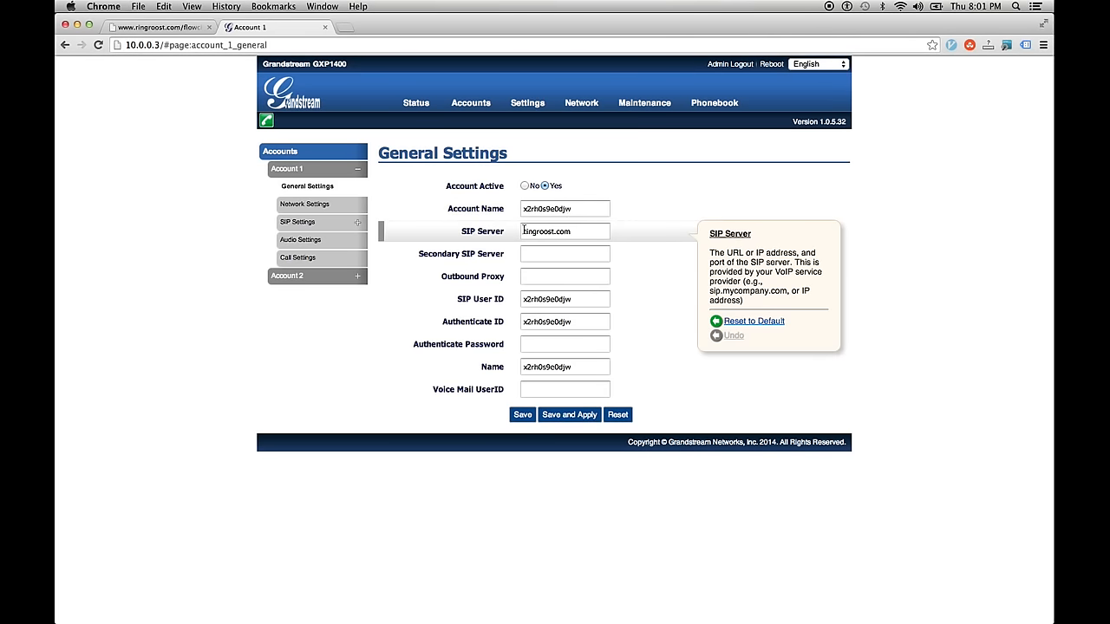
pyautogui.click(564, 208)
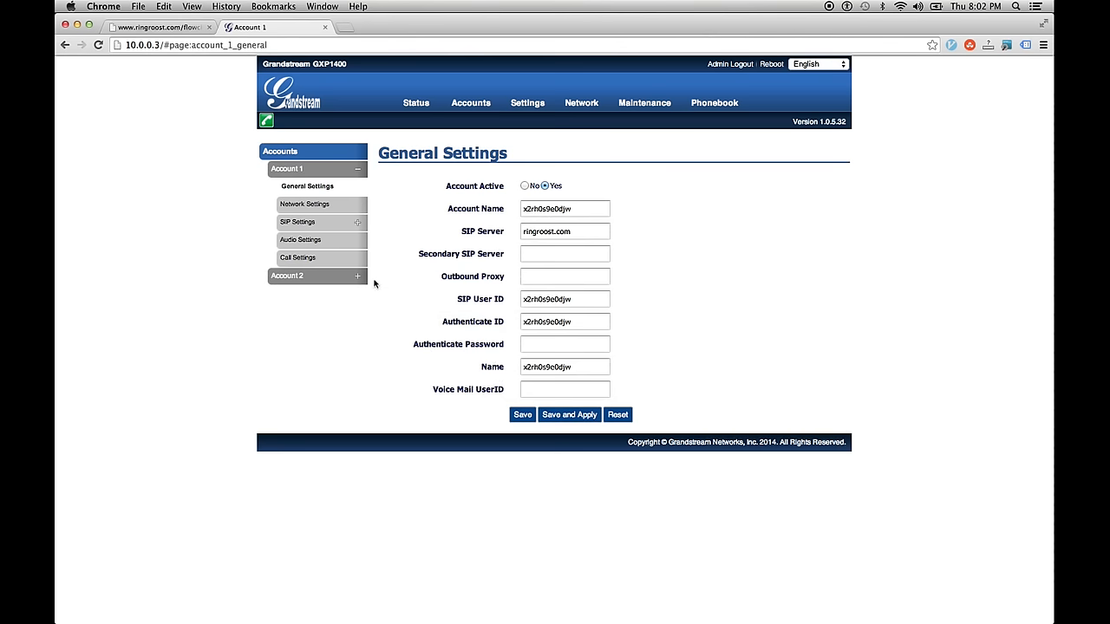
pyautogui.click(415, 102)
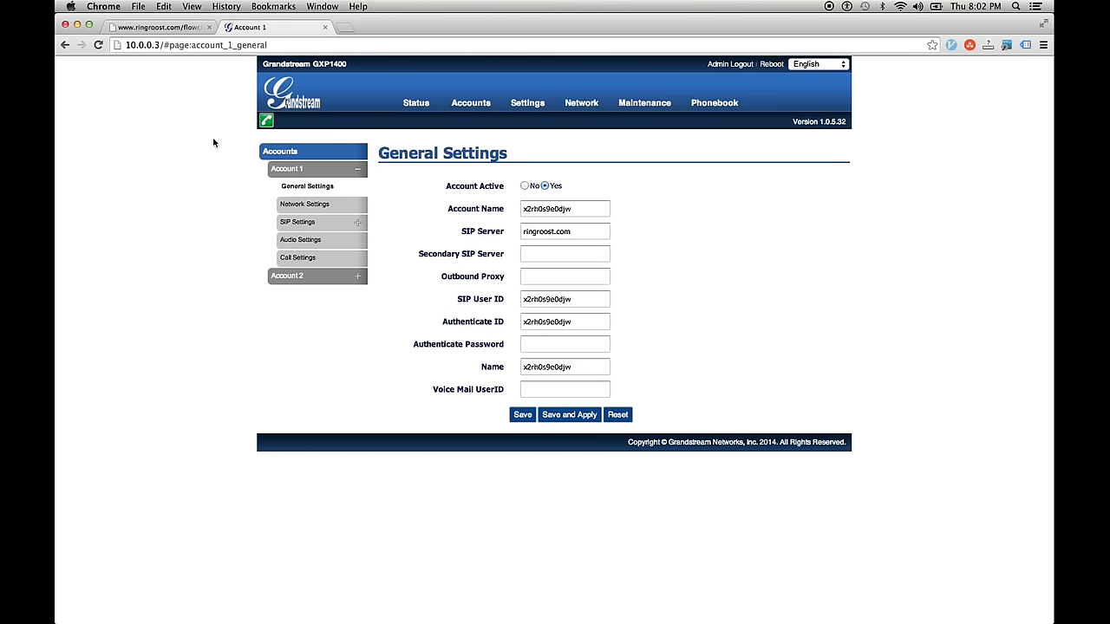
pyautogui.click(415, 102)
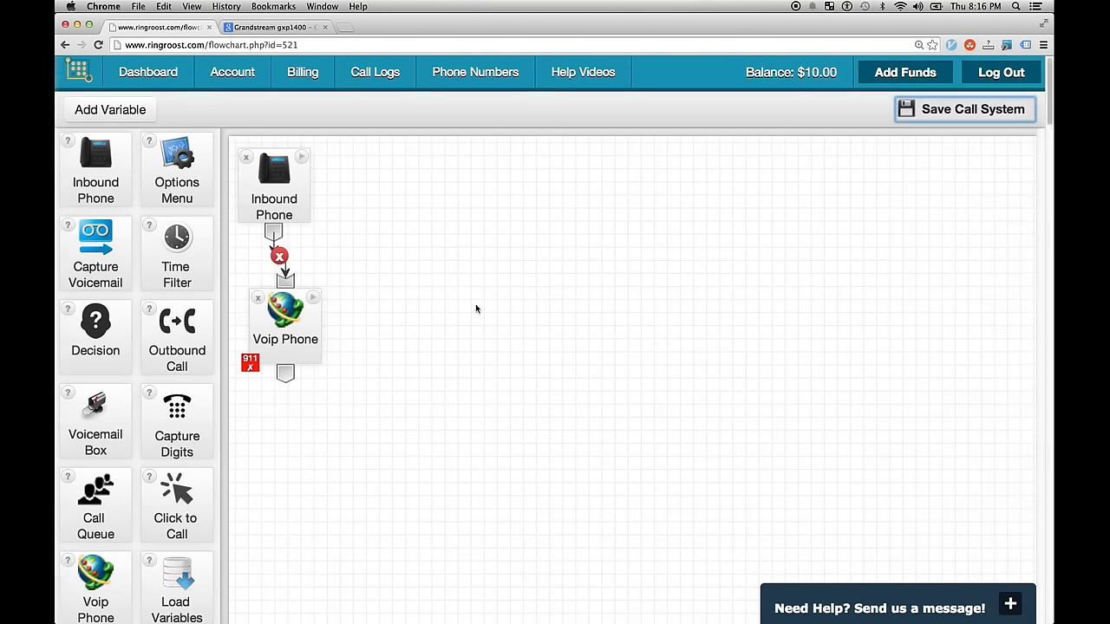
pyautogui.moveTo(305, 327)
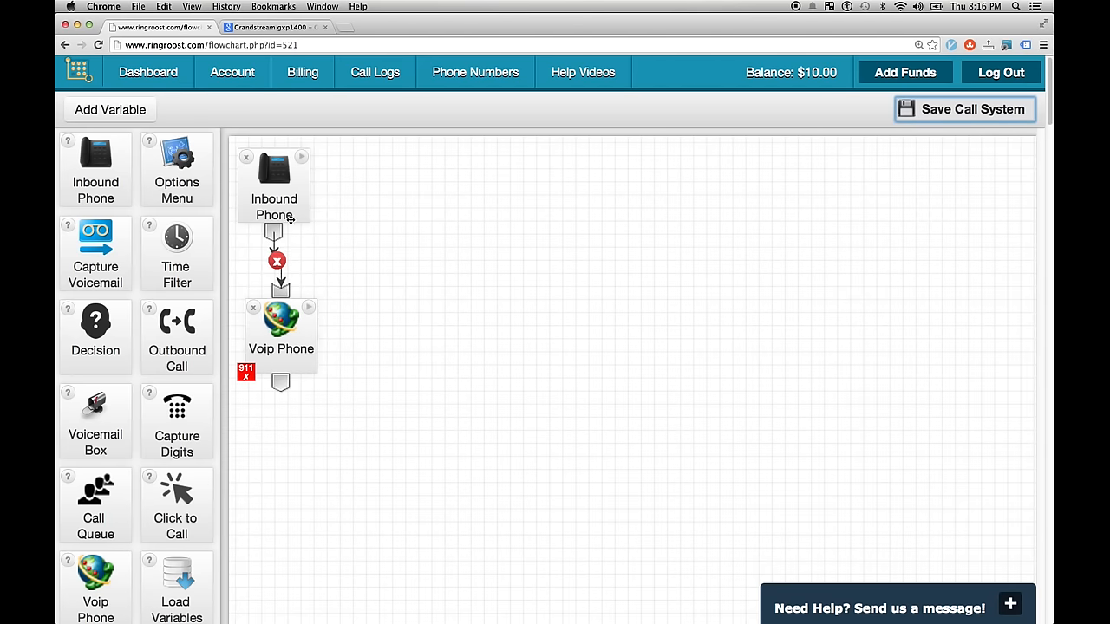
# Link the line2 Inbound Phone to a new Voip Phone, save, and go to Dashboard
pyautogui.click(280, 327)
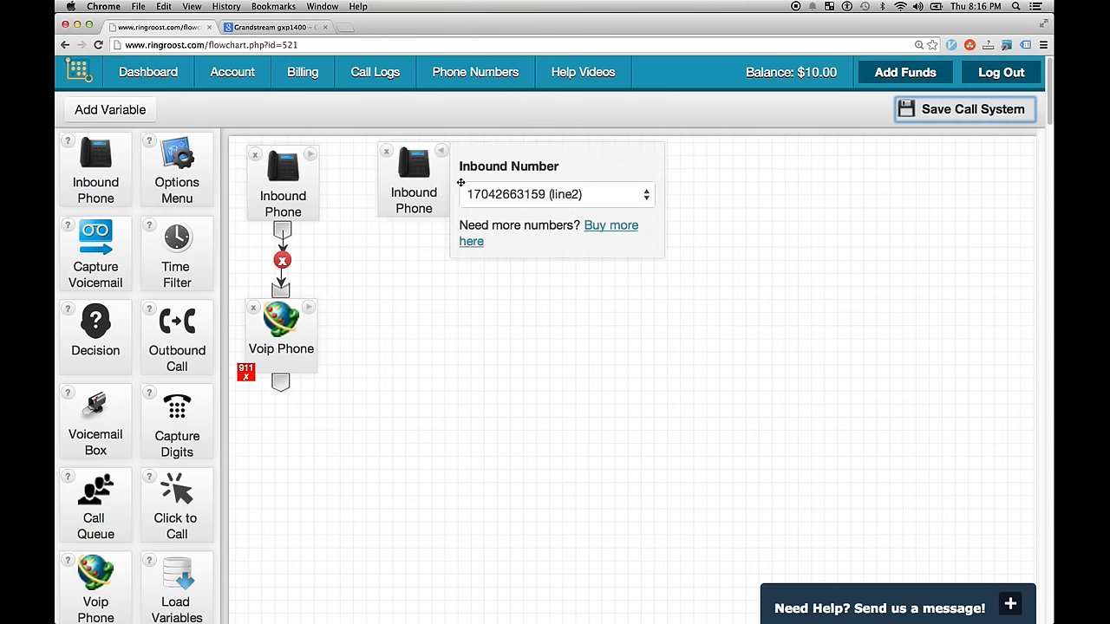
pyautogui.click(555, 194)
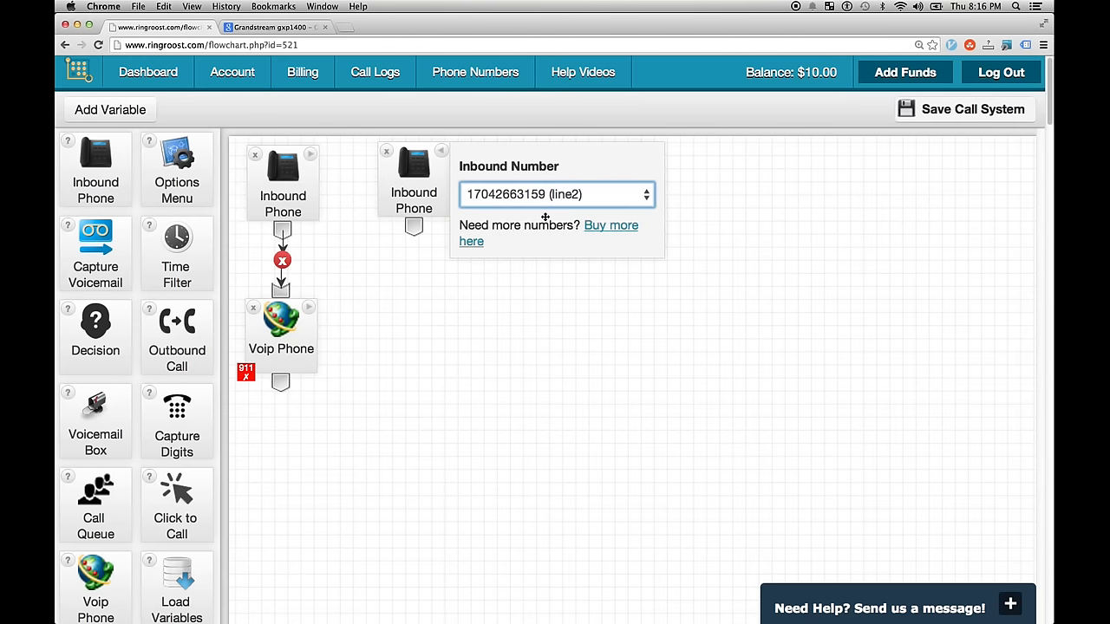
pyautogui.moveTo(359, 331)
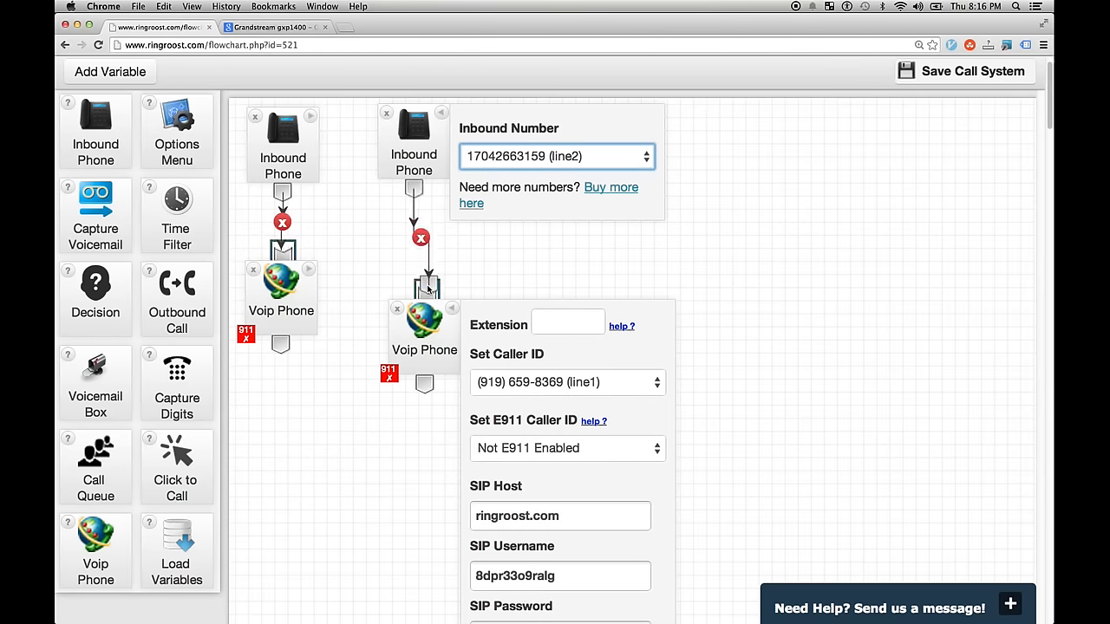
pyautogui.click(964, 72)
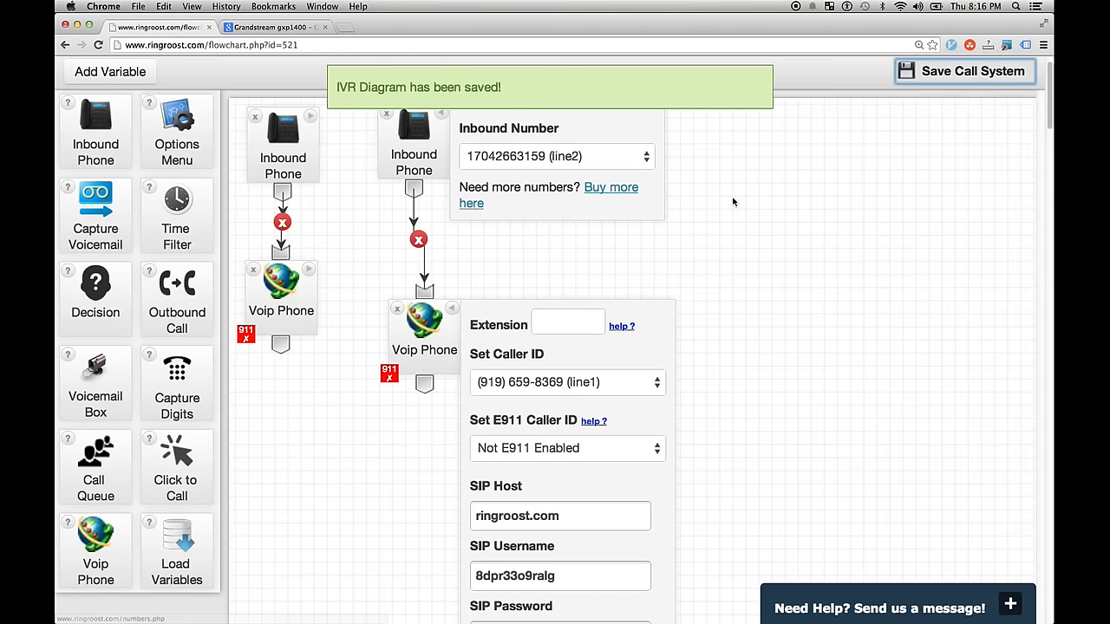
pyautogui.click(963, 71)
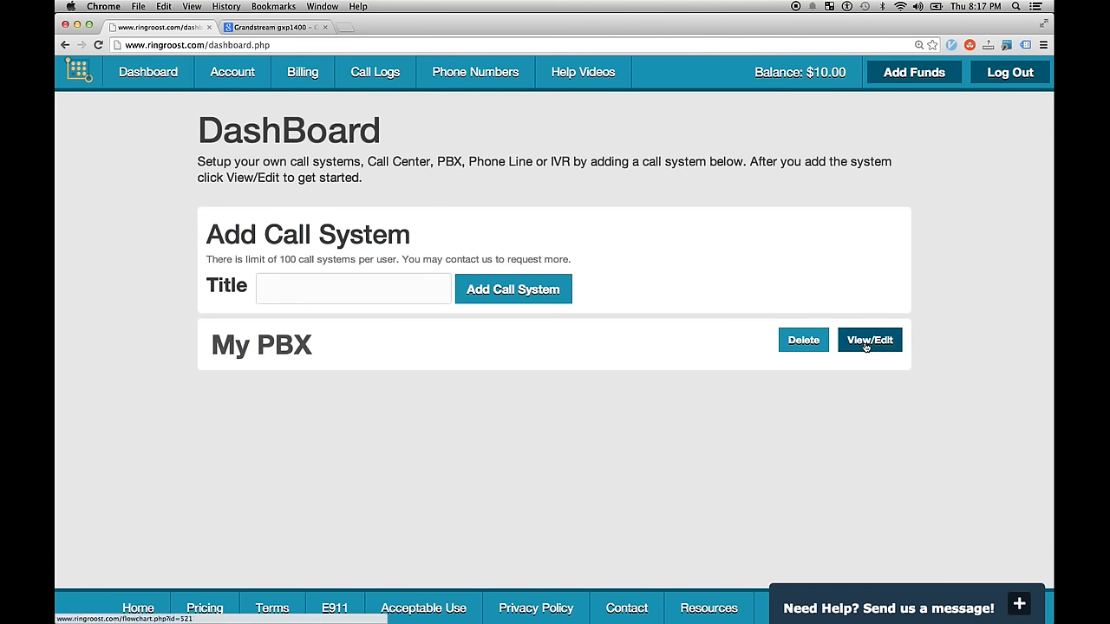
# Reopen My PBX and route a line3 inbound number to a VoIP phone
pyautogui.click(869, 339)
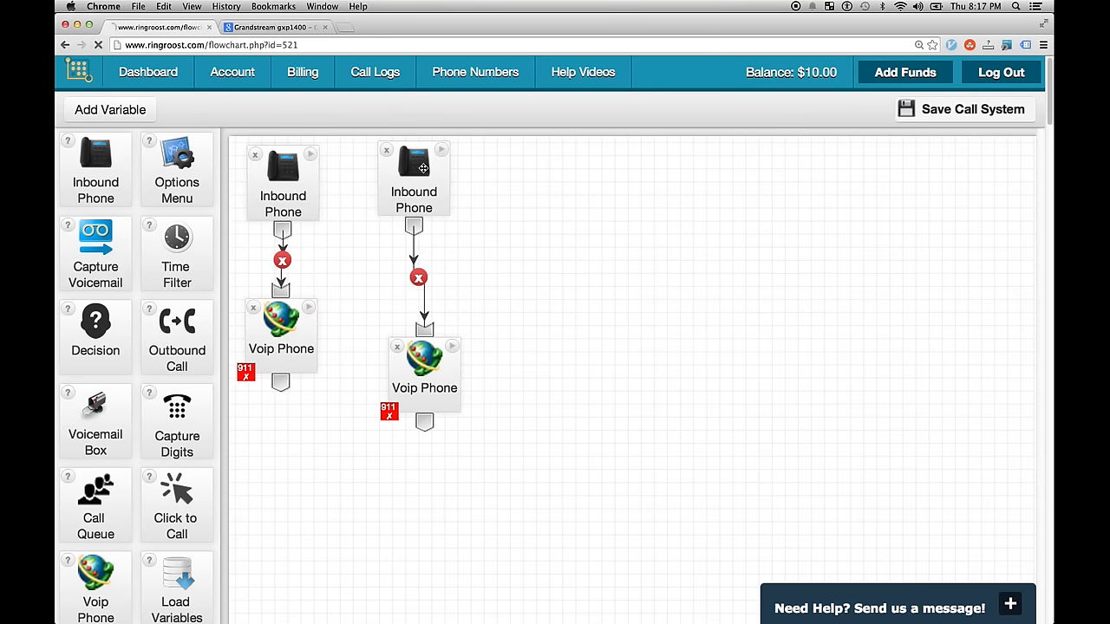
pyautogui.click(414, 165)
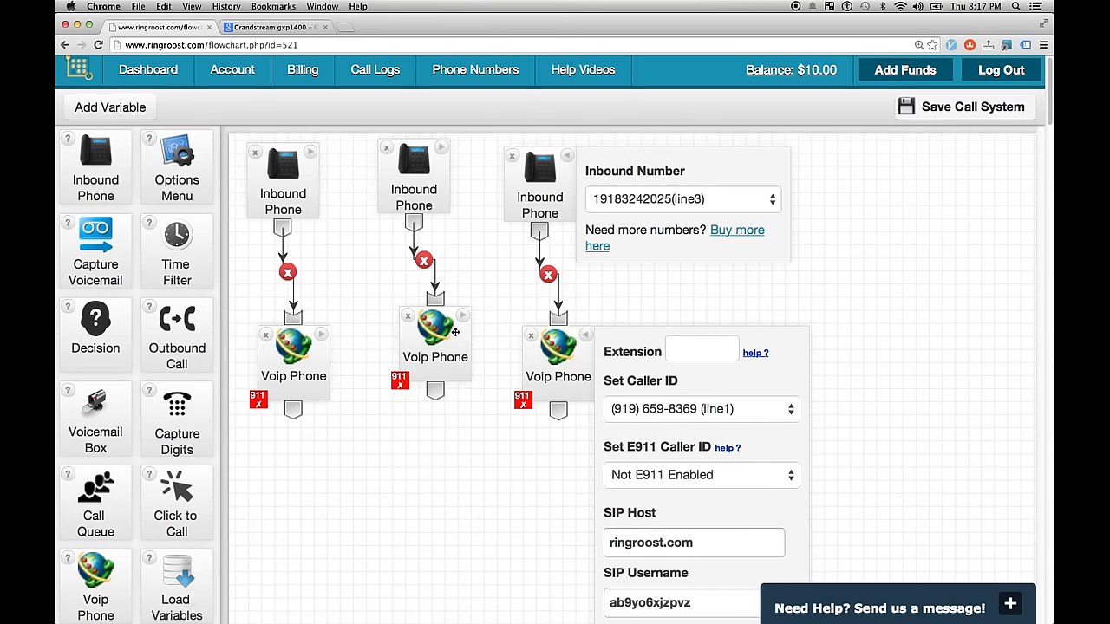
pyautogui.click(434, 342)
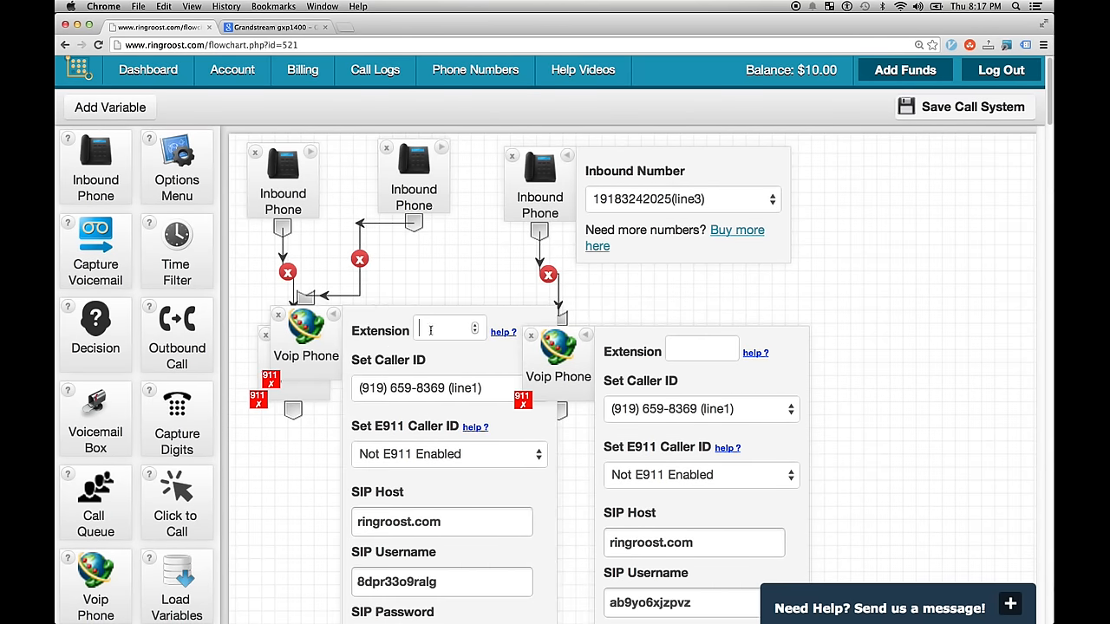
pyautogui.write('3')
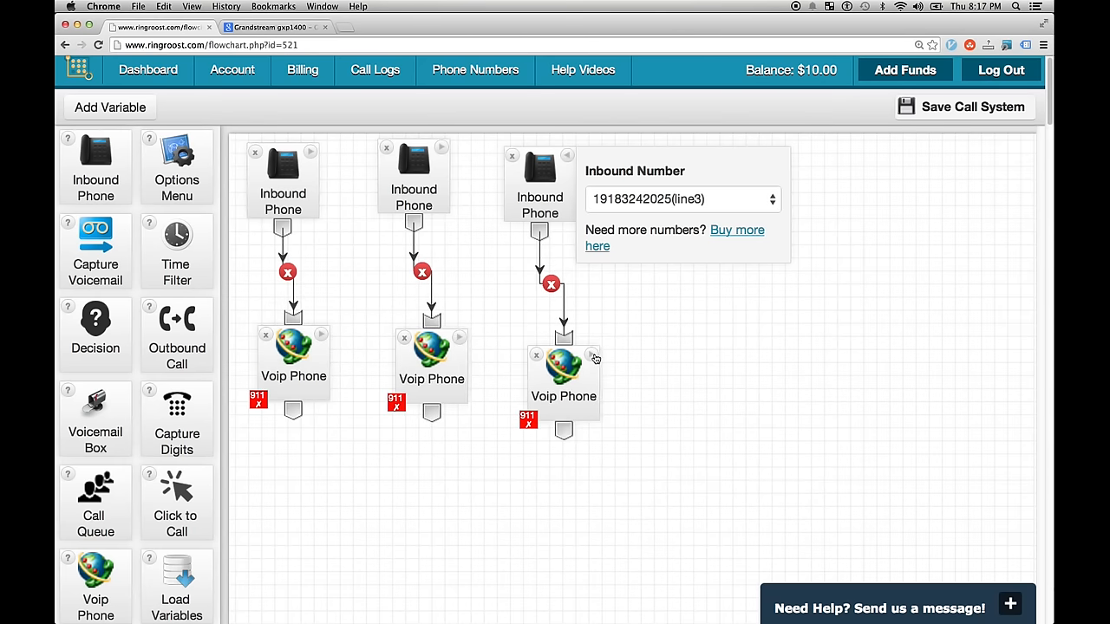
pyautogui.click(963, 106)
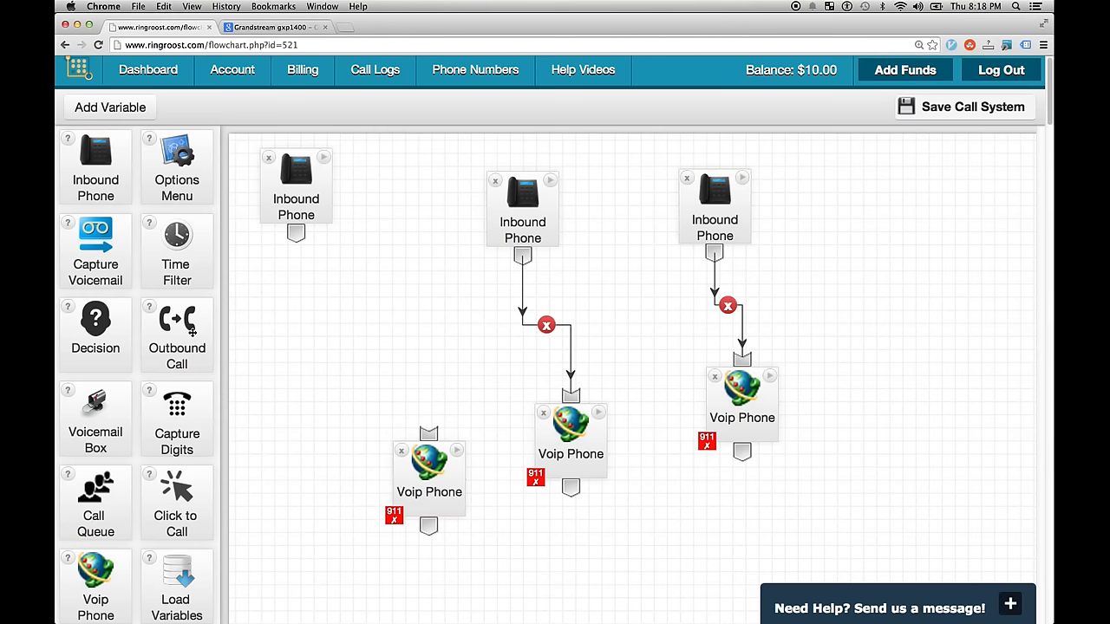
# Place an Options Menu below the first inbound phone and type its dial-an-extension greeting
pyautogui.moveTo(176, 164); pyautogui.dragTo(288, 265)
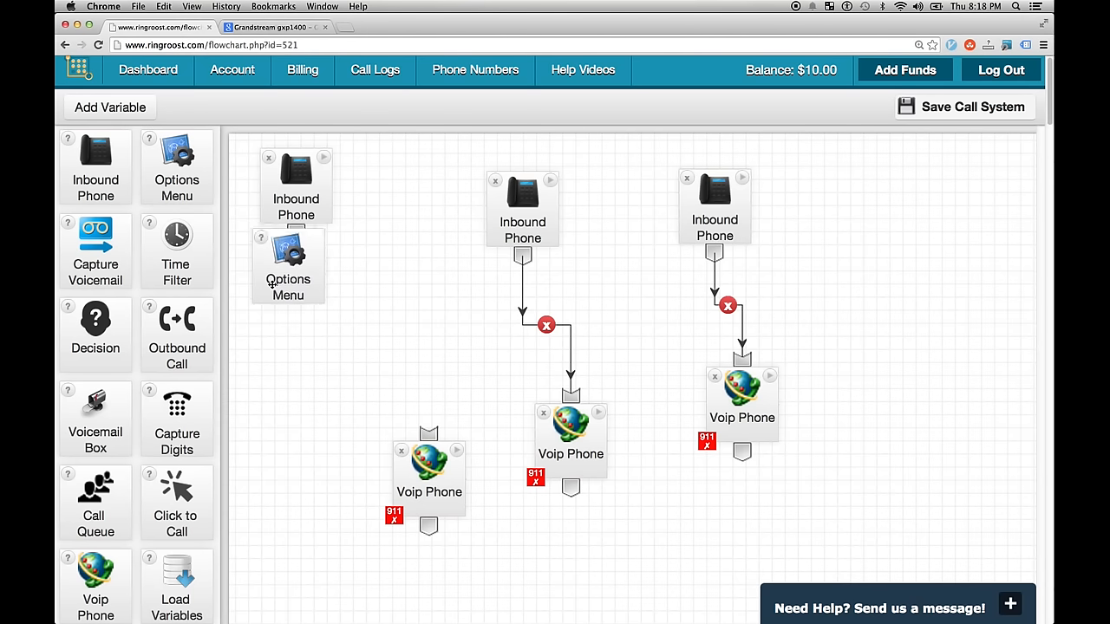
pyautogui.click(288, 264)
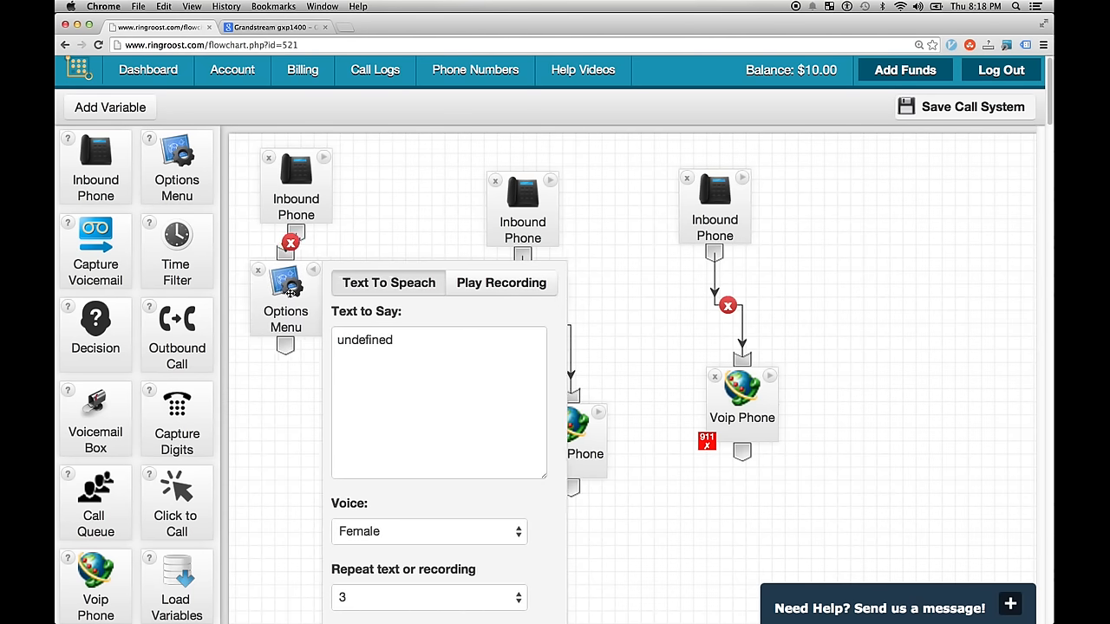
pyautogui.write("Please dial your party's extension")
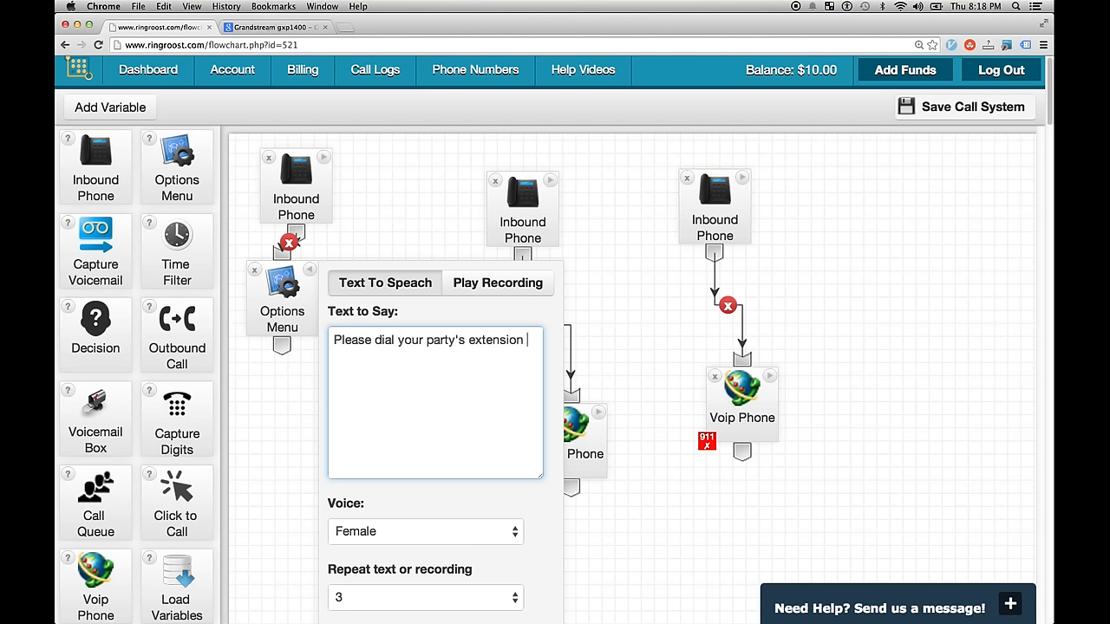
pyautogui.write(', or')
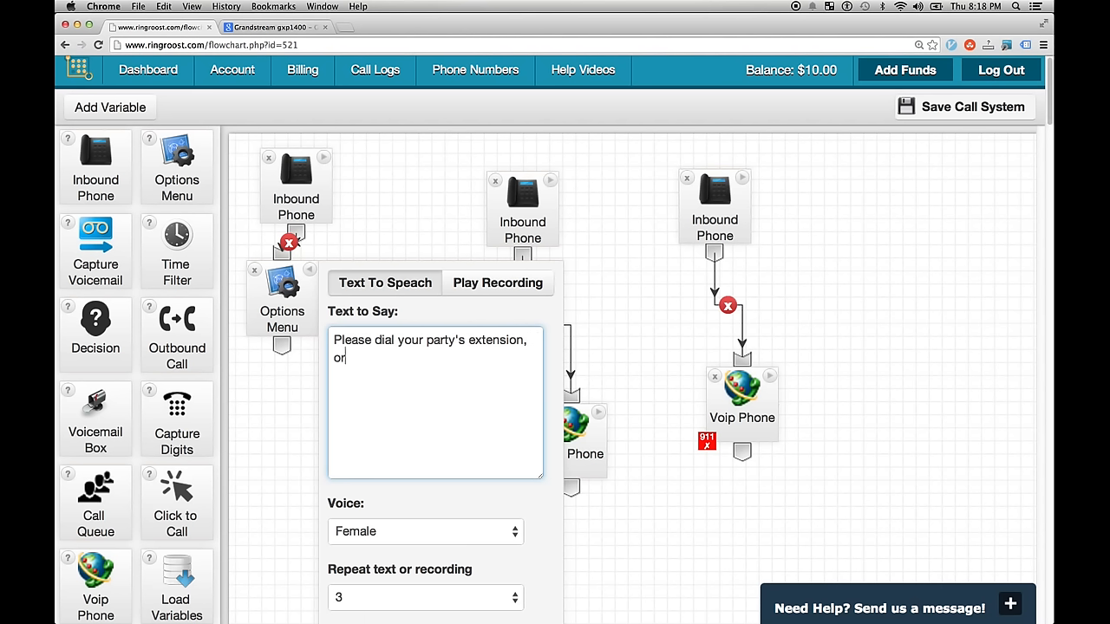
pyautogui.write('wait to speak to some')
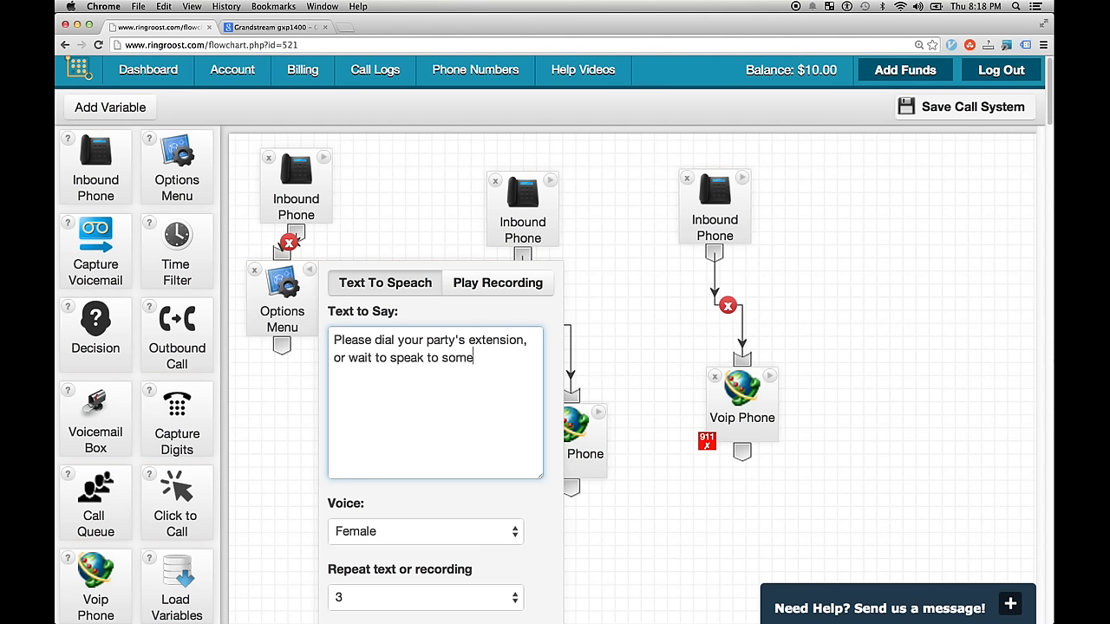
pyautogui.write('one.')
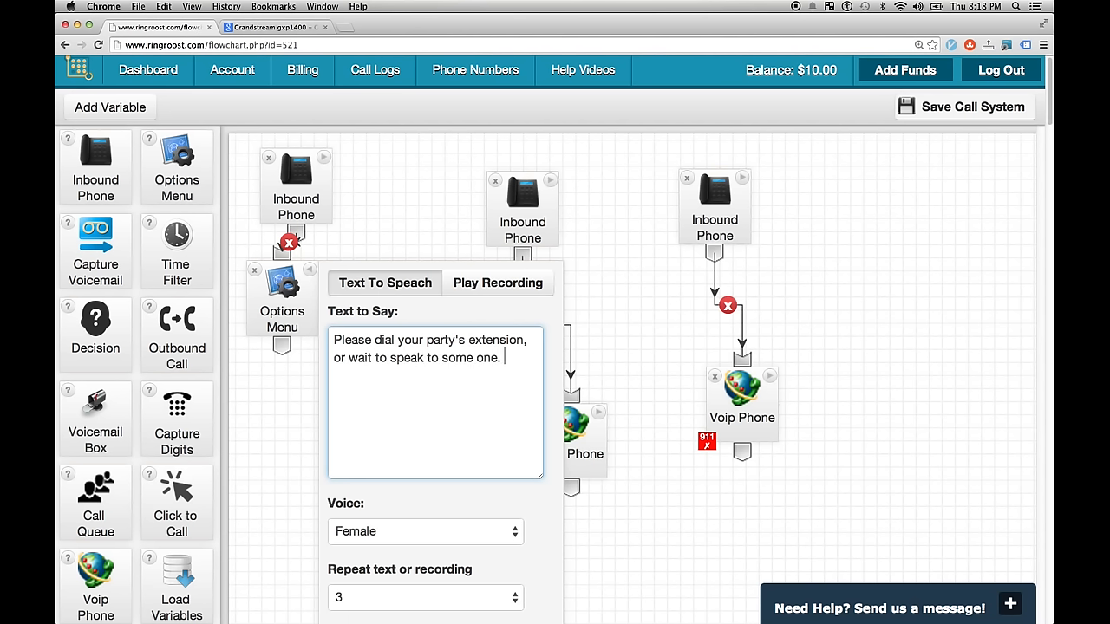
pyautogui.scroll(-3)
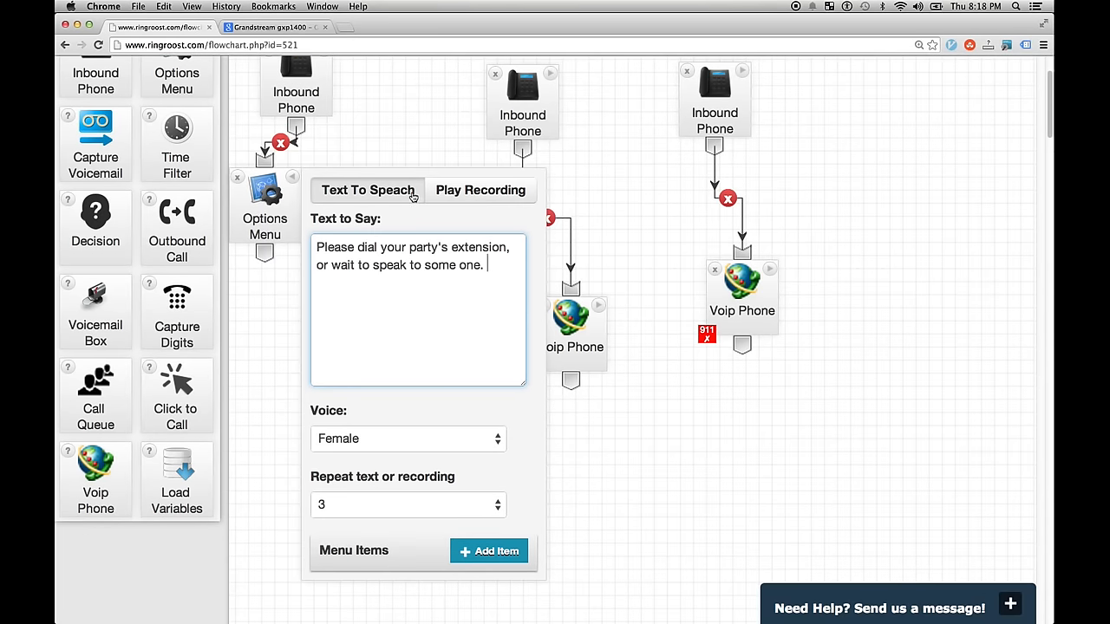
# Keep the prompt as text-to-speech with the female voice
pyautogui.tripleClick(416, 256)
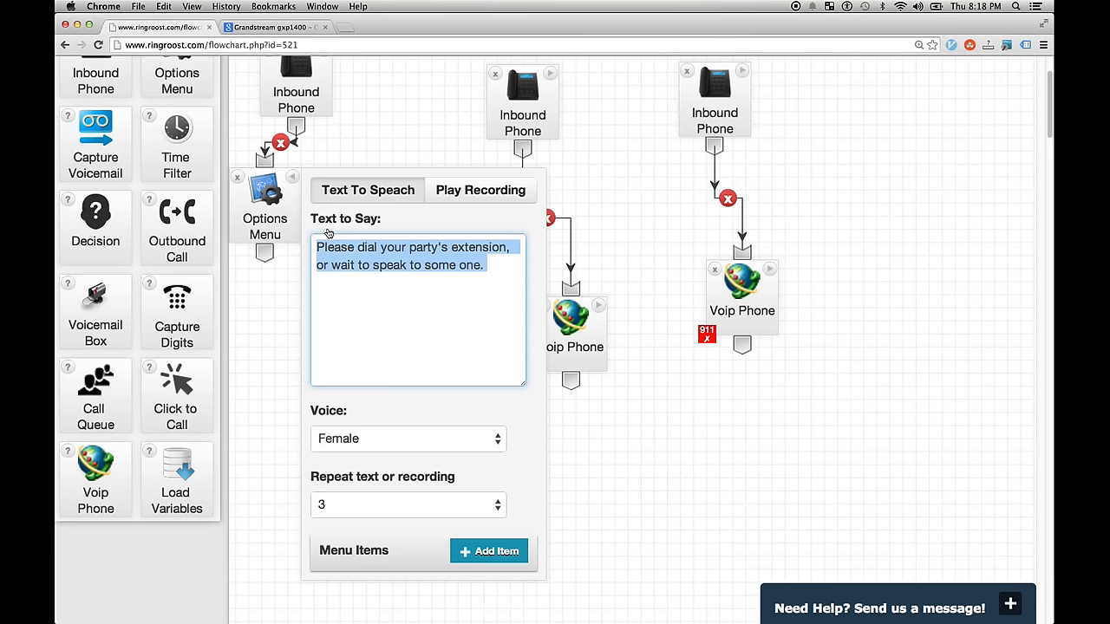
pyautogui.click(480, 189)
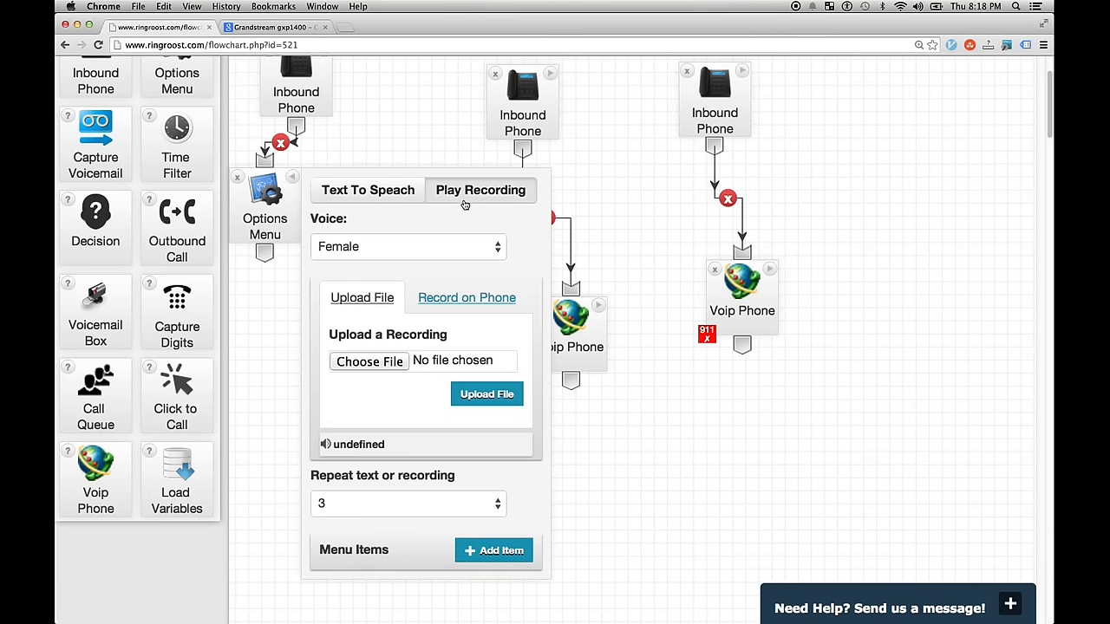
pyautogui.click(367, 190)
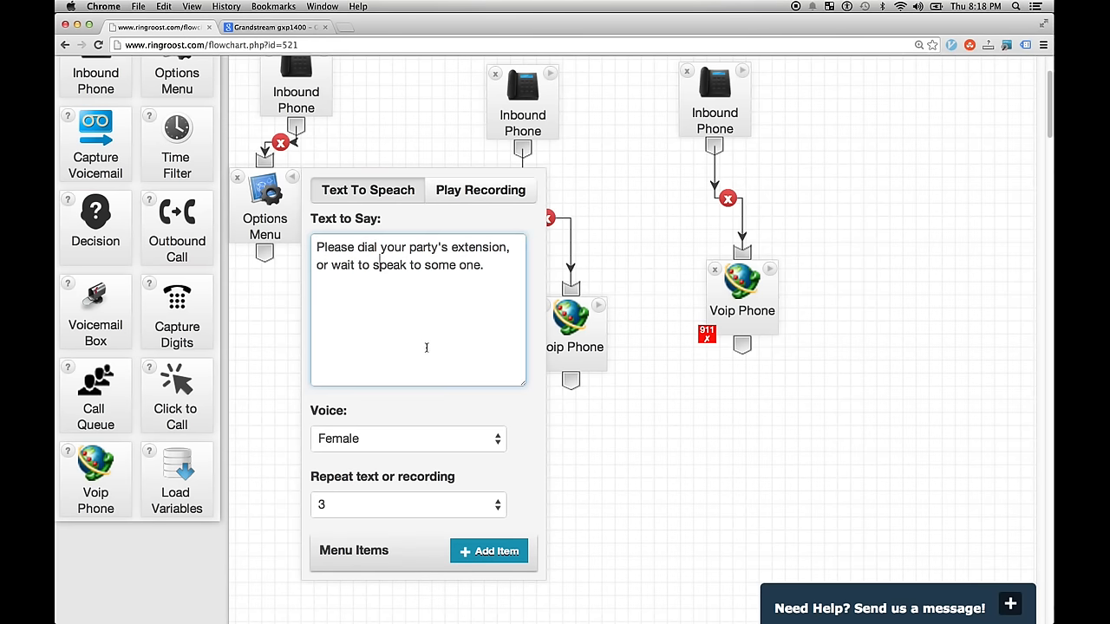
pyautogui.click(407, 439)
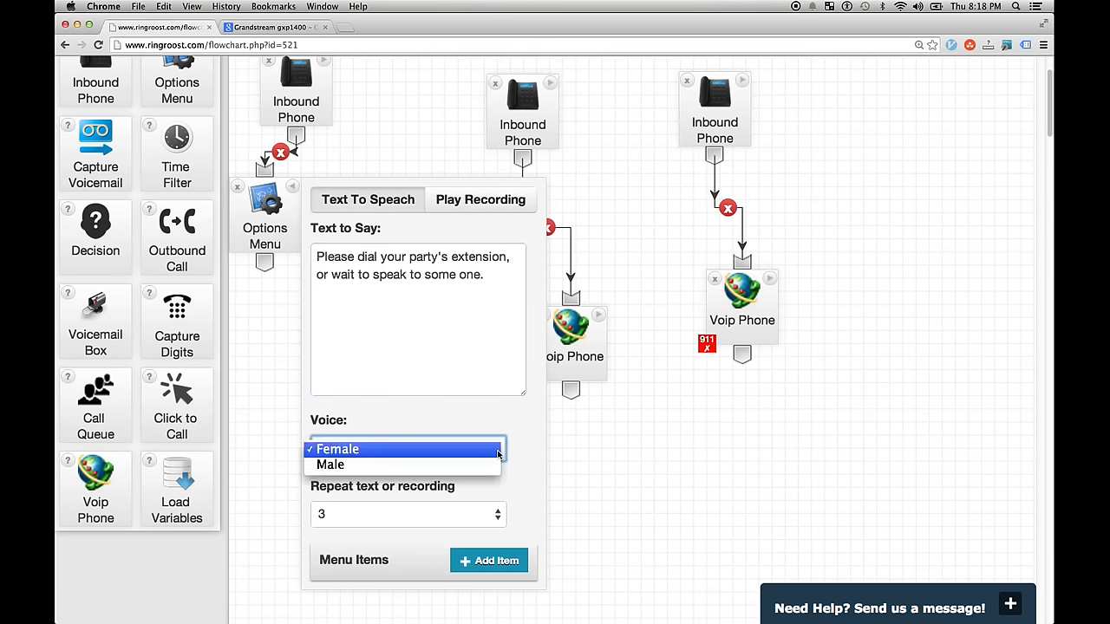
pyautogui.click(337, 449)
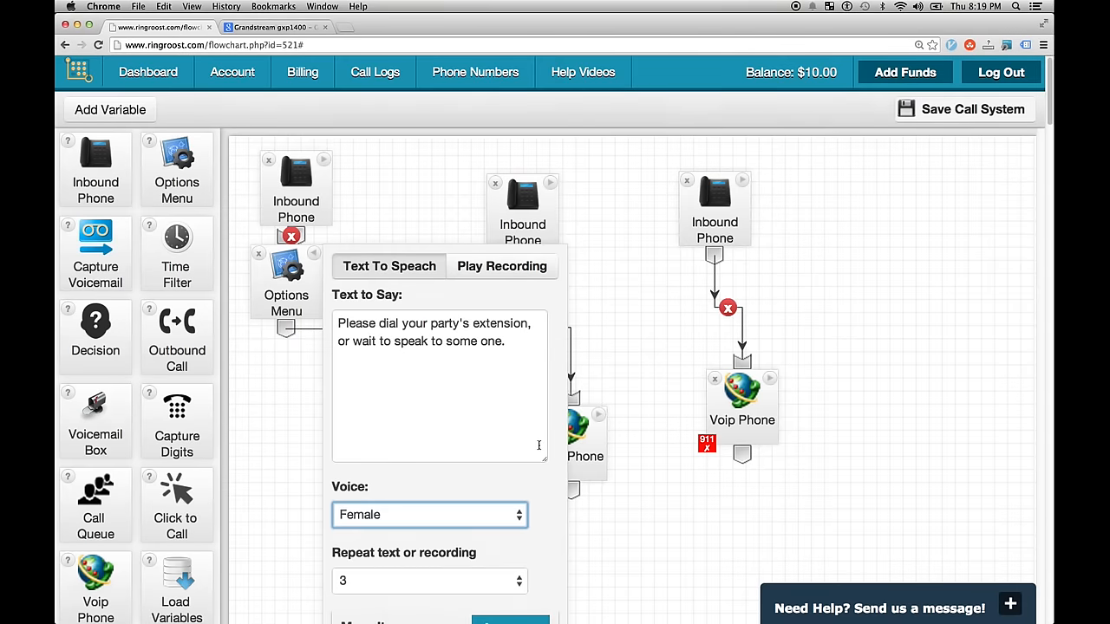
# Number the options menu items 1, 2 and 3 and wire them to VoIP phones
pyautogui.scroll(-3)
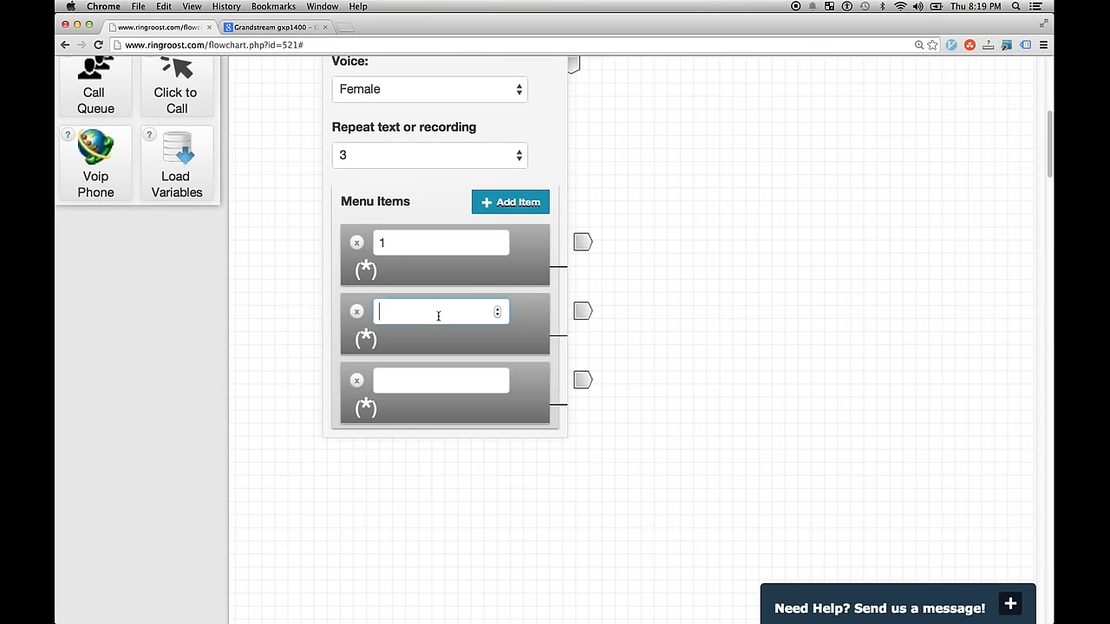
pyautogui.write('2')
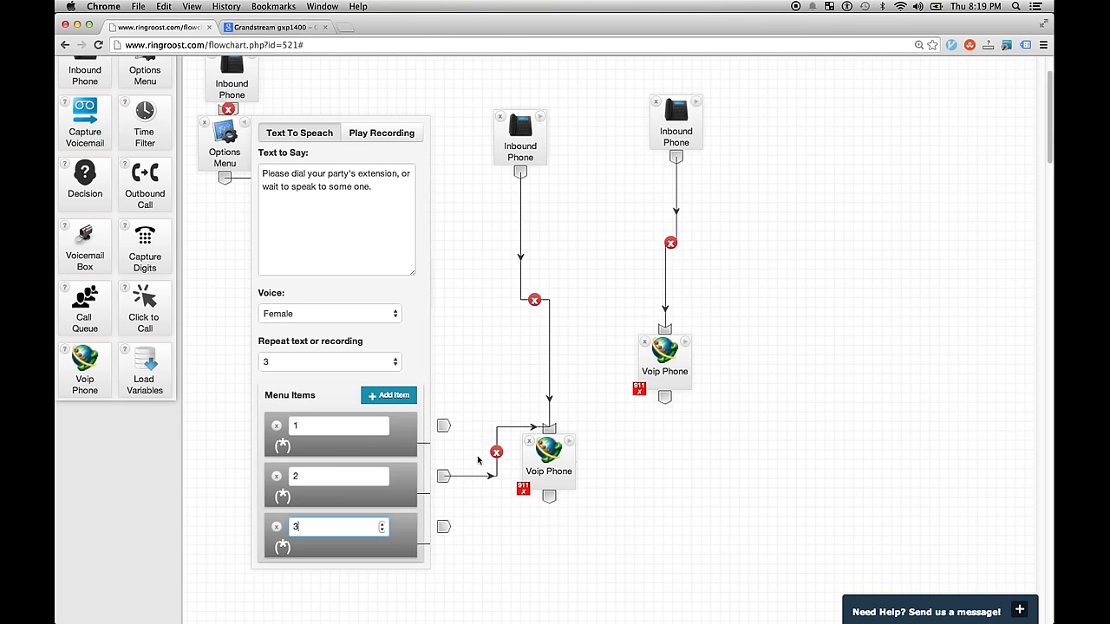
pyautogui.moveTo(396, 93)
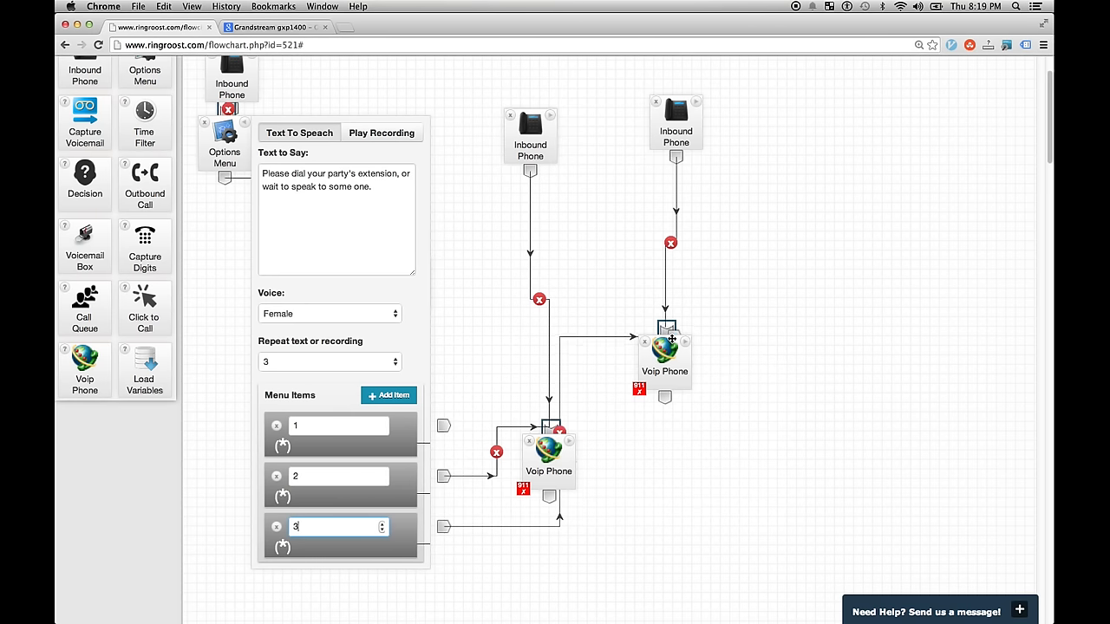
pyautogui.moveTo(664, 355); pyautogui.dragTo(783, 433)
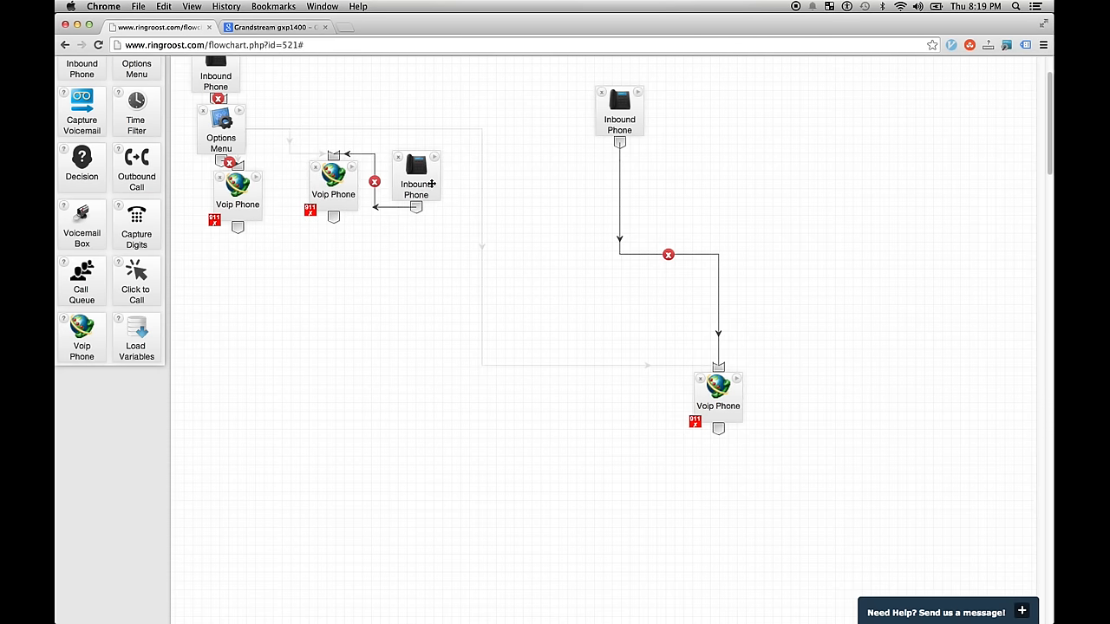
# Rearrange the inbound phones and options menu, moving the top inbound phone above the menu
pyautogui.moveTo(718, 395); pyautogui.dragTo(383, 303)
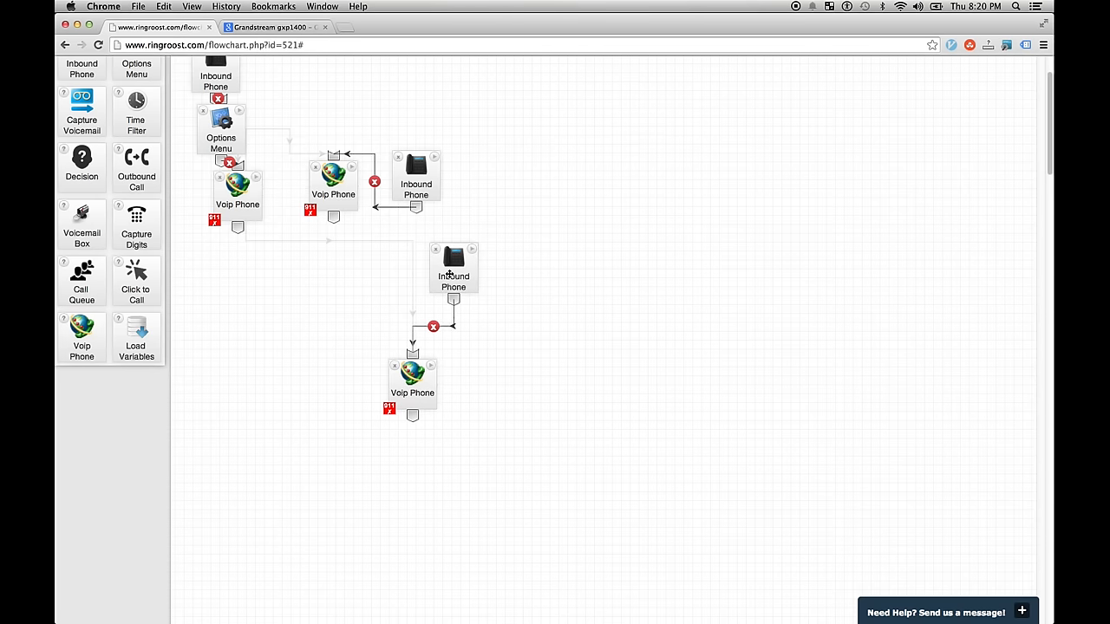
pyautogui.moveTo(452, 268); pyautogui.dragTo(421, 260)
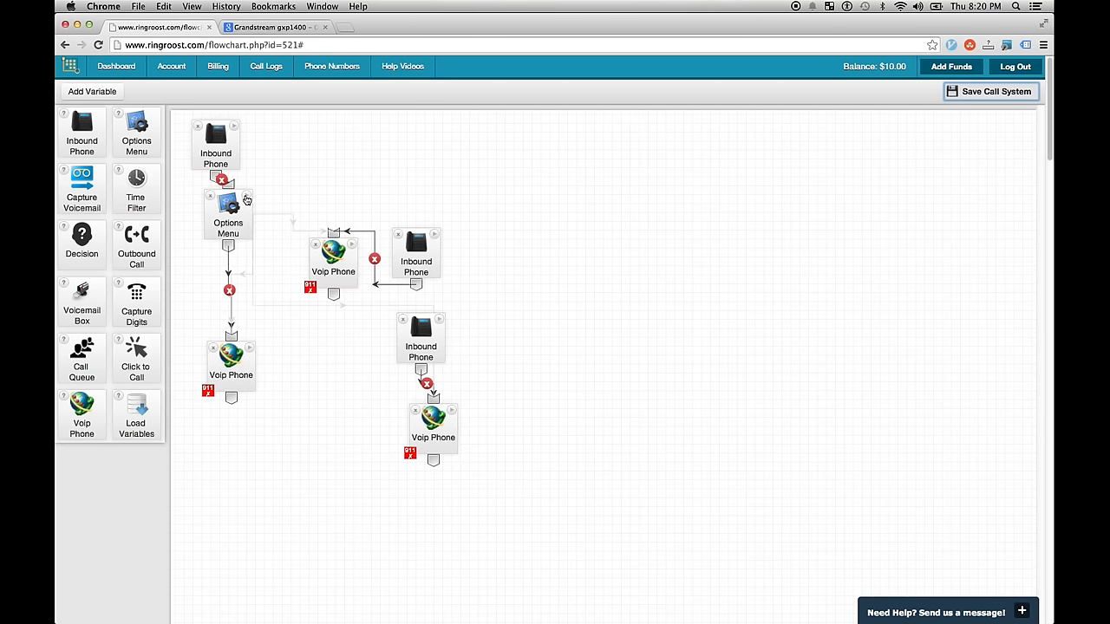
pyautogui.moveTo(228, 212); pyautogui.dragTo(219, 205)
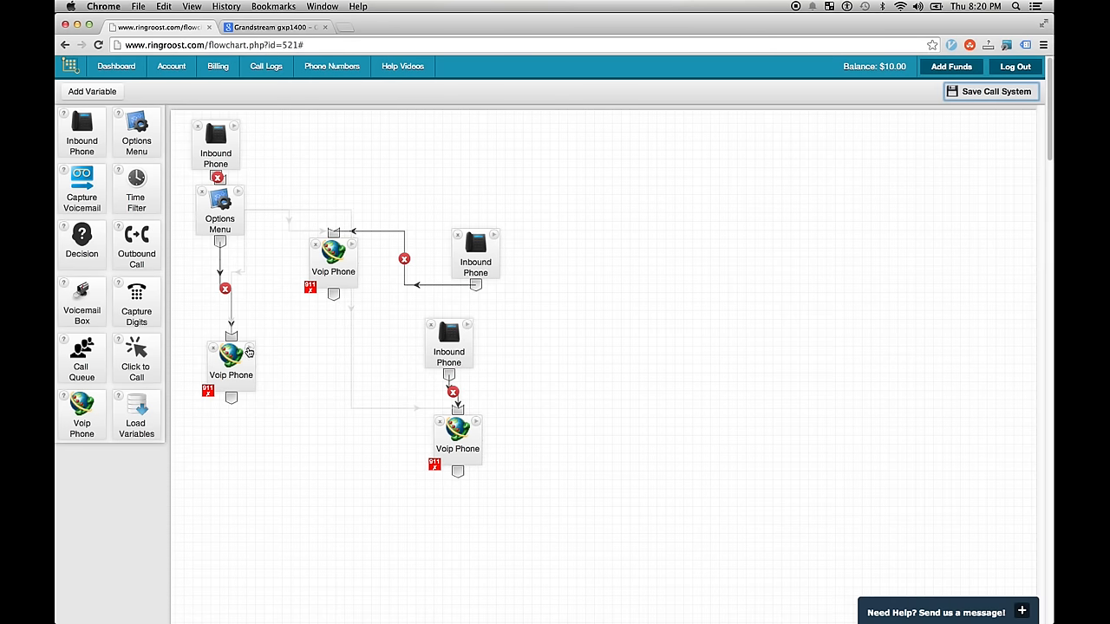
pyautogui.moveTo(629, 232)
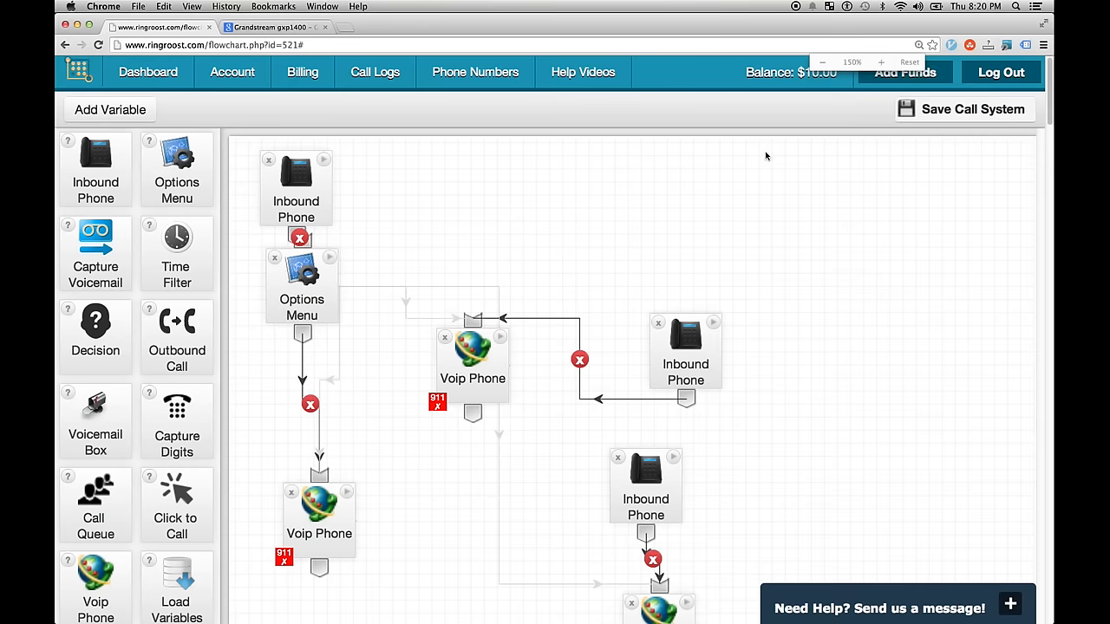
pyautogui.scroll(-3)
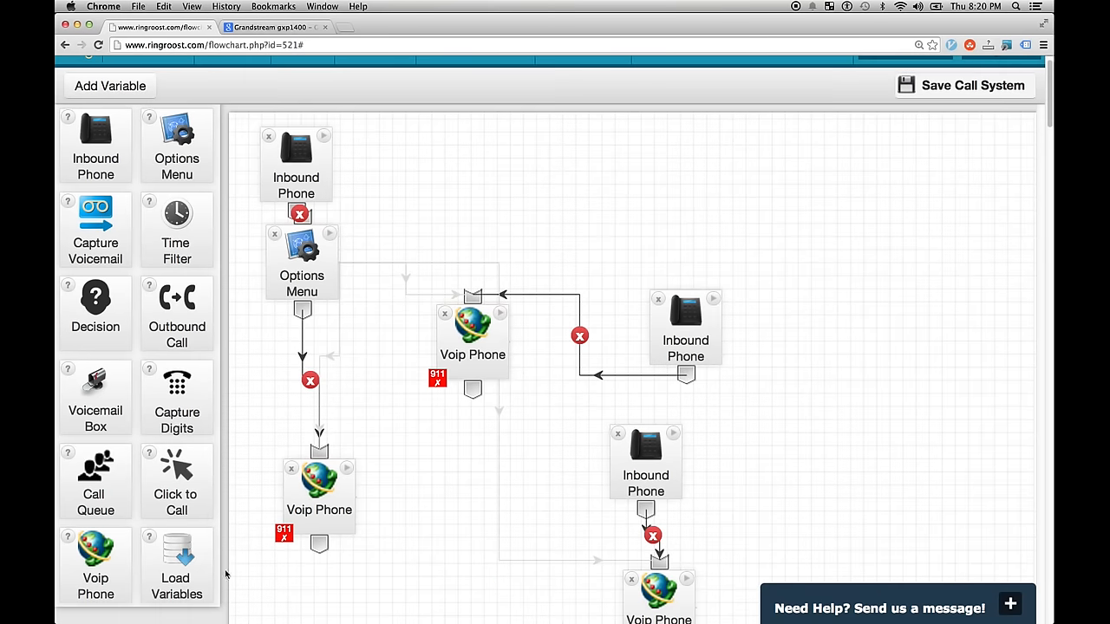
pyautogui.scroll(-3)
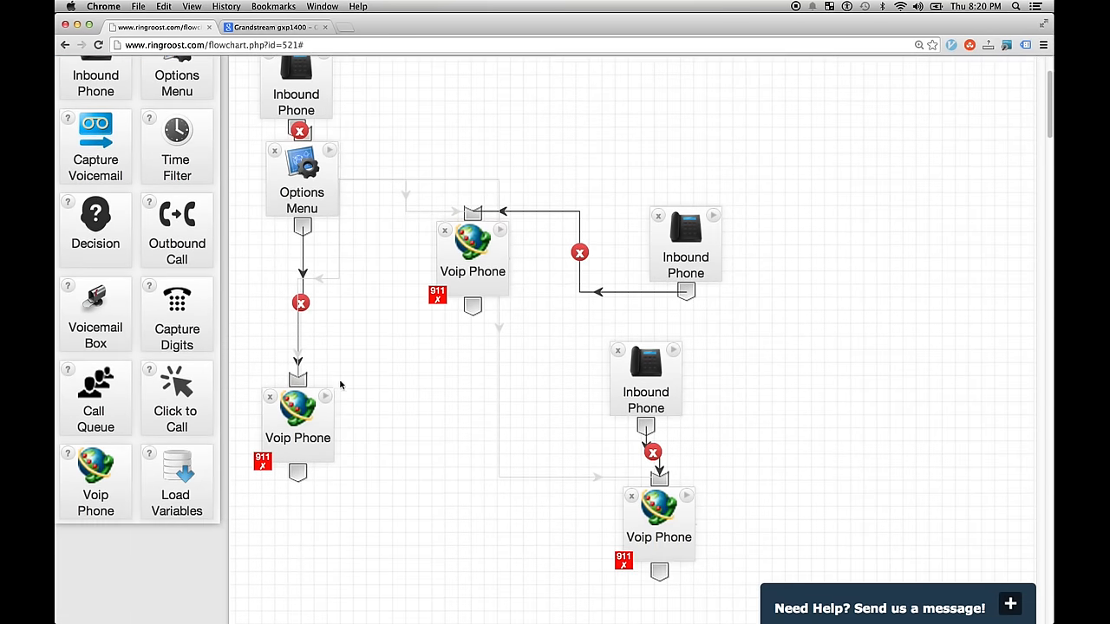
pyautogui.click(324, 396)
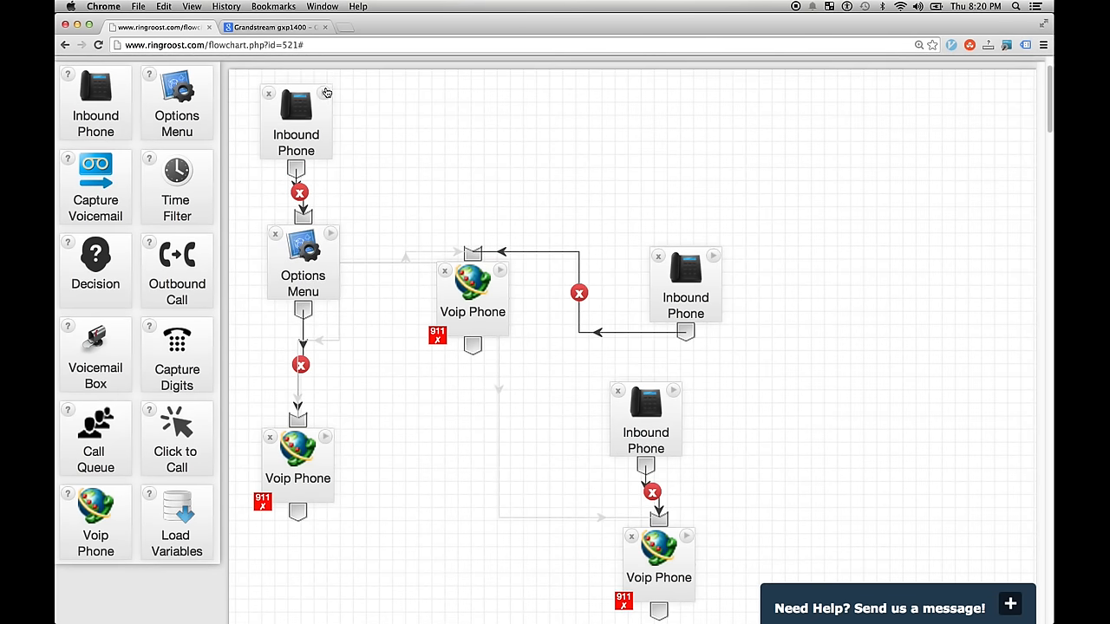
# Inspect the top inbound phone, options menu, and extension 1 and 2 phone settings
pyautogui.click(327, 93)
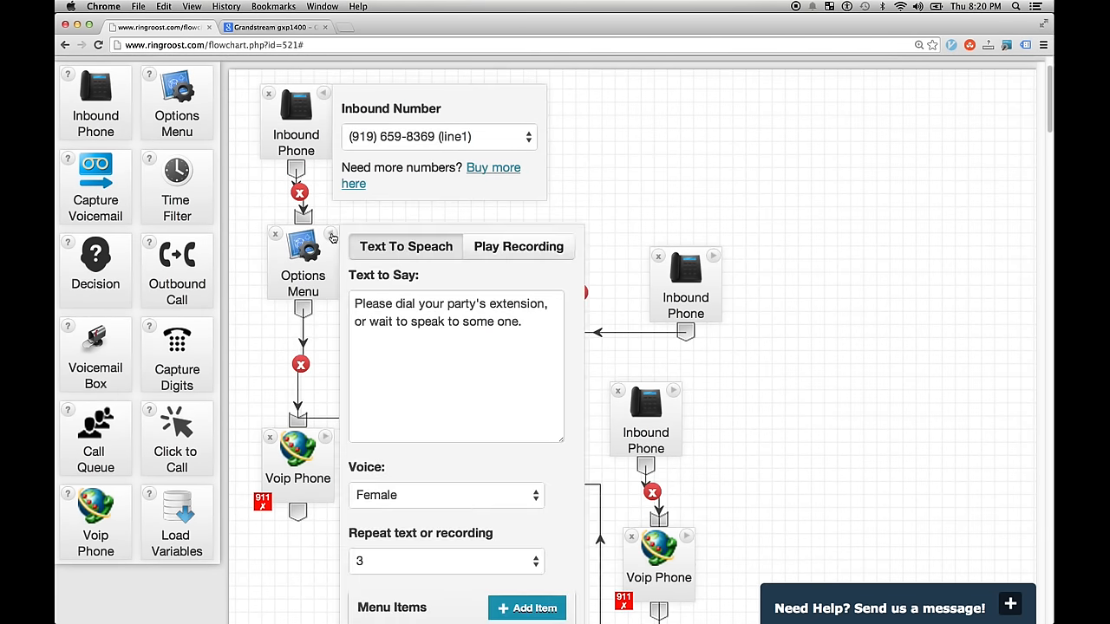
pyautogui.click(520, 336)
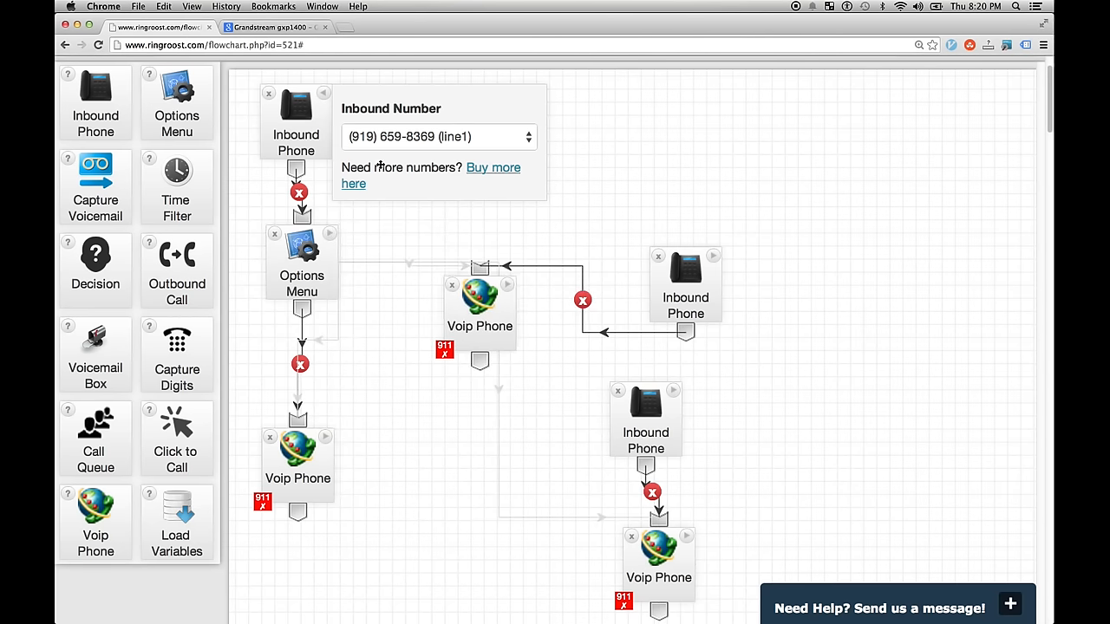
pyautogui.click(507, 285)
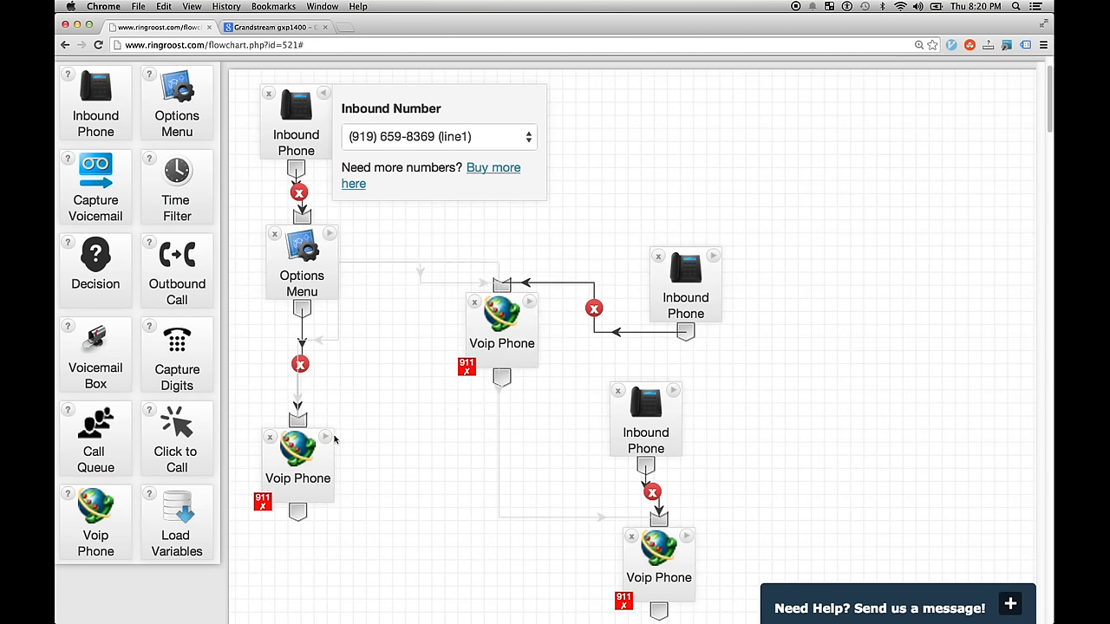
pyautogui.moveTo(536, 310)
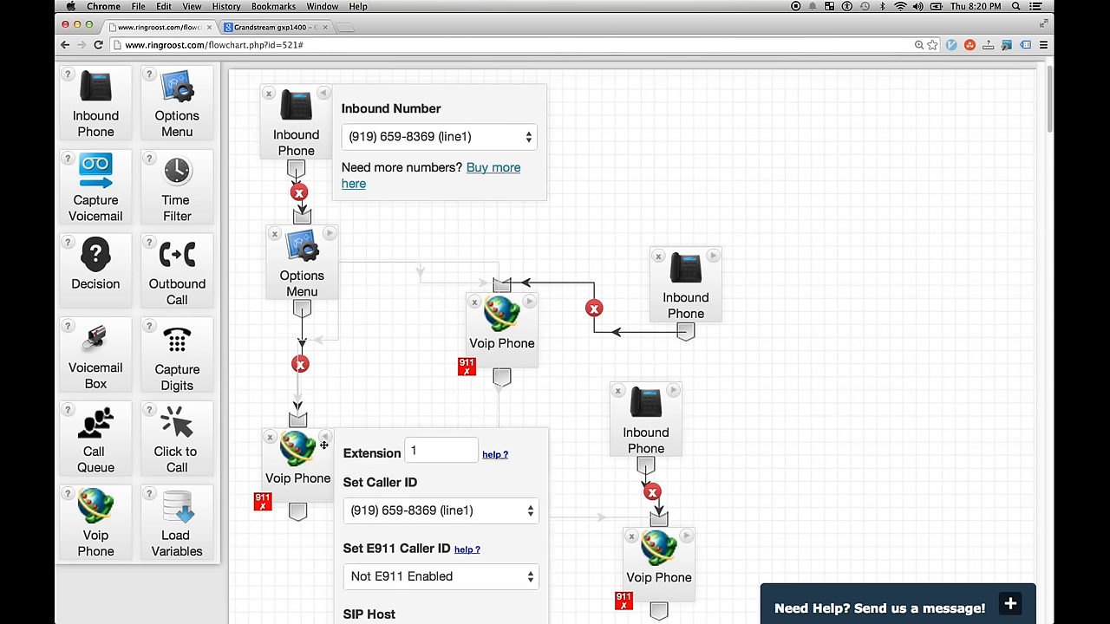
pyautogui.click(589, 352)
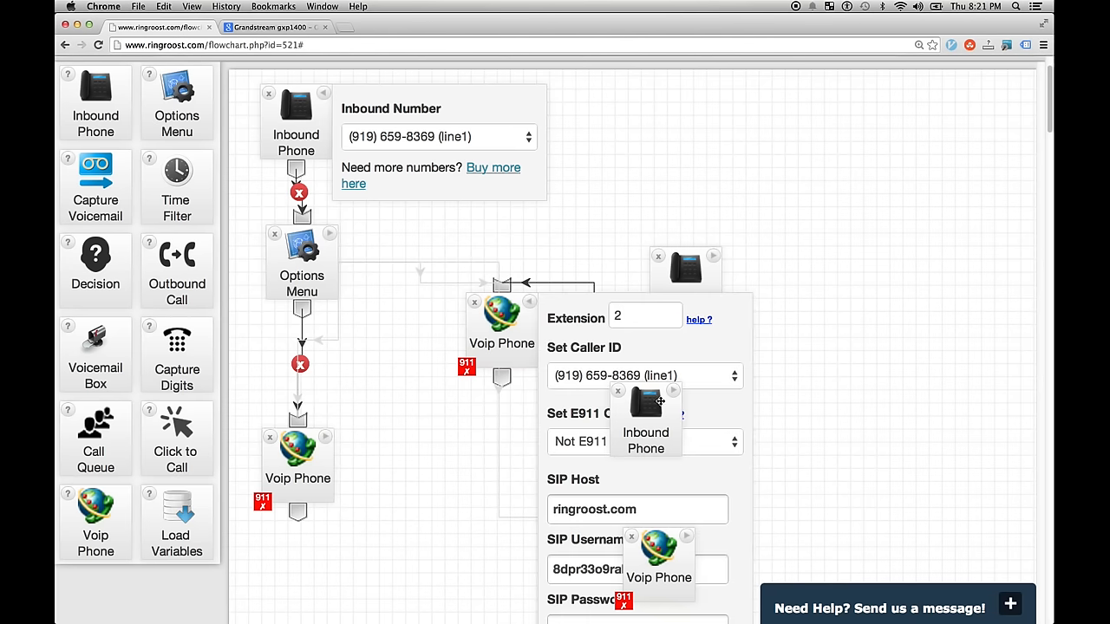
pyautogui.click(638, 375)
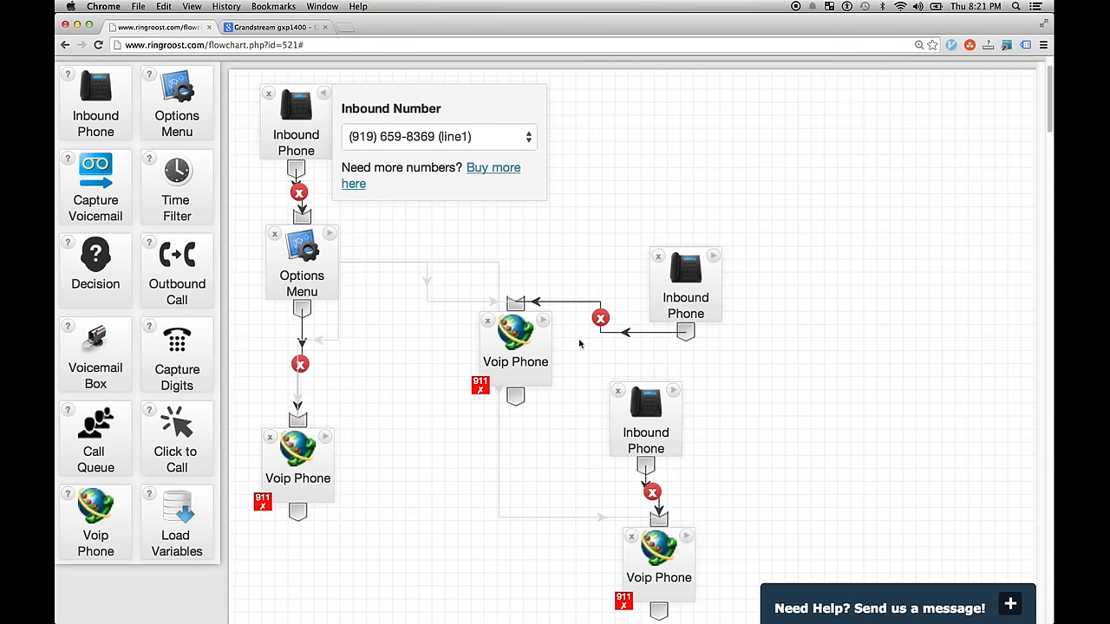
pyautogui.click(699, 256)
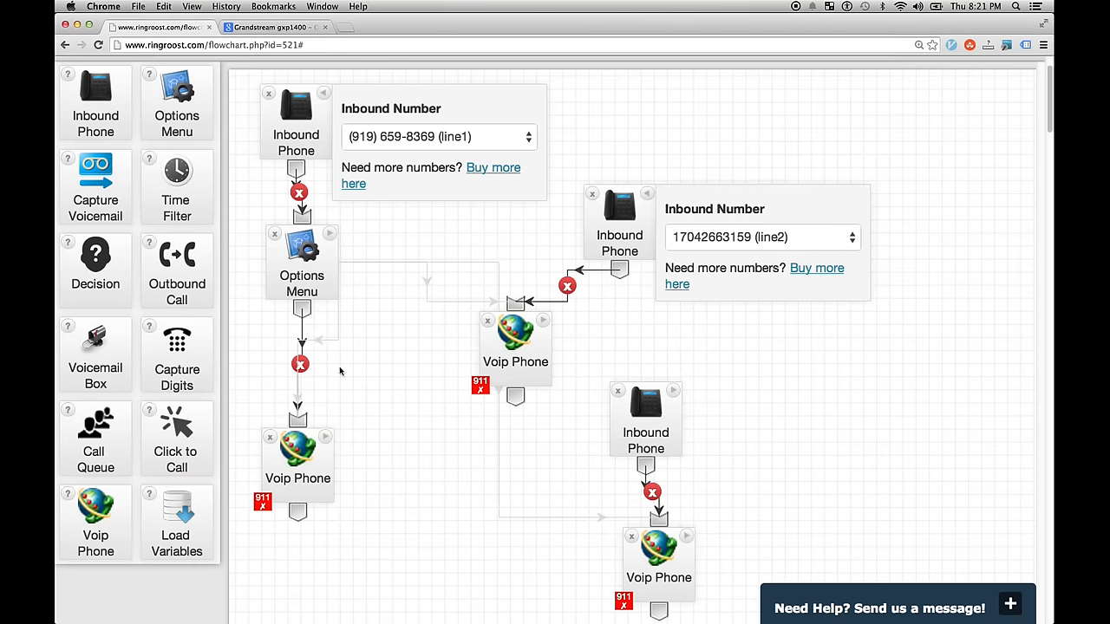
pyautogui.click(301, 260)
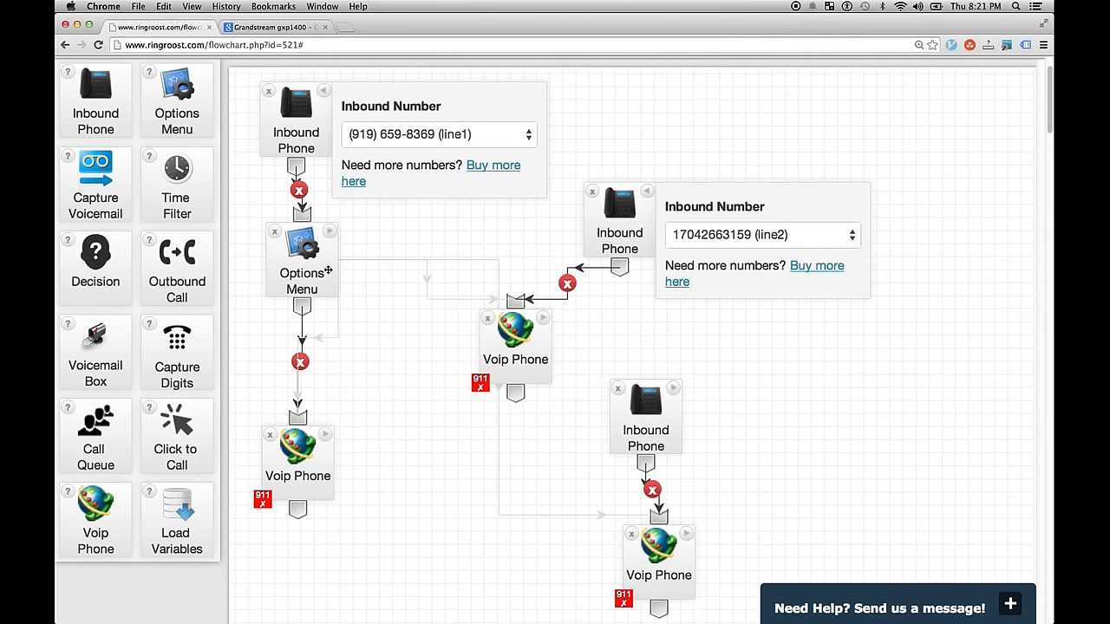
pyautogui.click(296, 455)
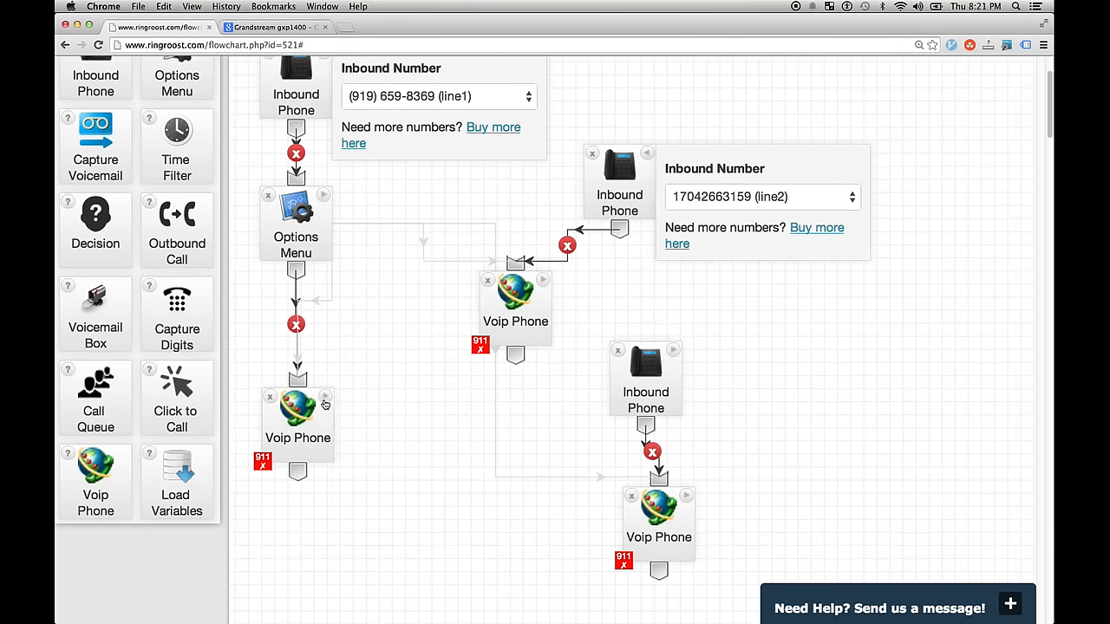
pyautogui.click(515, 294)
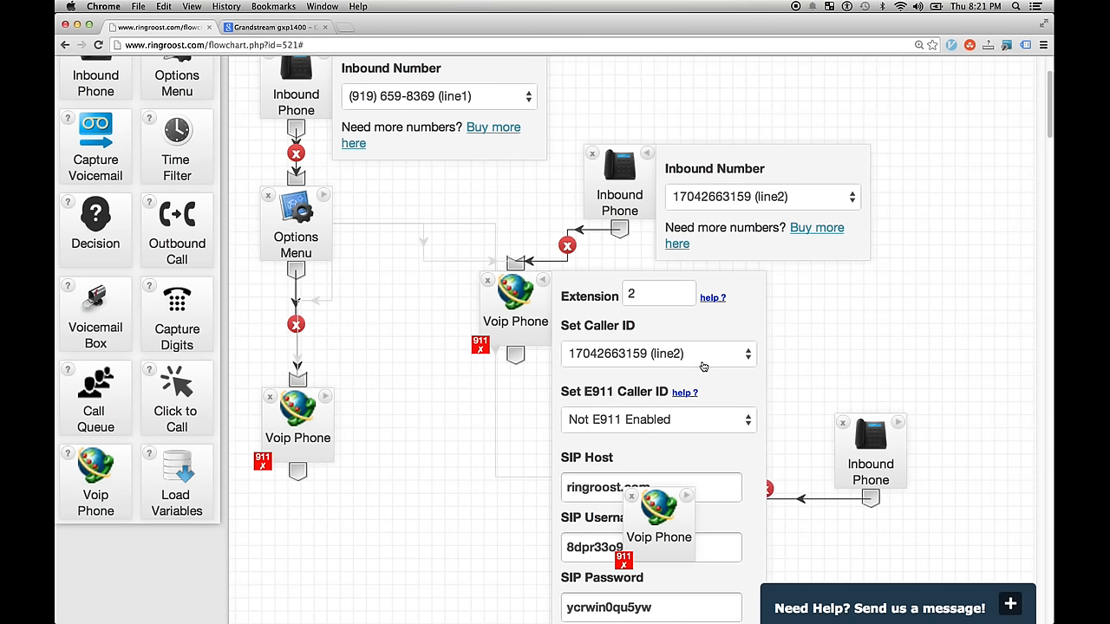
pyautogui.click(658, 353)
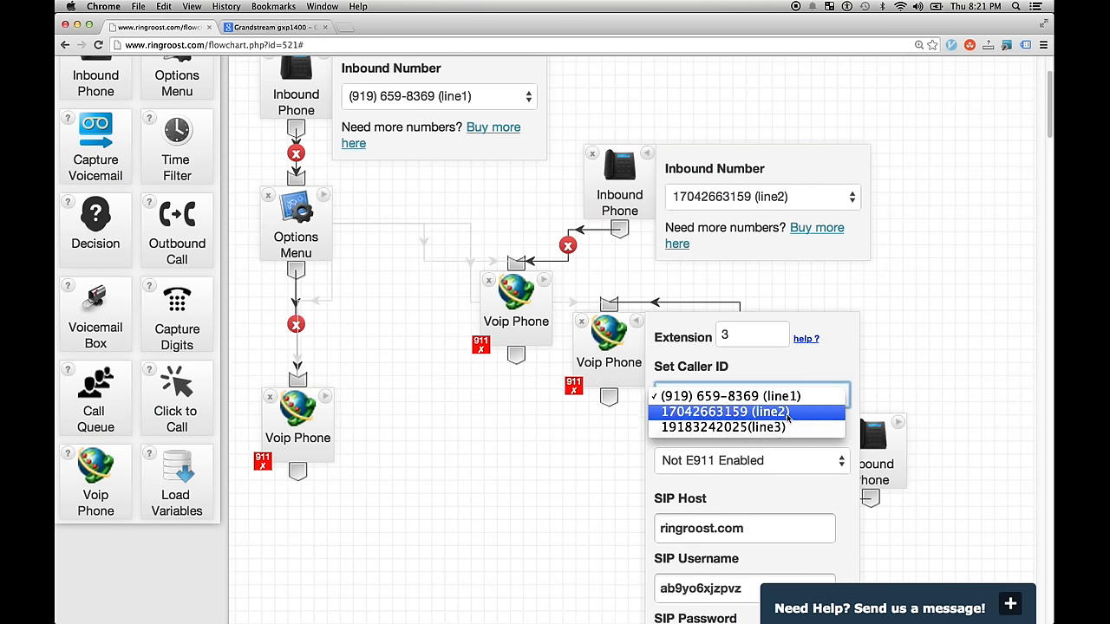
pyautogui.click(725, 411)
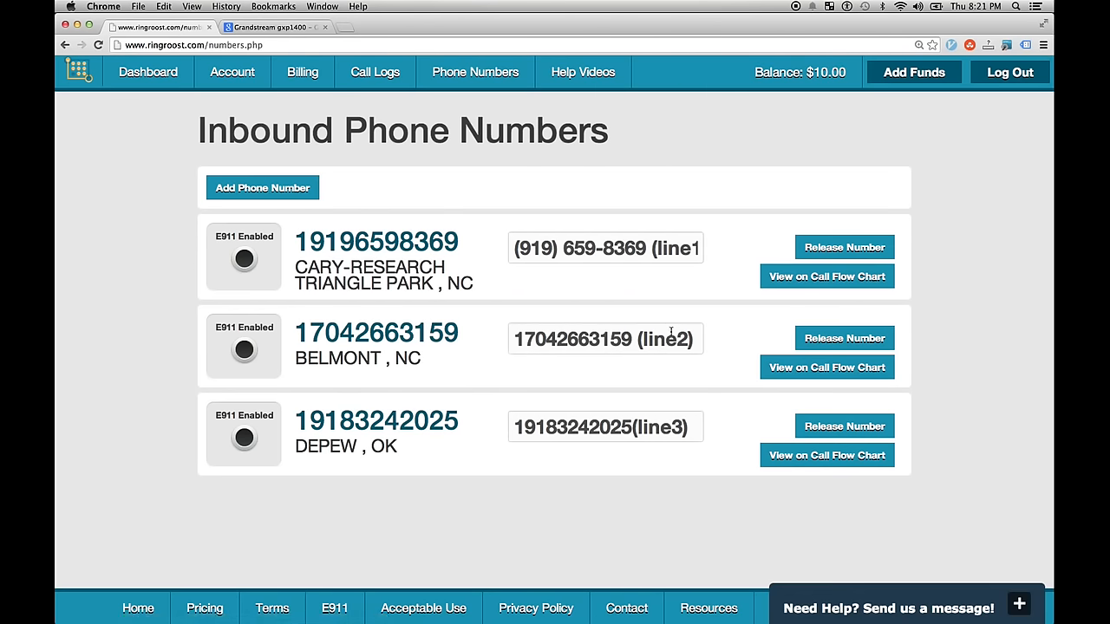
pyautogui.moveTo(231, 397)
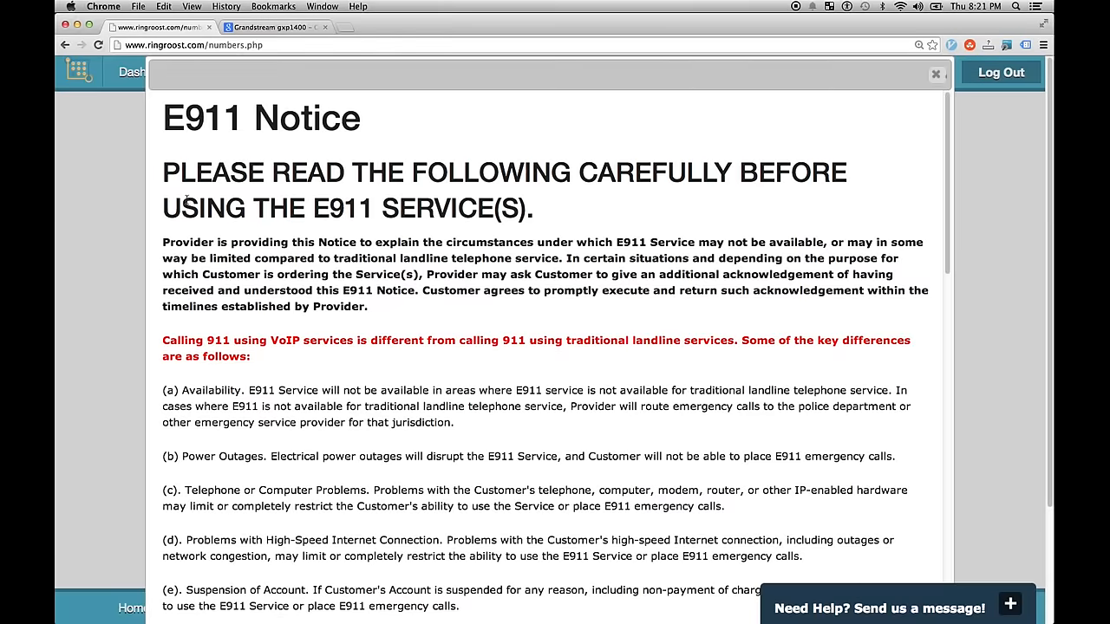
pyautogui.moveTo(412, 223)
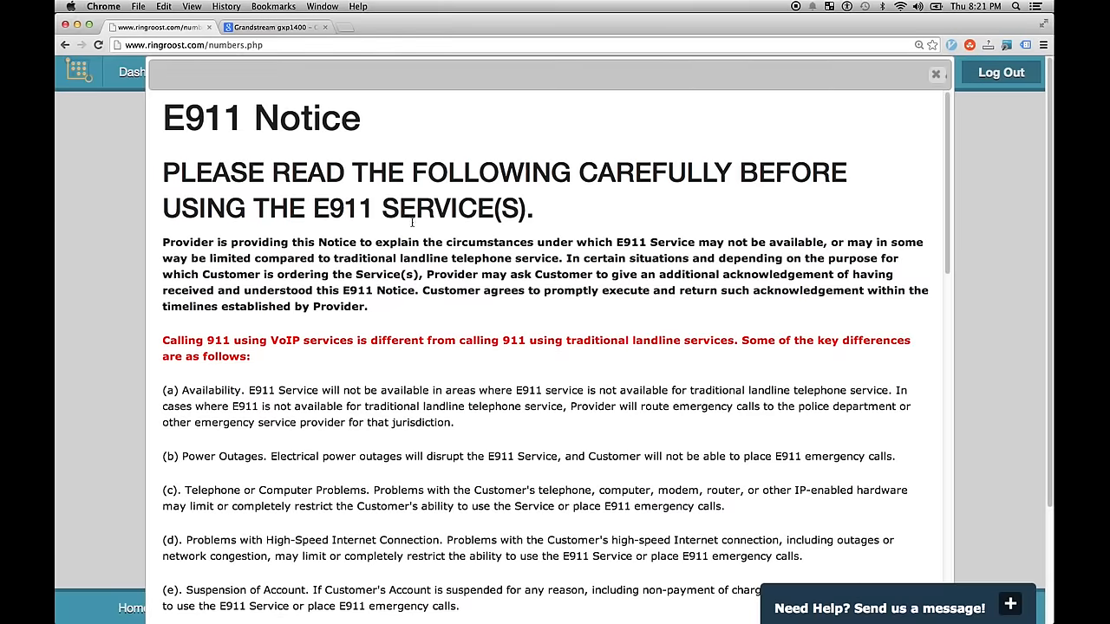
pyautogui.scroll(-3)
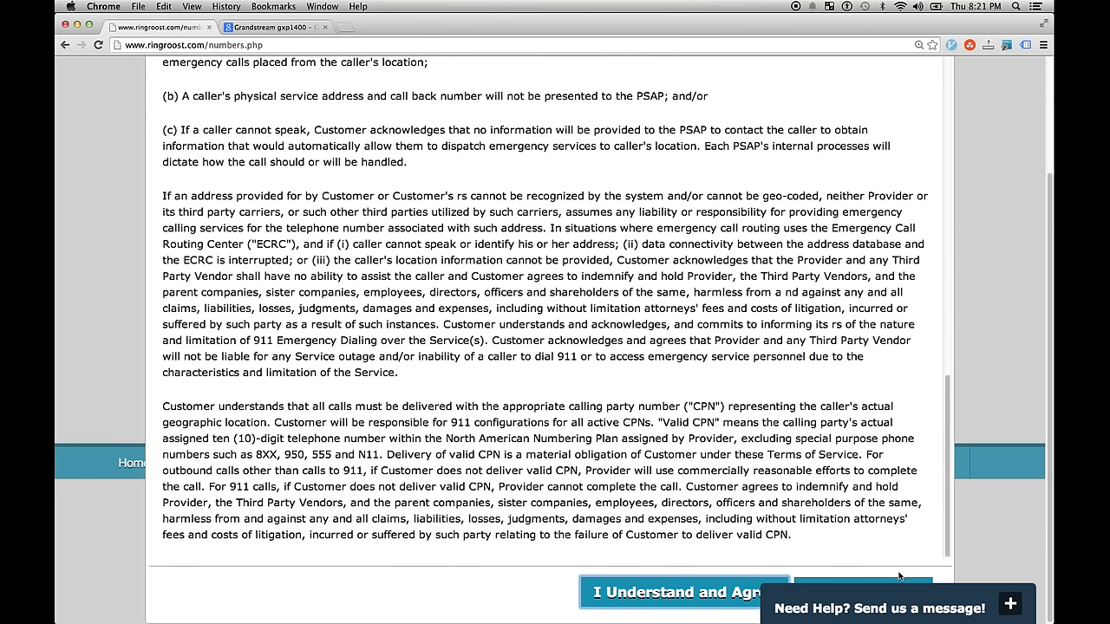
pyautogui.click(683, 592)
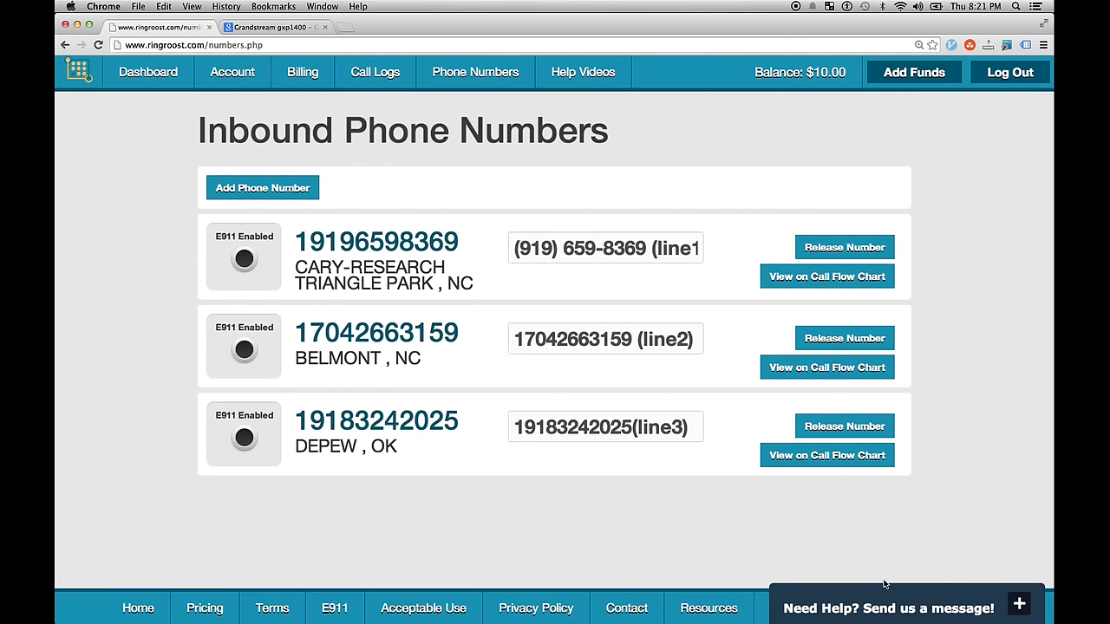
pyautogui.moveTo(737, 381)
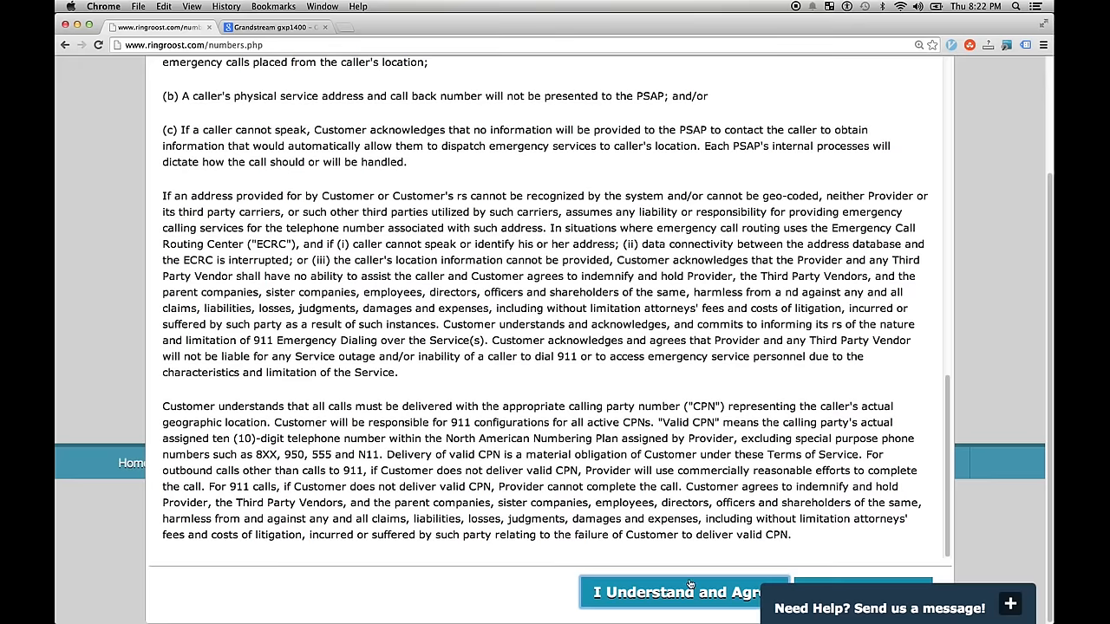
pyautogui.click(683, 592)
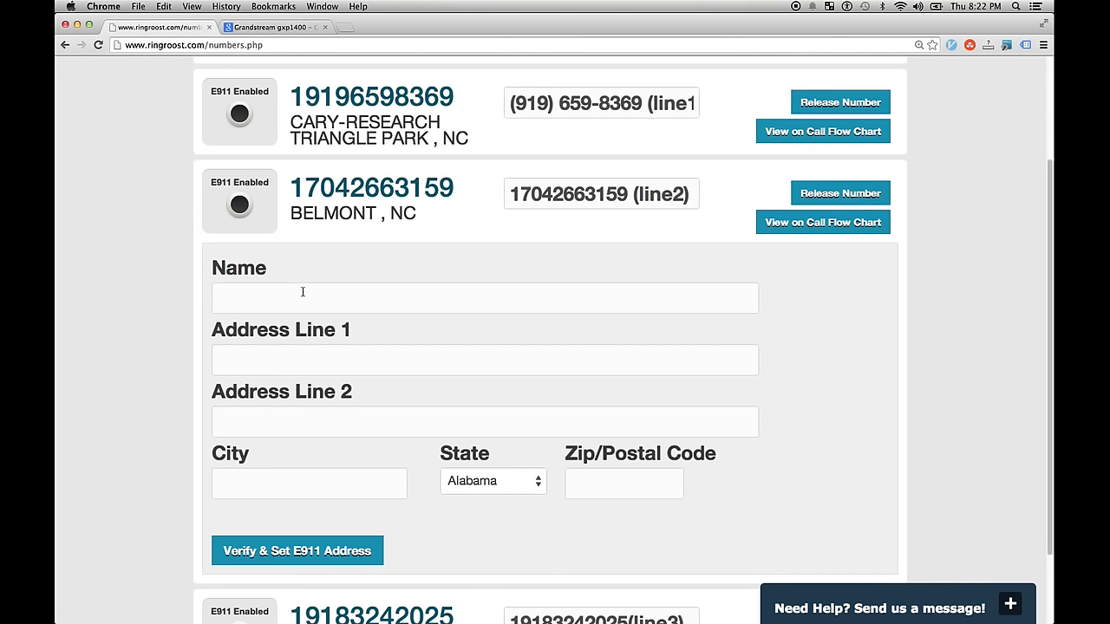
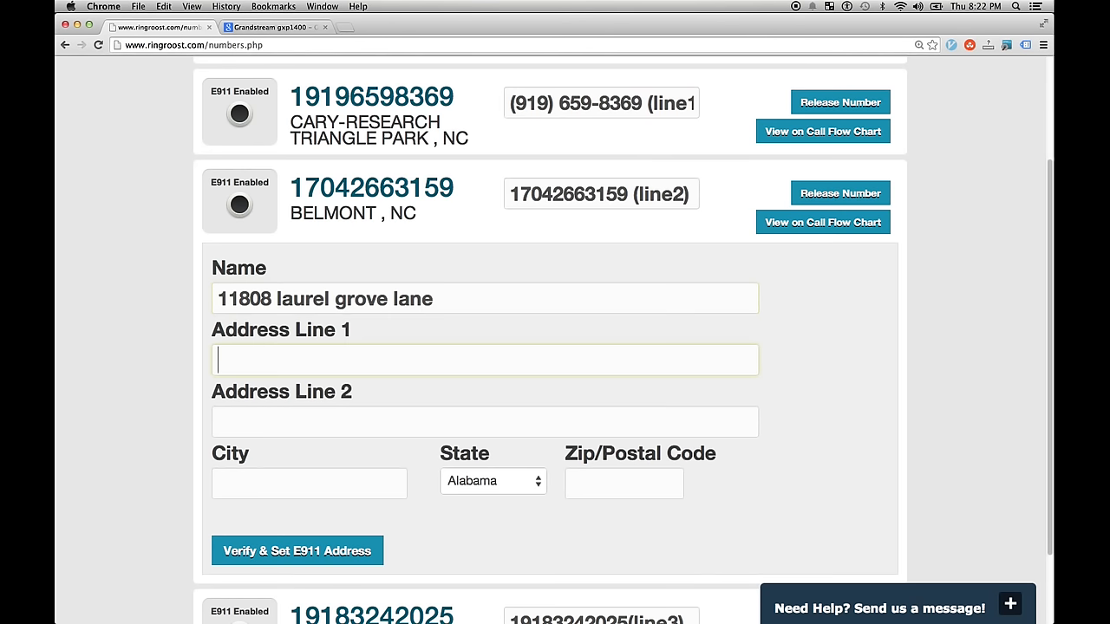
pyautogui.write('charlo')
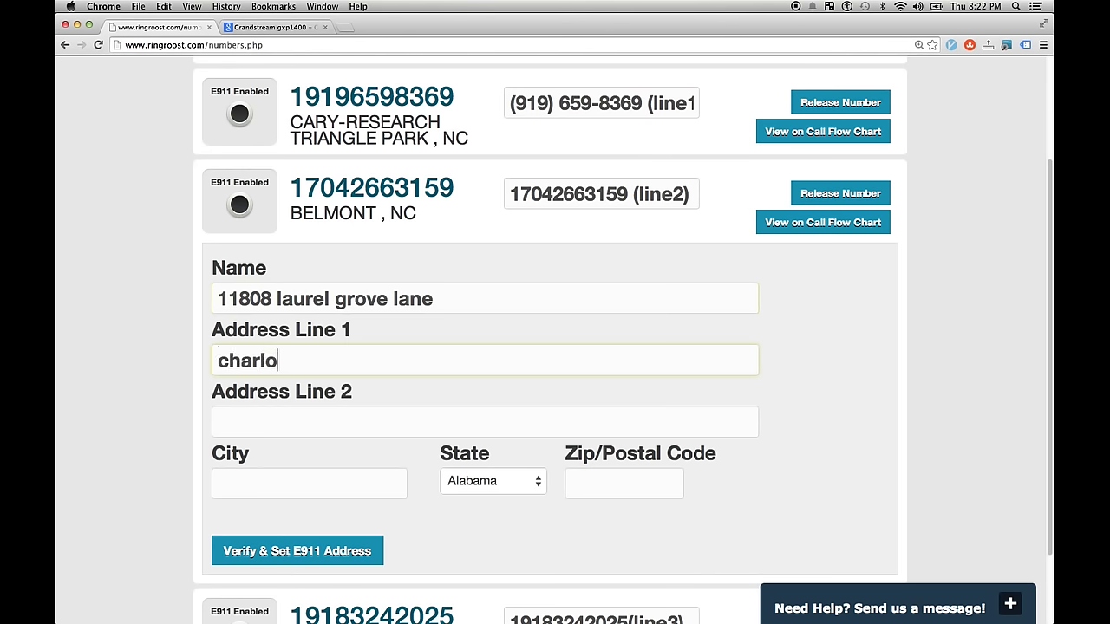
pyautogui.write('tt')
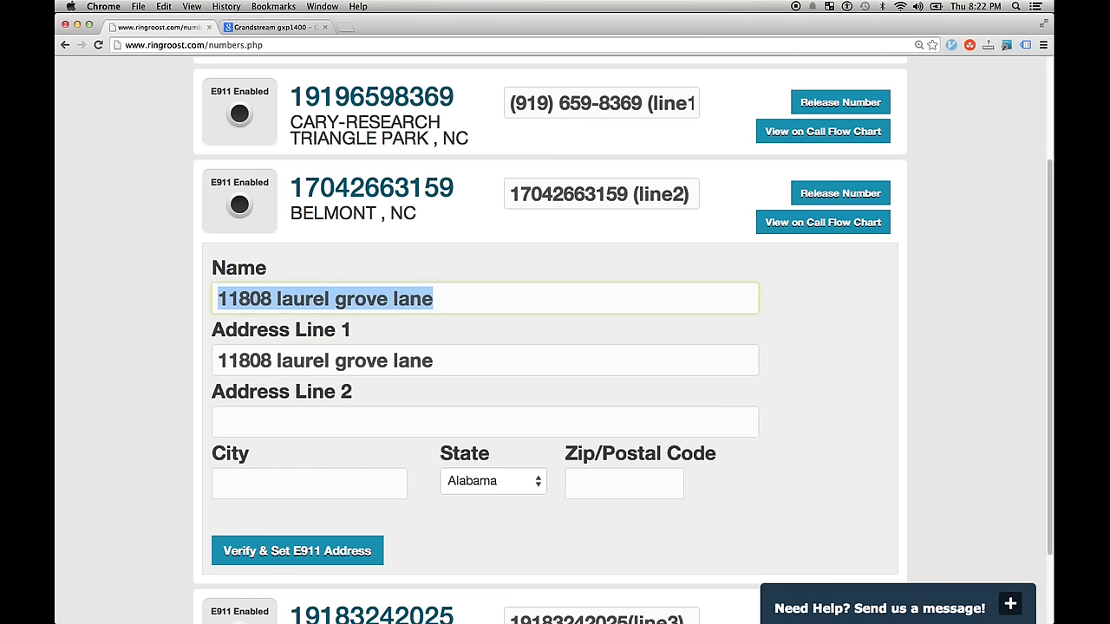
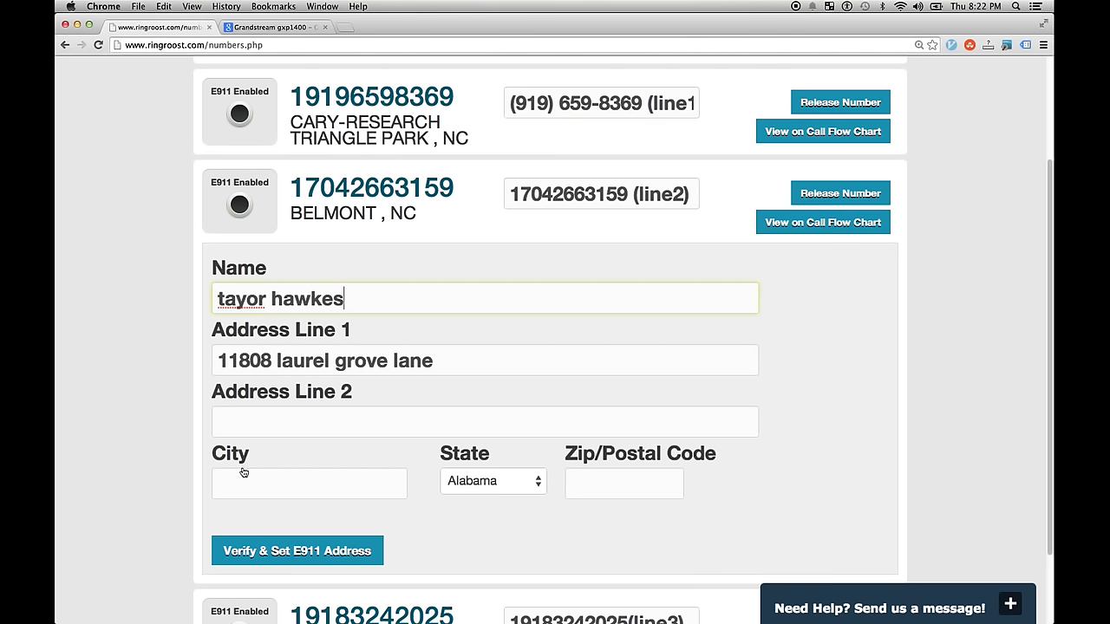
pyautogui.write('charlotte')
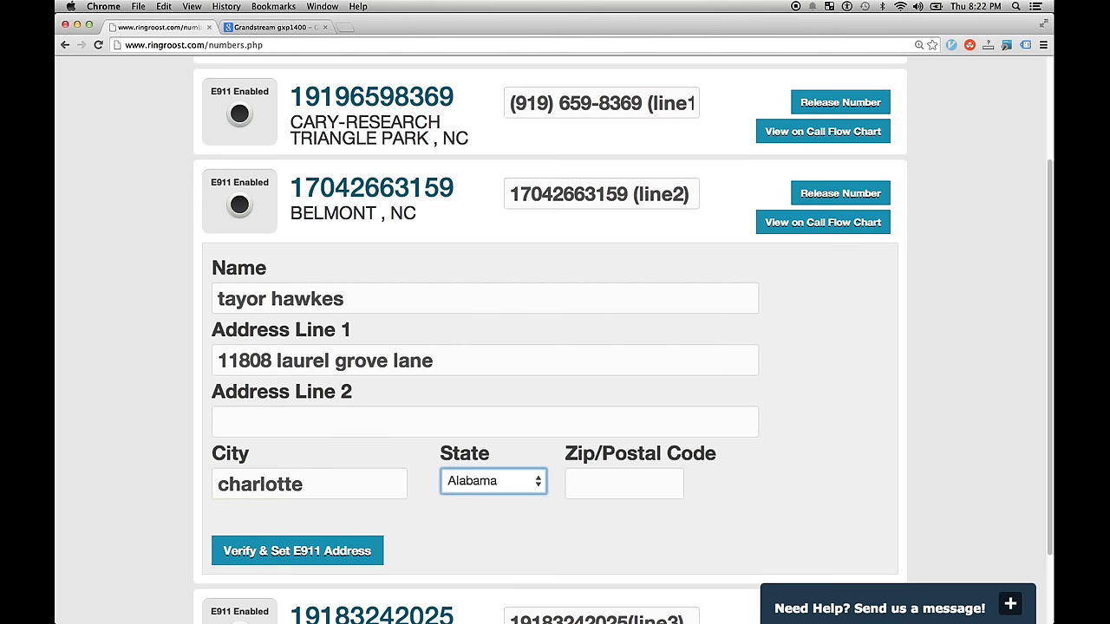
pyautogui.click(493, 481)
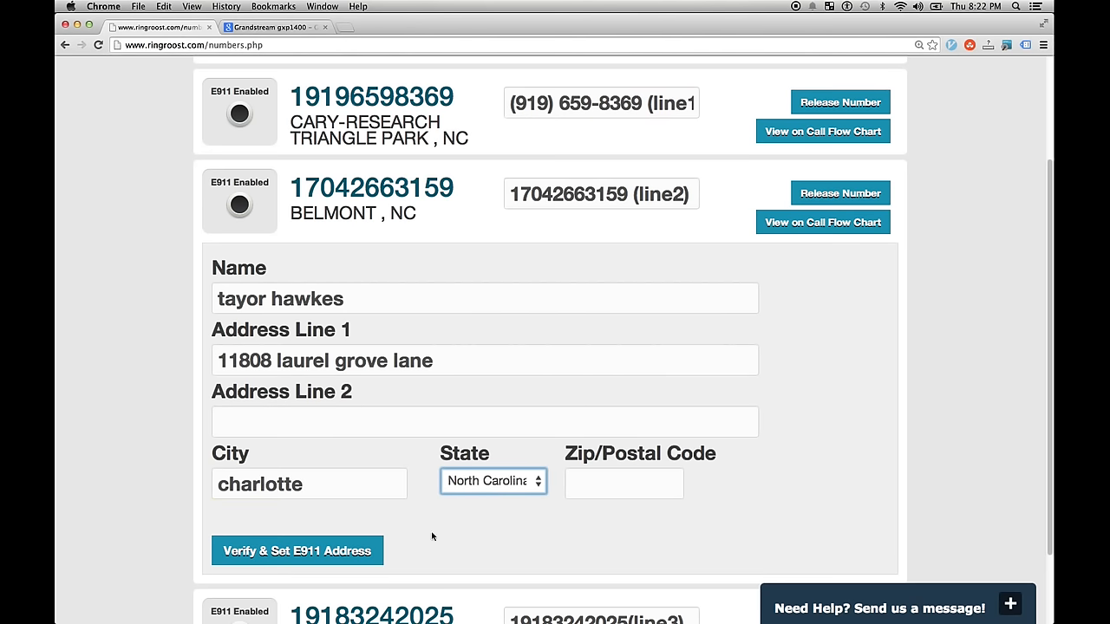
pyautogui.write('28226')
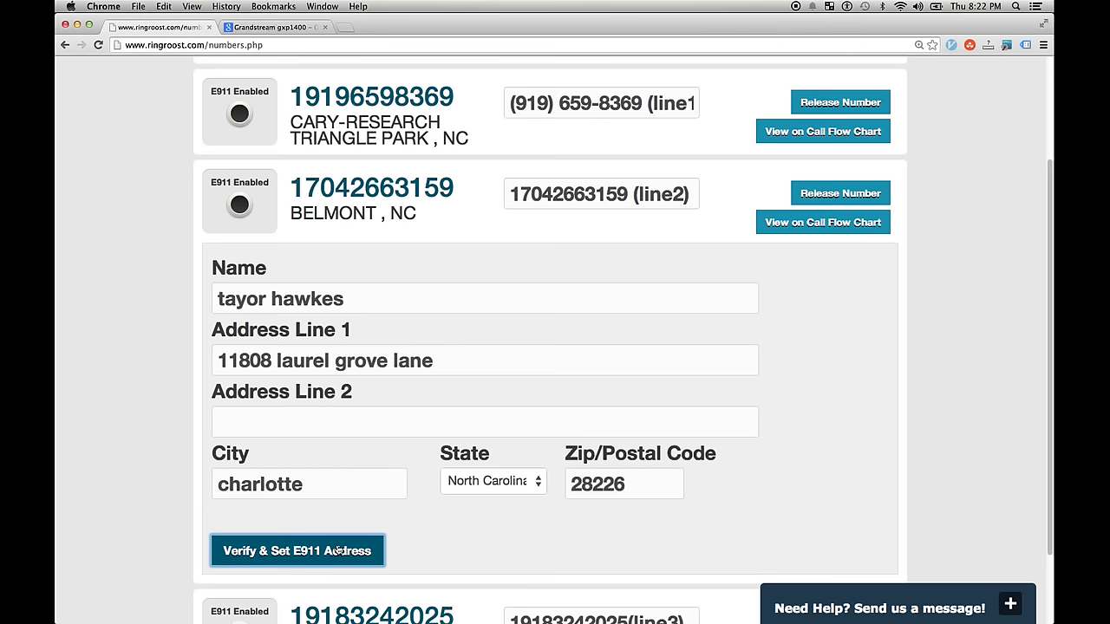
pyautogui.click(297, 550)
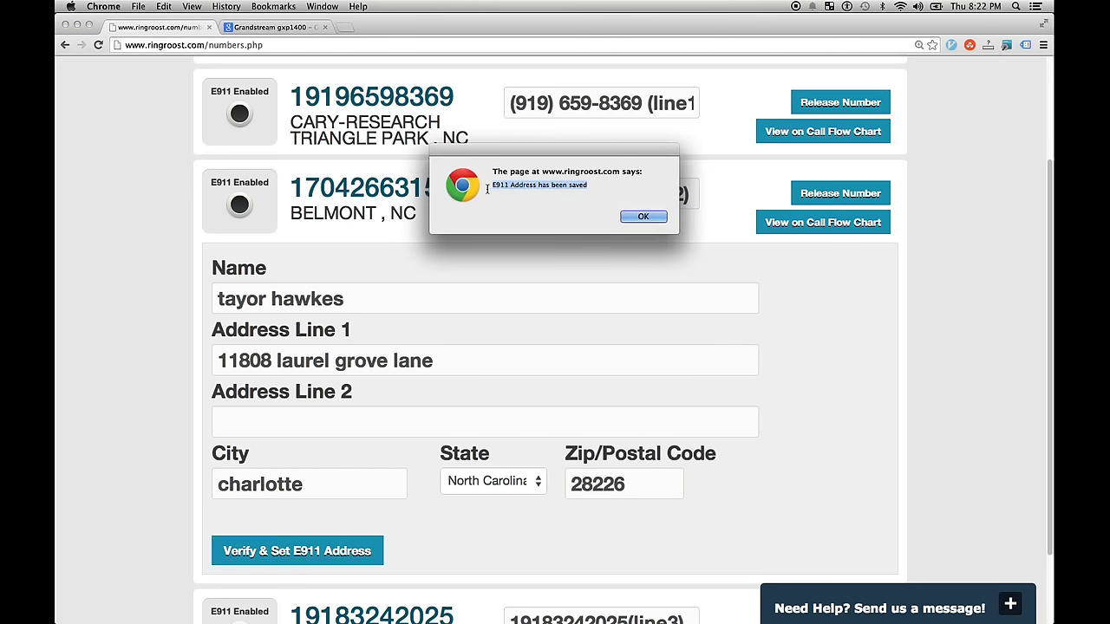
pyautogui.click(642, 215)
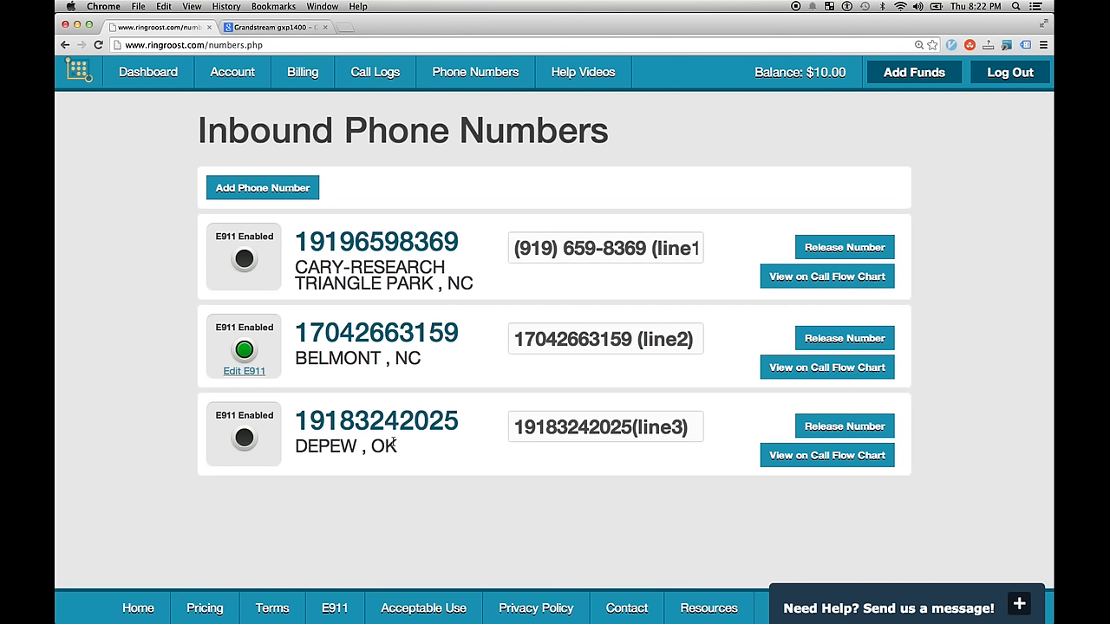
pyautogui.moveTo(524, 339)
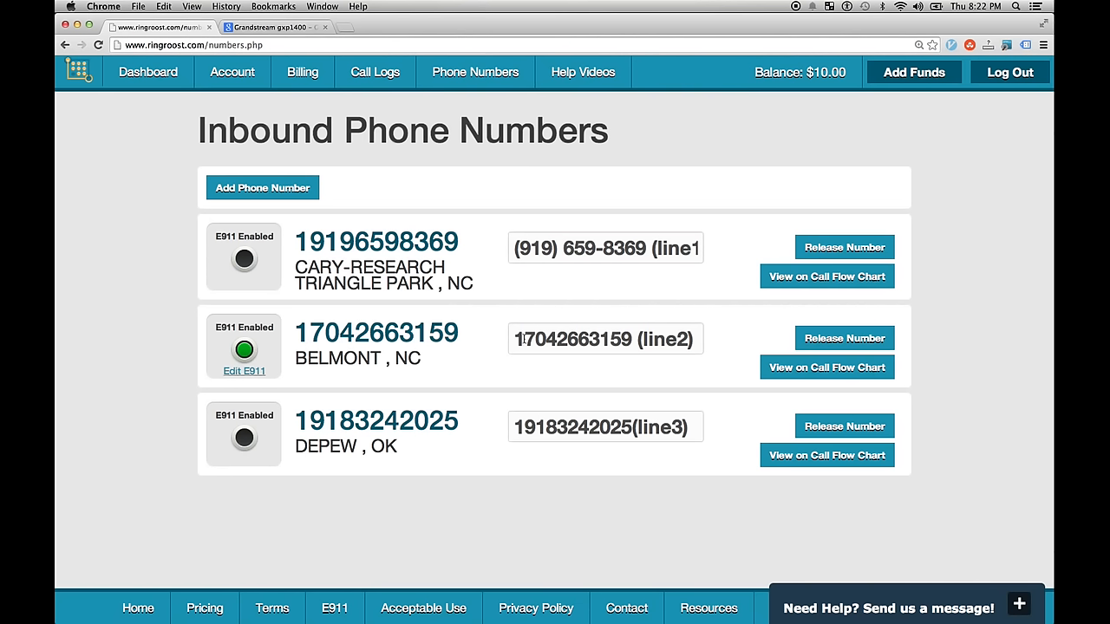
pyautogui.click(604, 338)
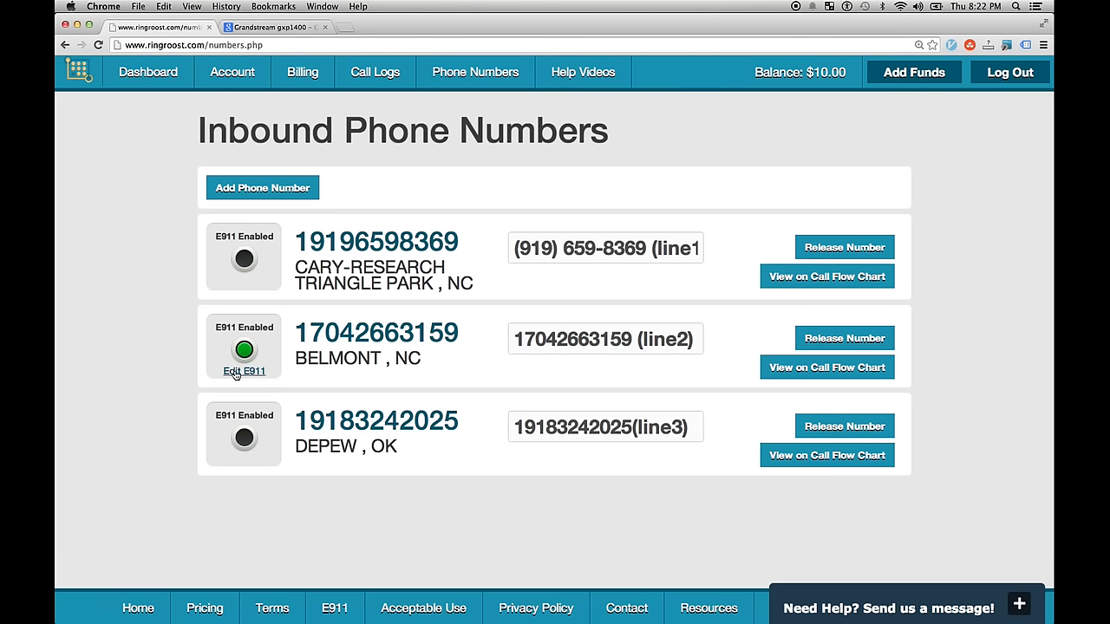
pyautogui.click(243, 371)
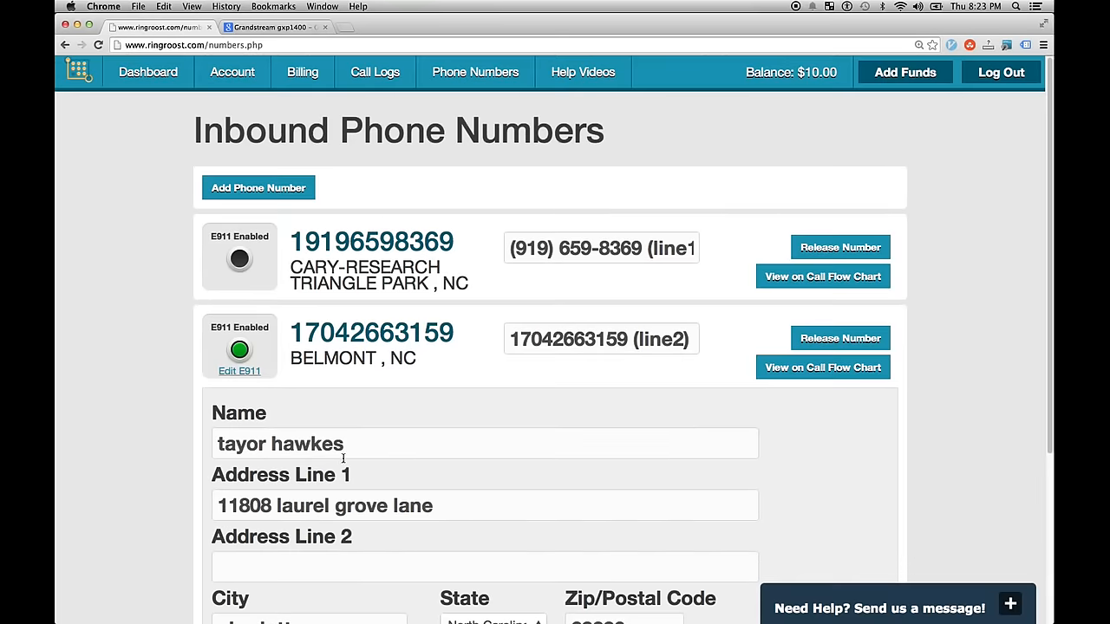
pyautogui.click(147, 72)
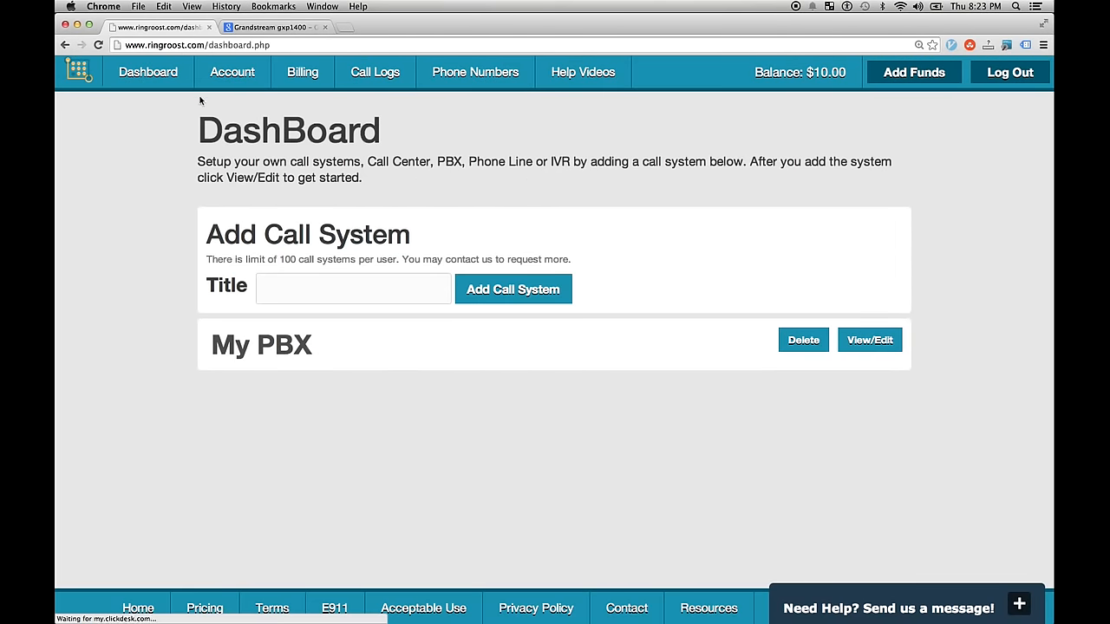
pyautogui.click(869, 339)
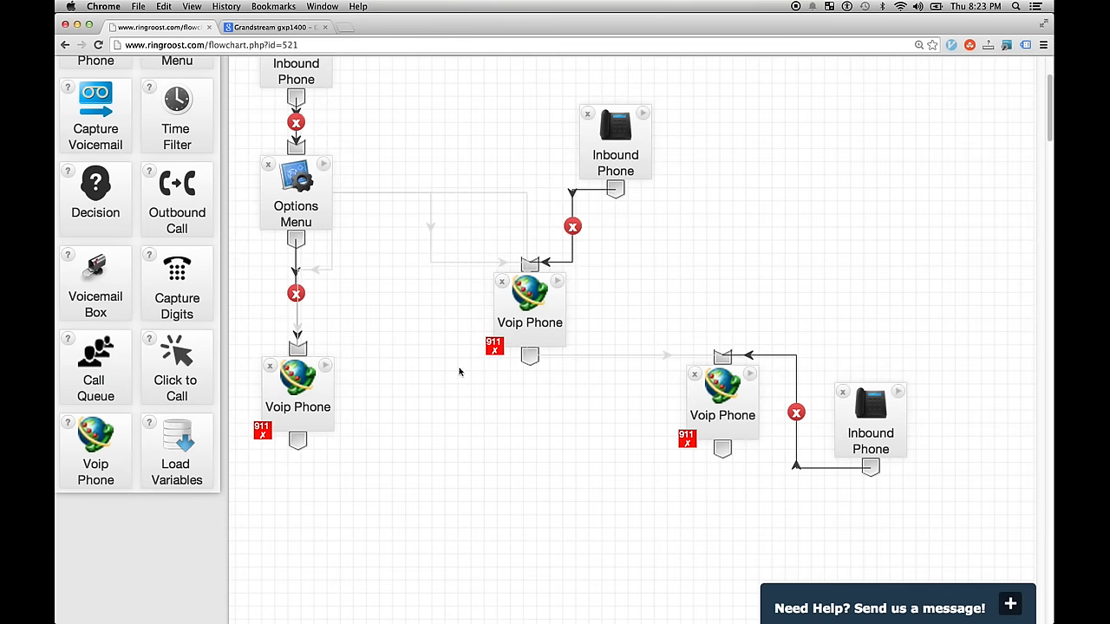
pyautogui.scroll(-3)
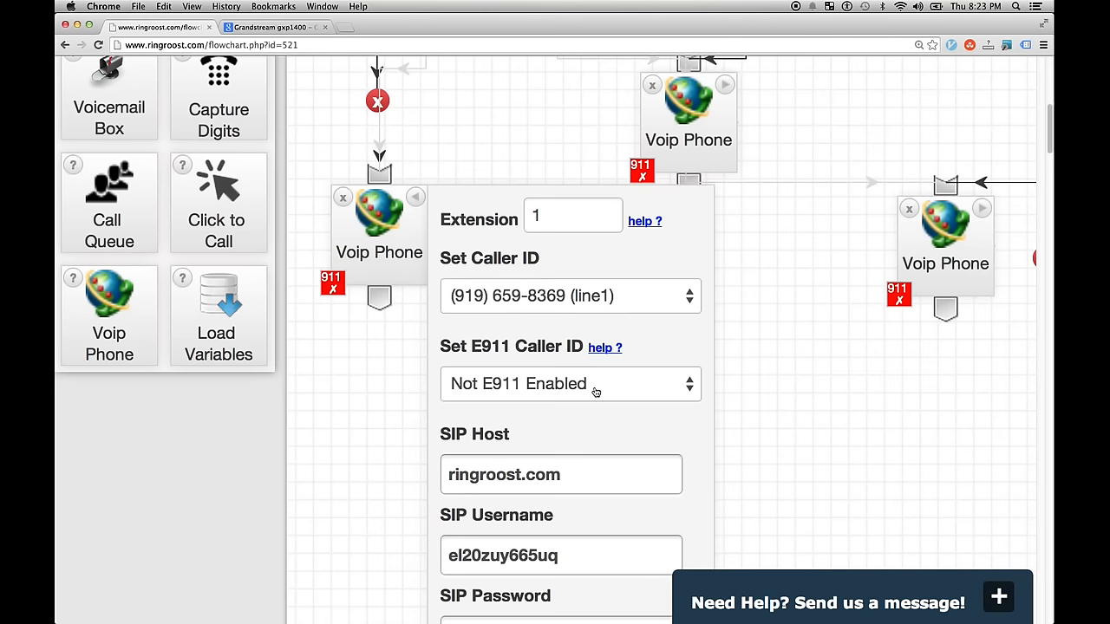
pyautogui.scroll(-3)
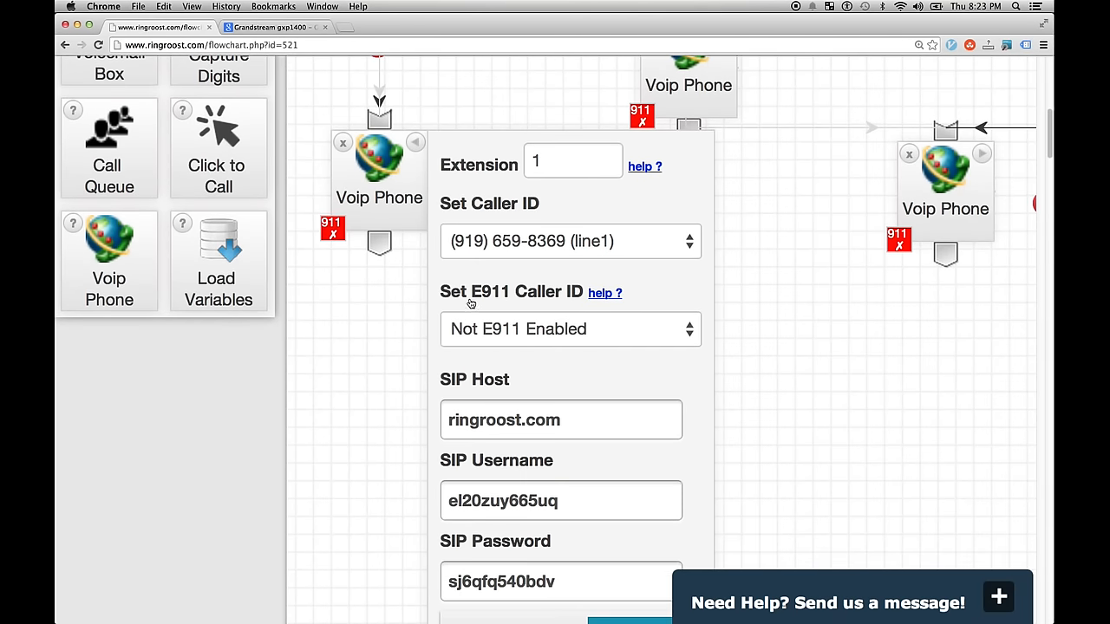
pyautogui.click(569, 329)
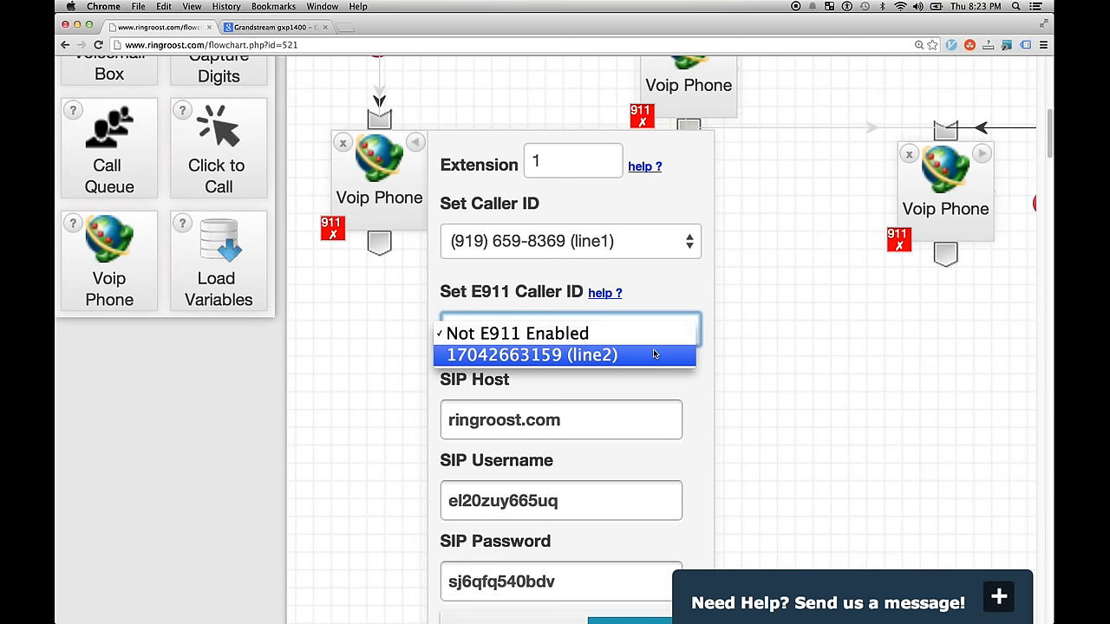
pyautogui.click(531, 355)
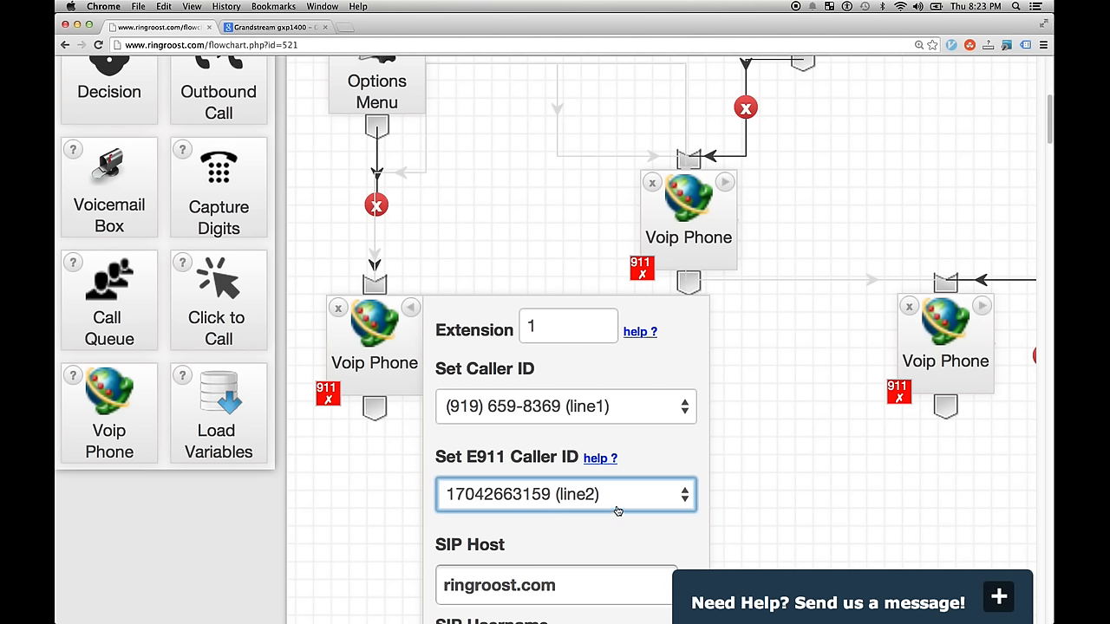
pyautogui.moveTo(547, 510)
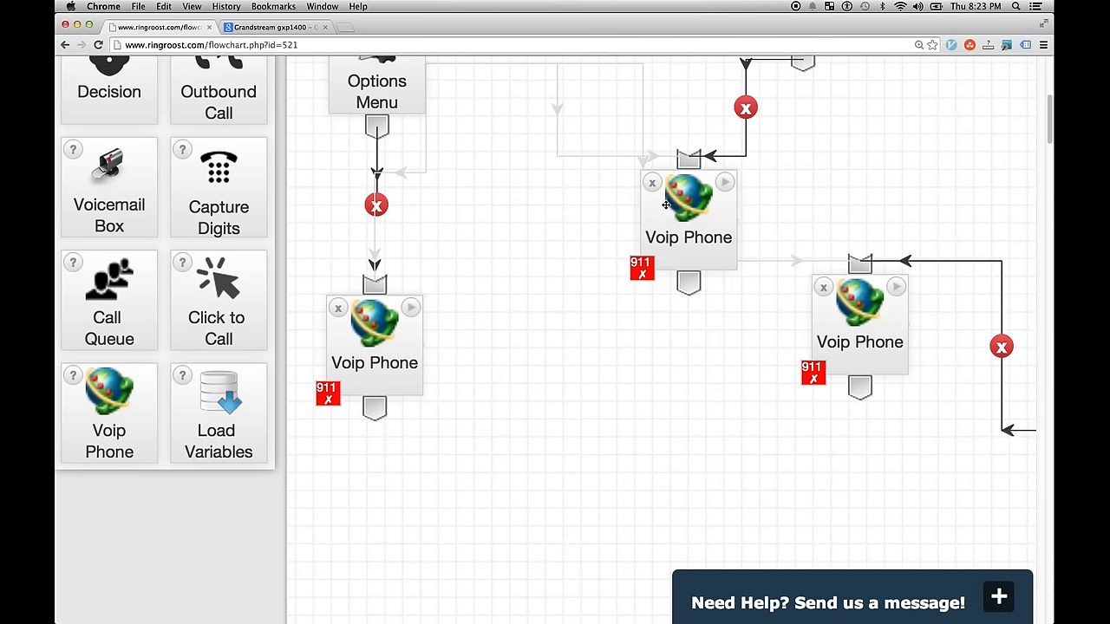
# Shift the upper VoIP phone left and set extension 3's E911 caller ID
pyautogui.moveTo(688, 208); pyautogui.dragTo(635, 206)
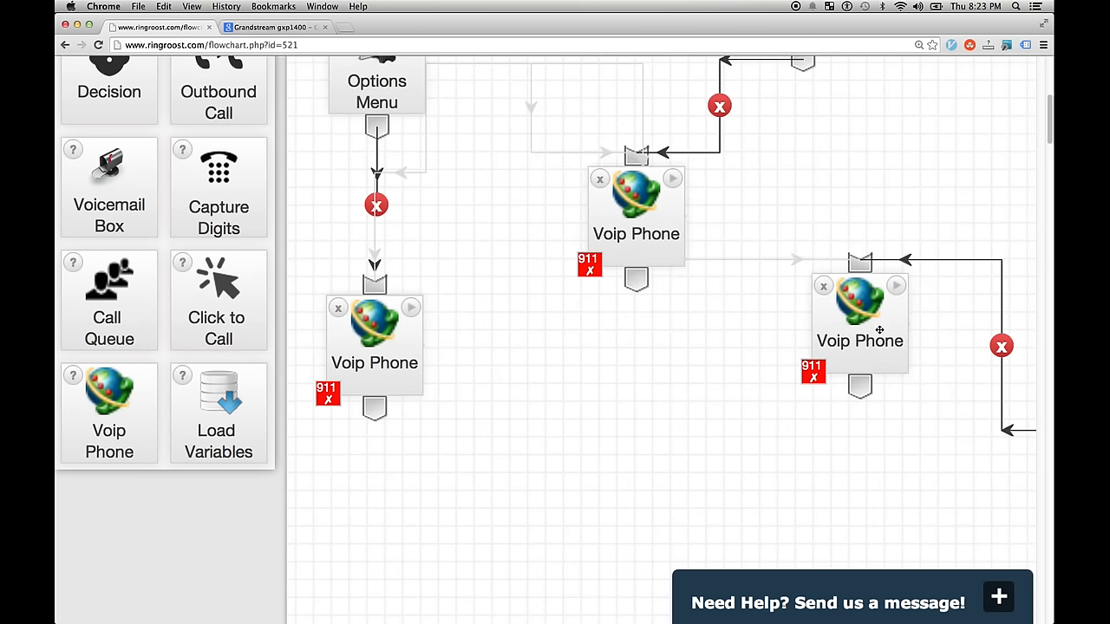
pyautogui.click(860, 325)
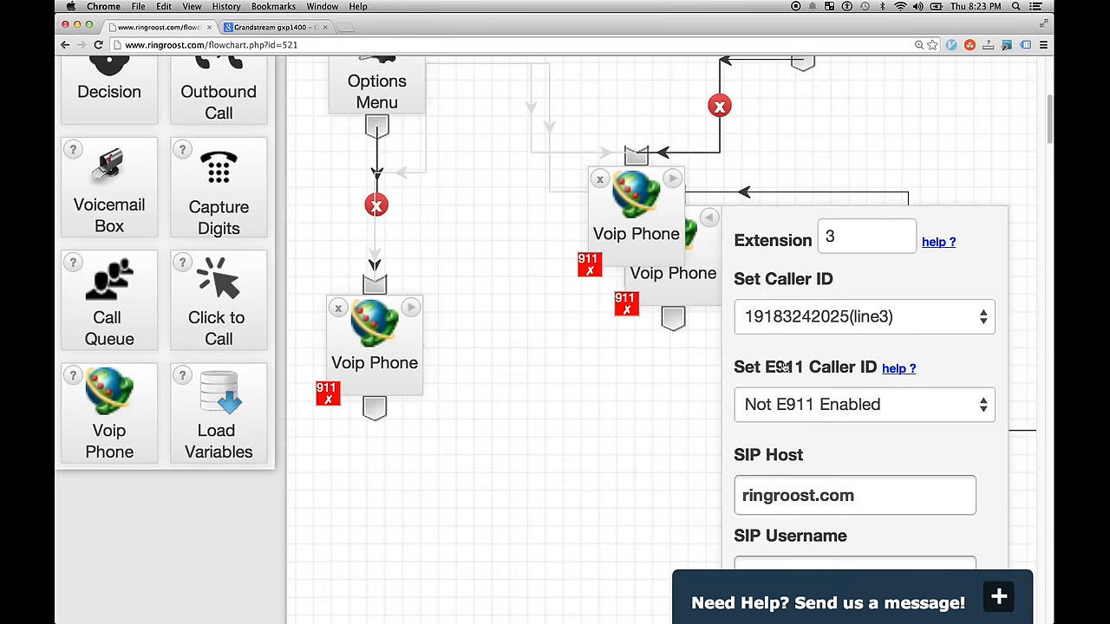
pyautogui.click(862, 317)
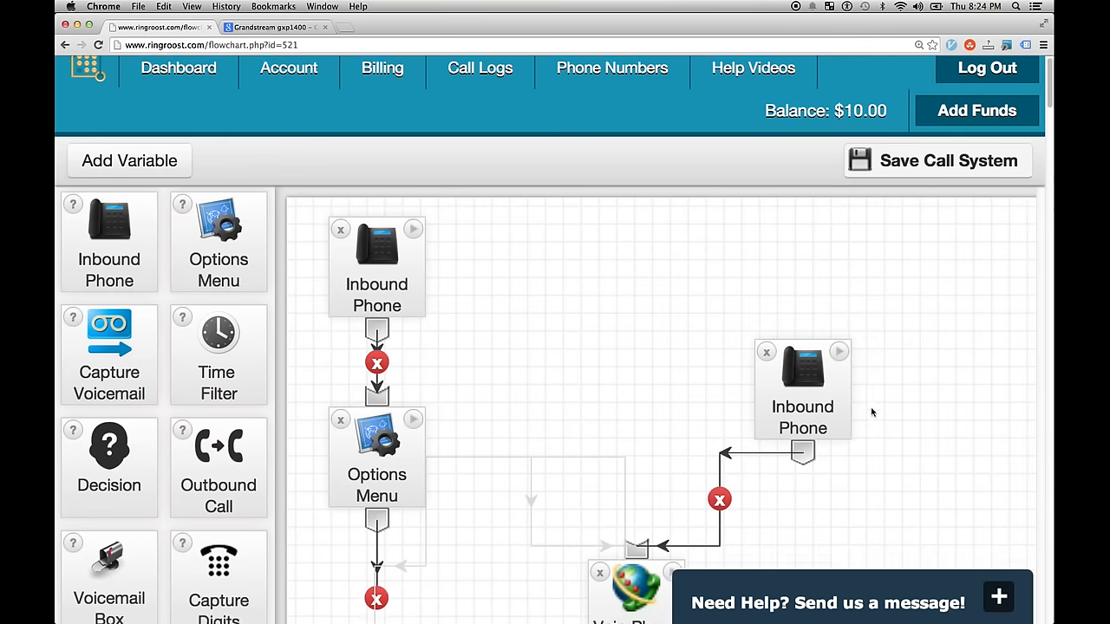
pyautogui.scroll(-3)
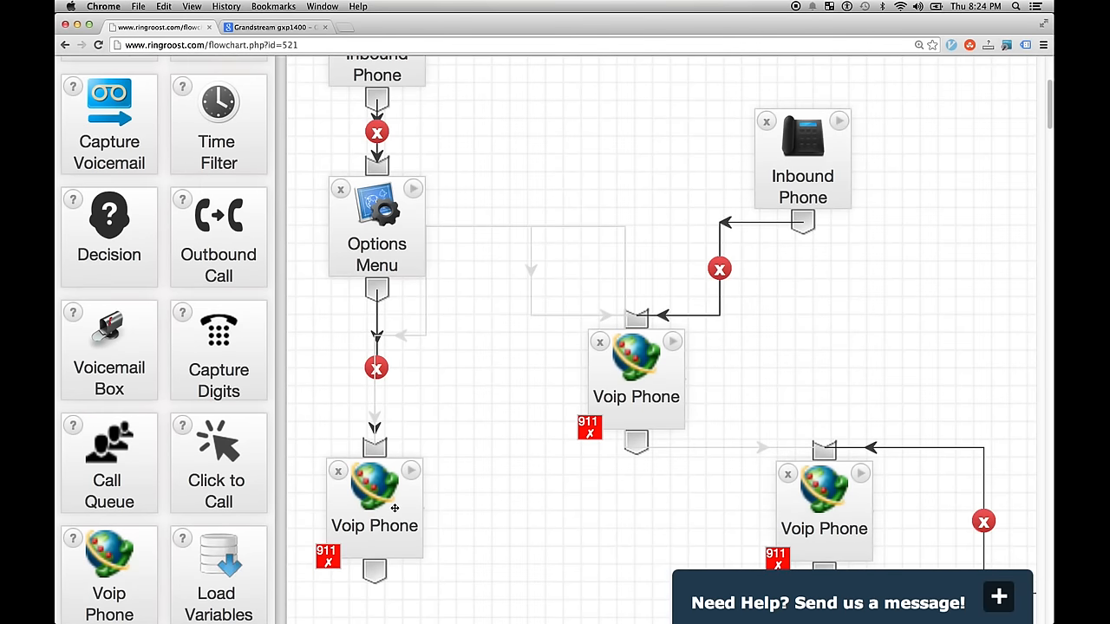
pyautogui.scroll(-3)
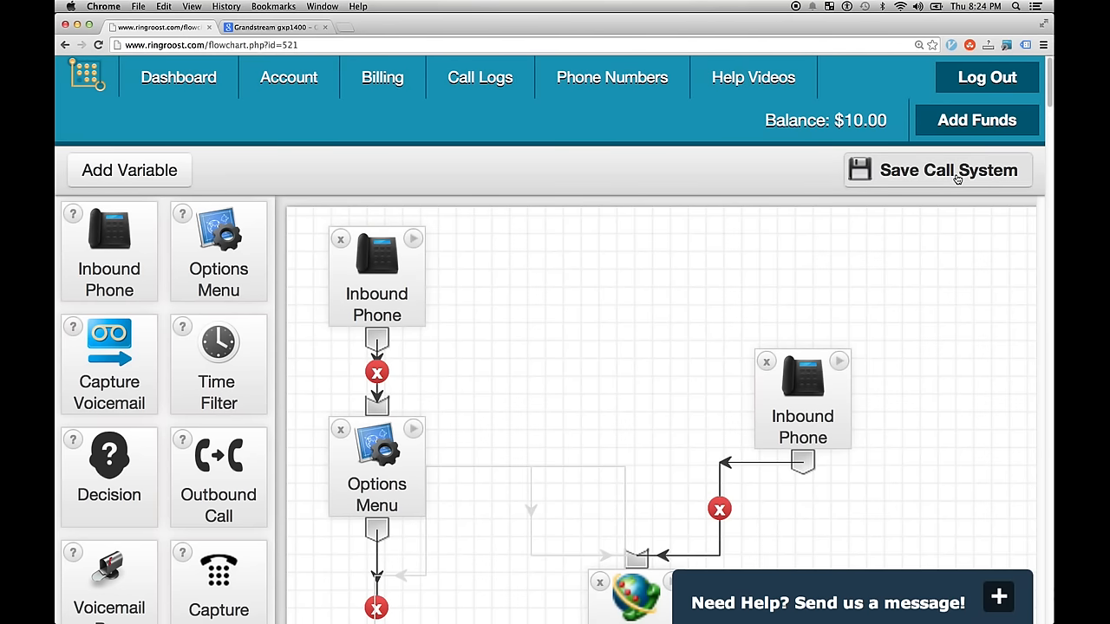
# Save the call system and check the first VoIP phone's E911 caller ID
pyautogui.click(948, 170)
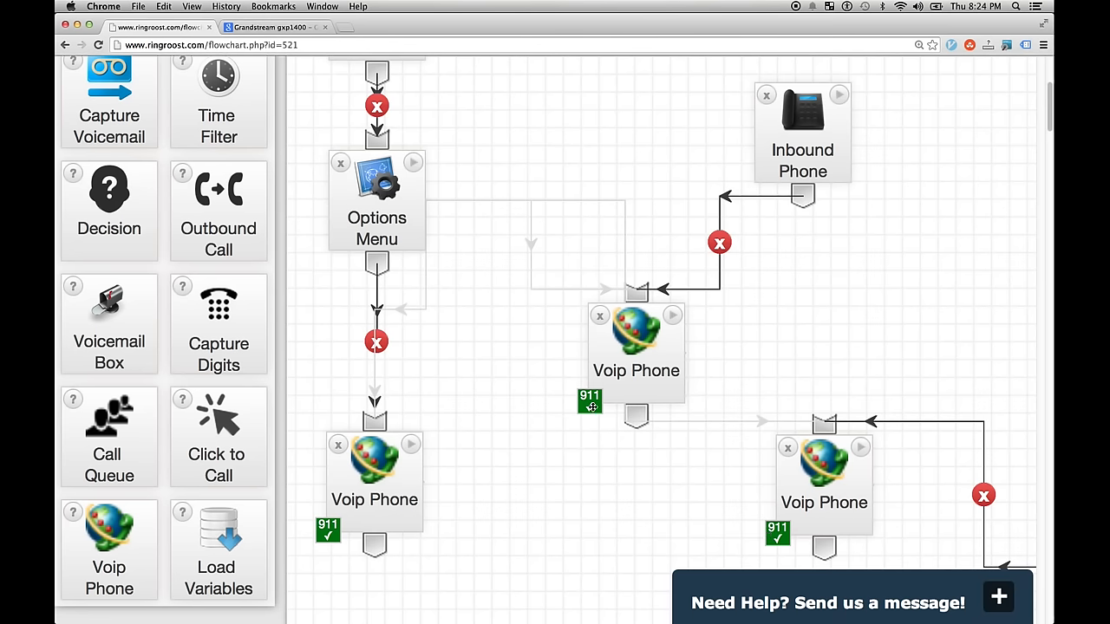
pyautogui.click(374, 482)
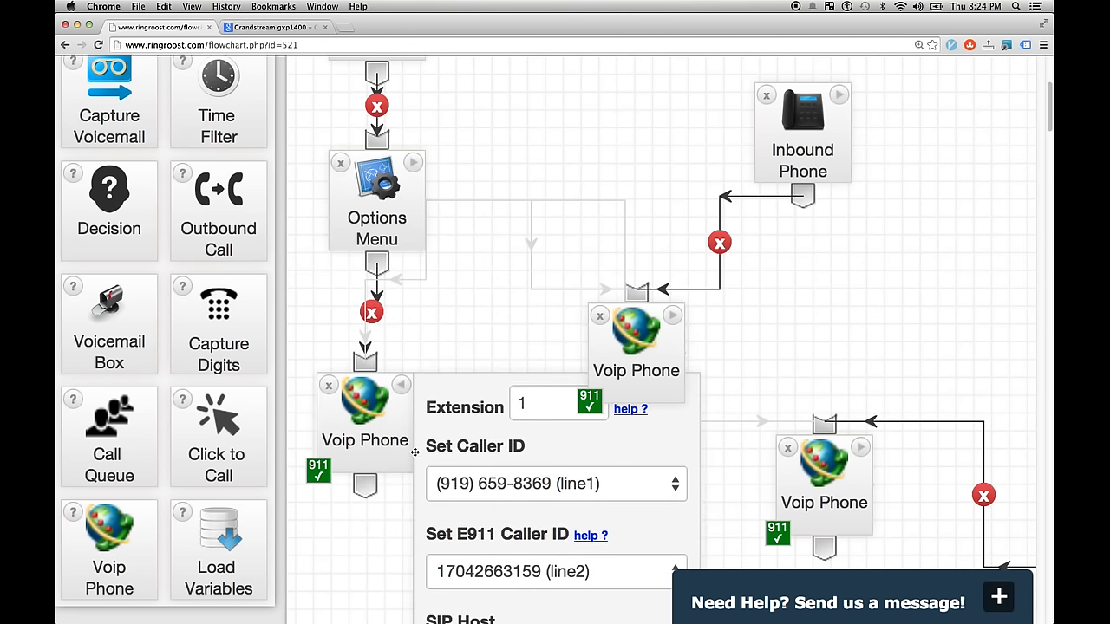
pyautogui.scroll(-3)
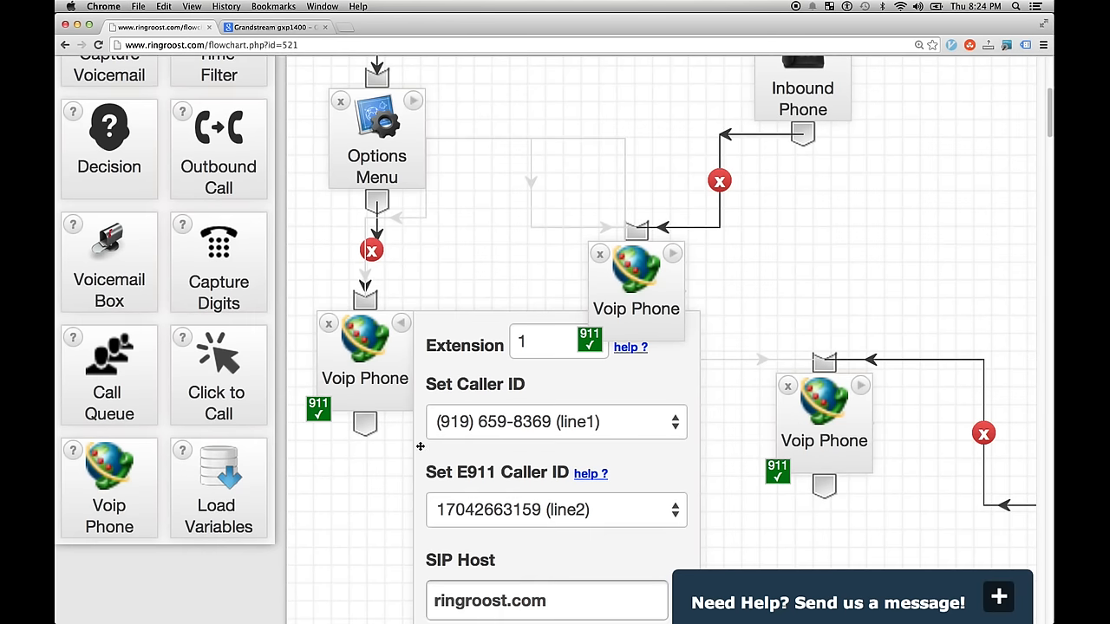
pyautogui.moveTo(653, 475)
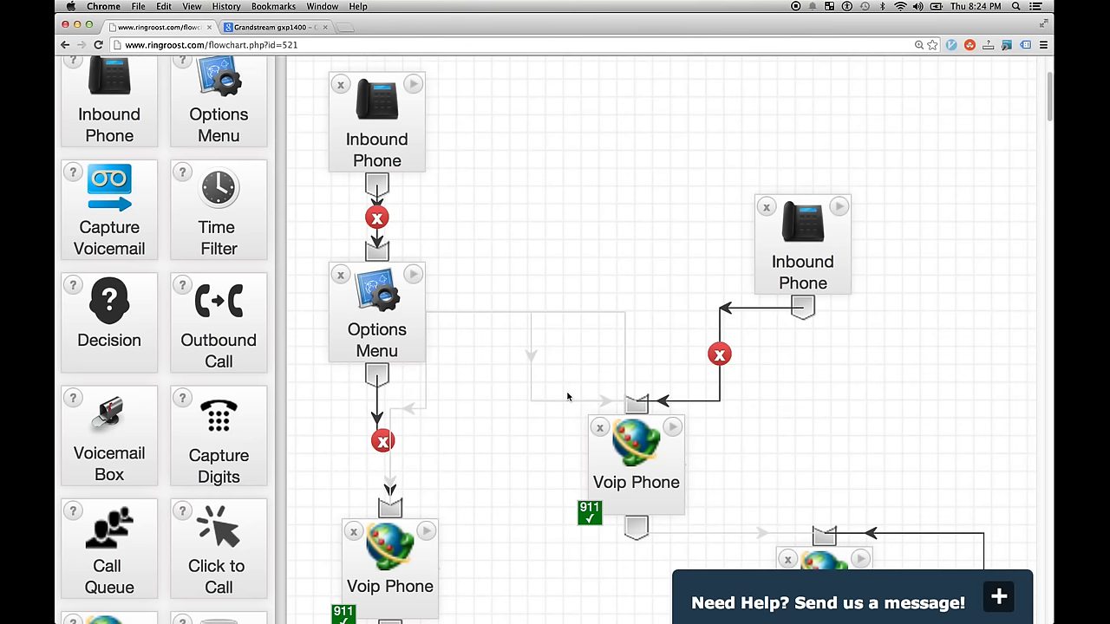
pyautogui.scroll(-3)
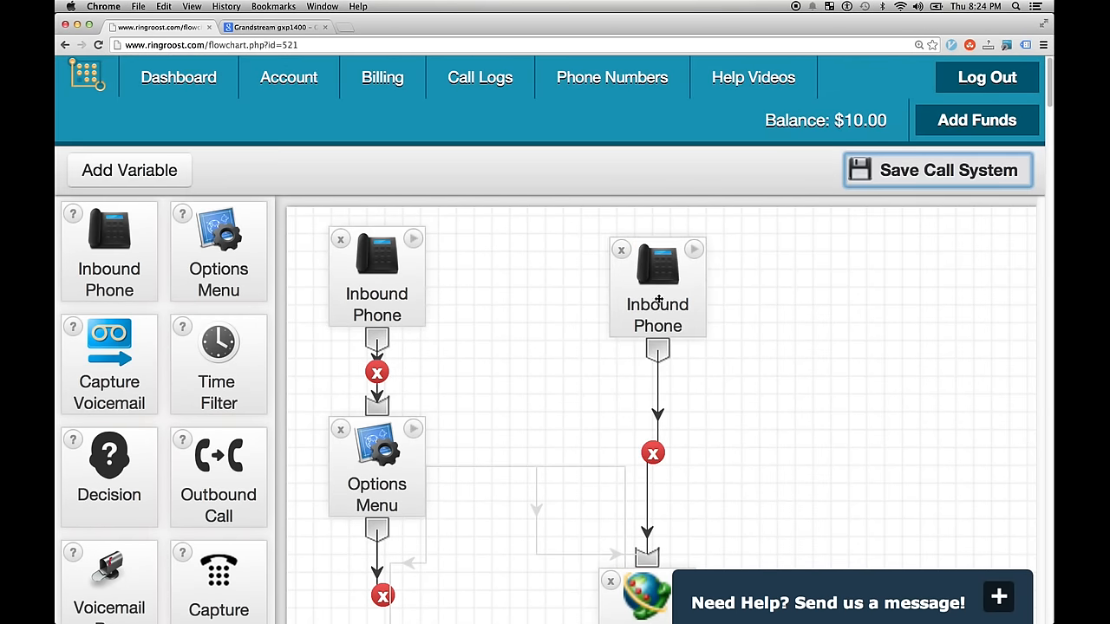
pyautogui.moveTo(589, 298)
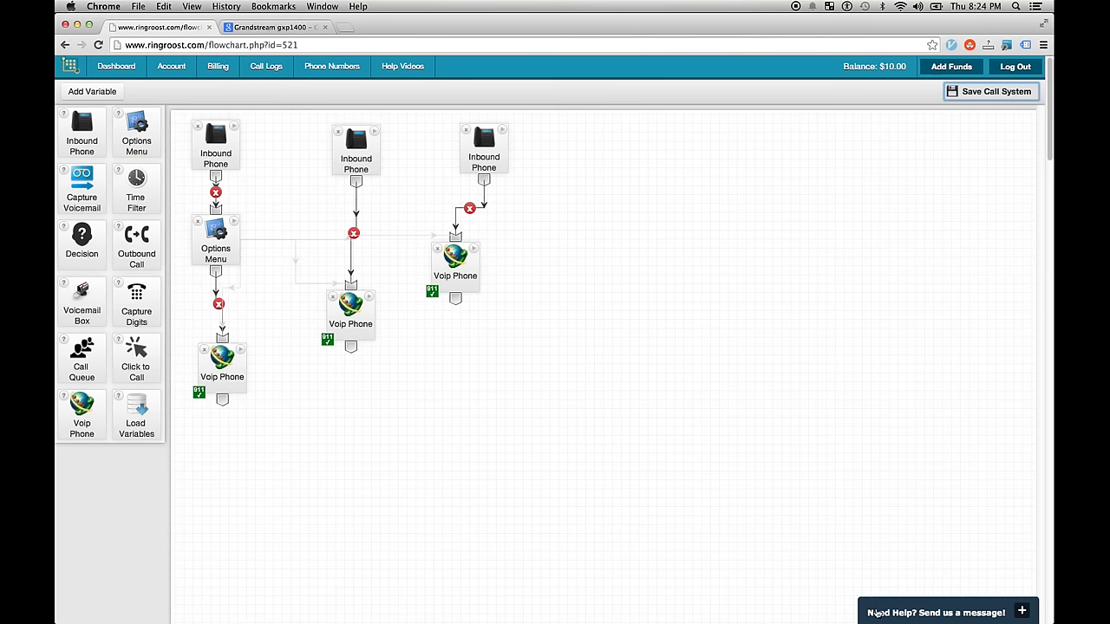
# Move a VoIP phone under its inbound phone and reposition the Options Menu block
pyautogui.moveTo(455, 264); pyautogui.dragTo(495, 325)
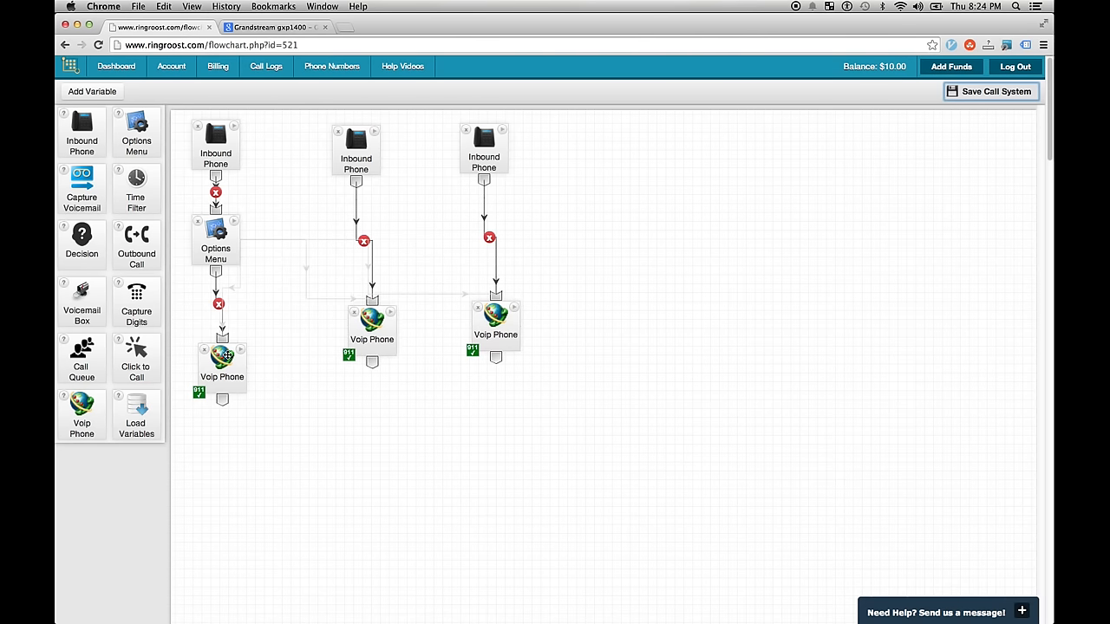
pyautogui.moveTo(215, 247); pyautogui.dragTo(275, 229)
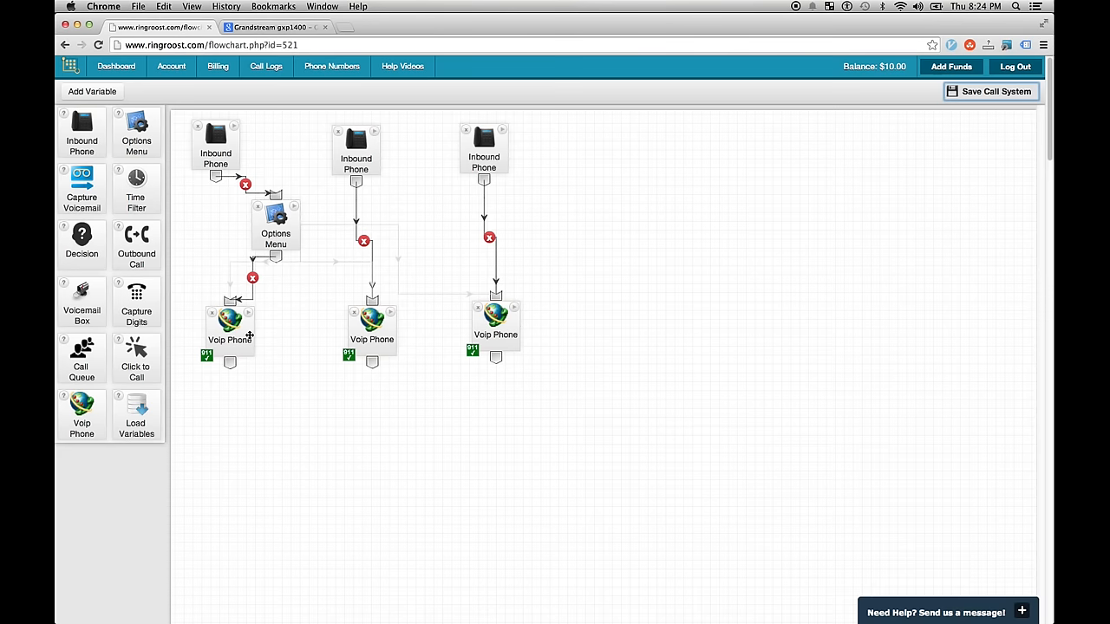